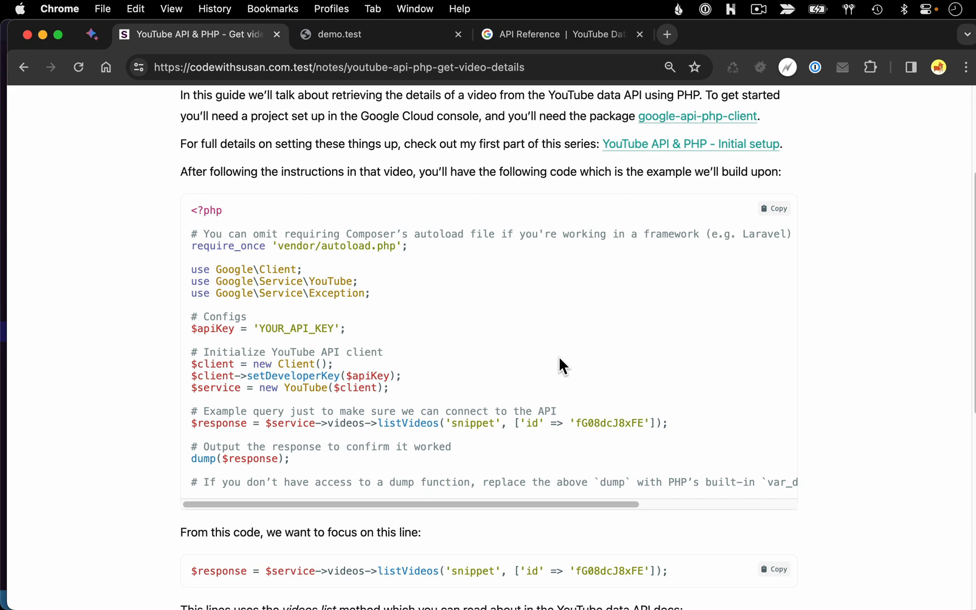
mouse_move(647, 344)
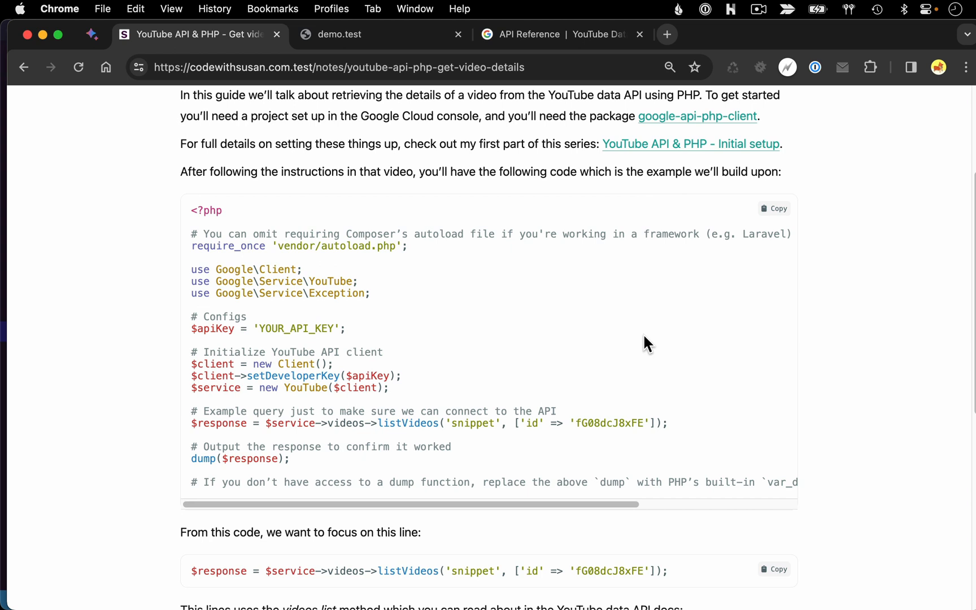
mouse_move(649, 353)
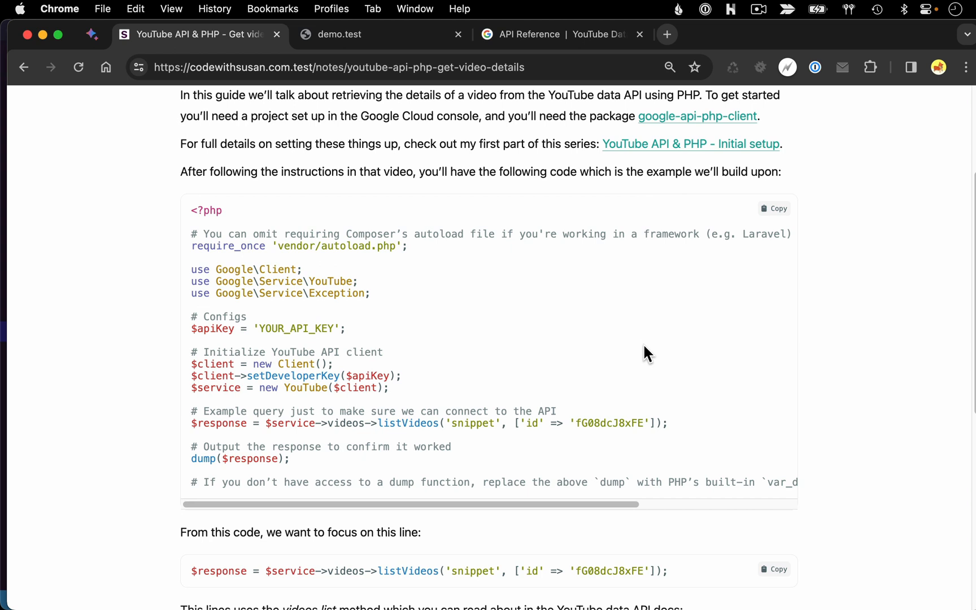
mouse_move(543, 325)
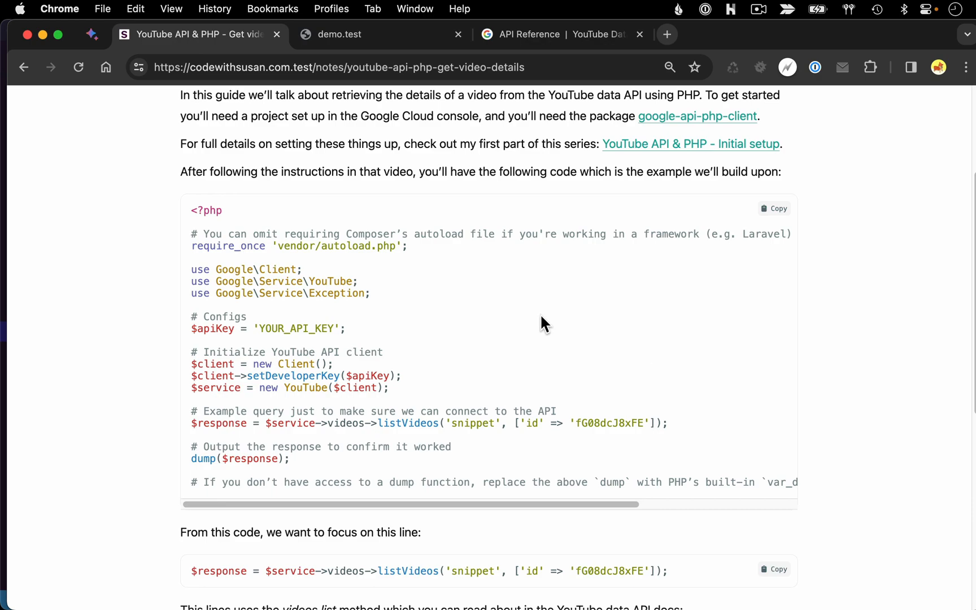
- Switch from the guide's starter code back to the index.php project in the editor
key(cmd+tab)
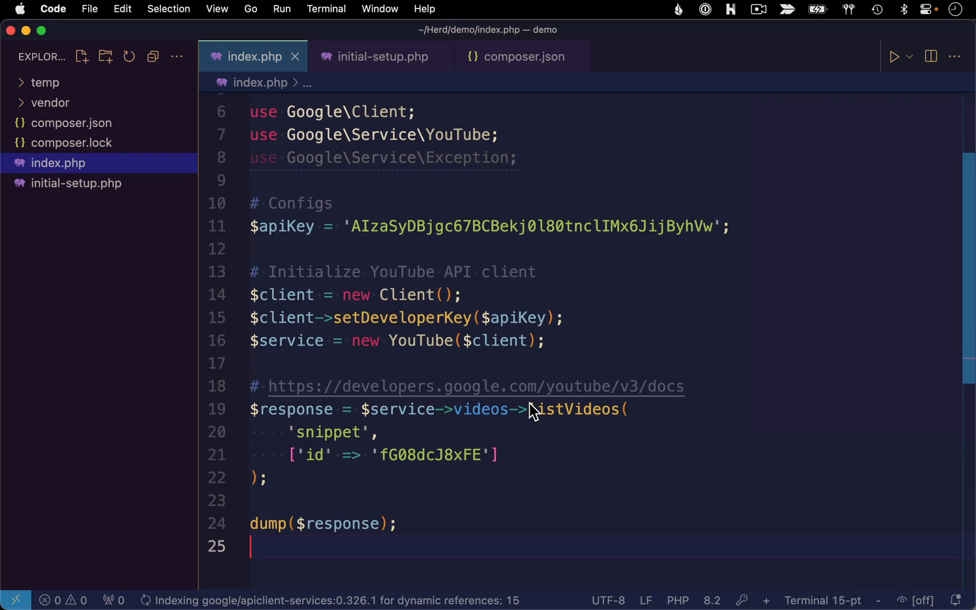
- Highlight $service in the videos list call and follow the docs URL in its comment to Chrome
scroll(down, 3)
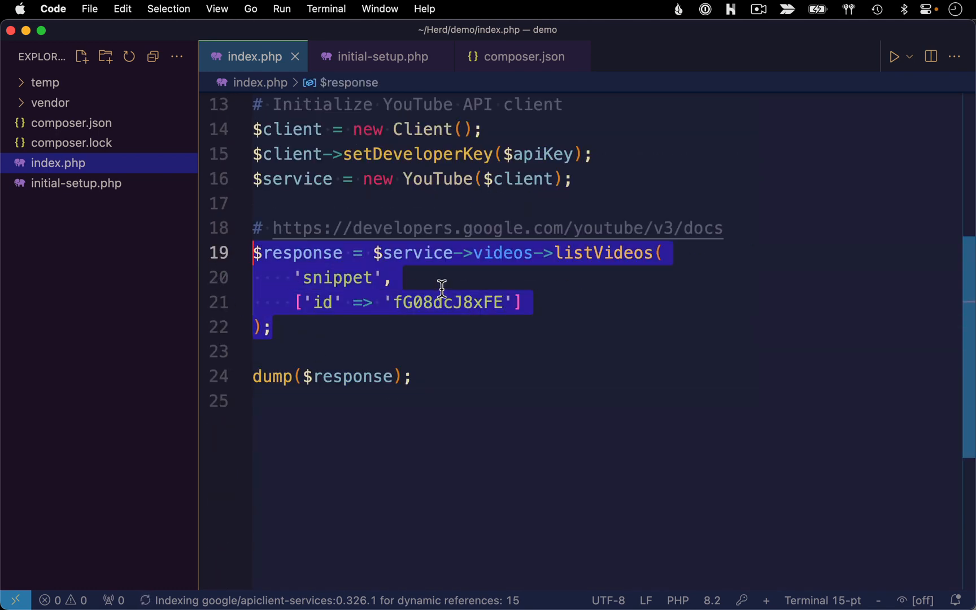
double_click(412, 253)
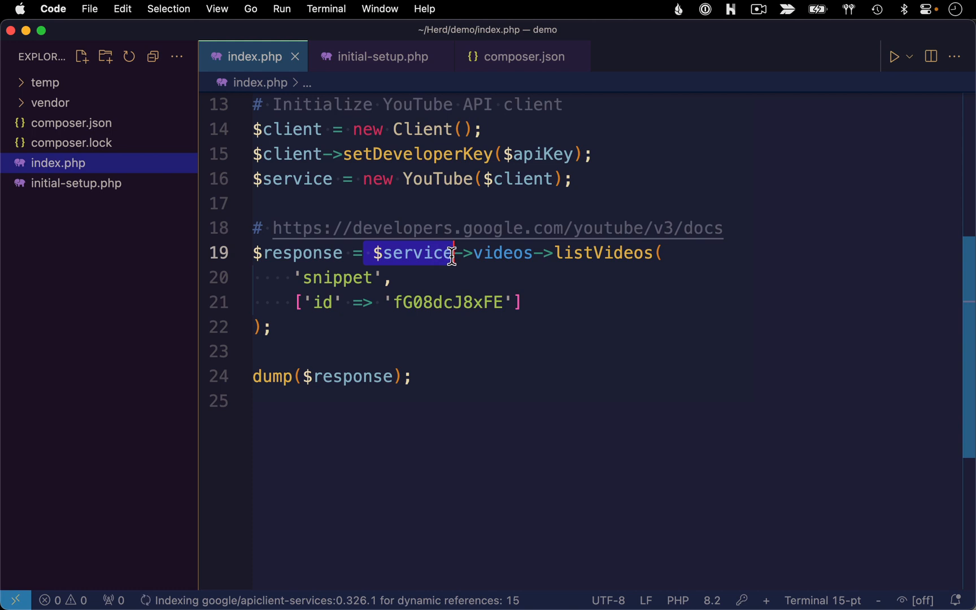
mouse_move(502, 253)
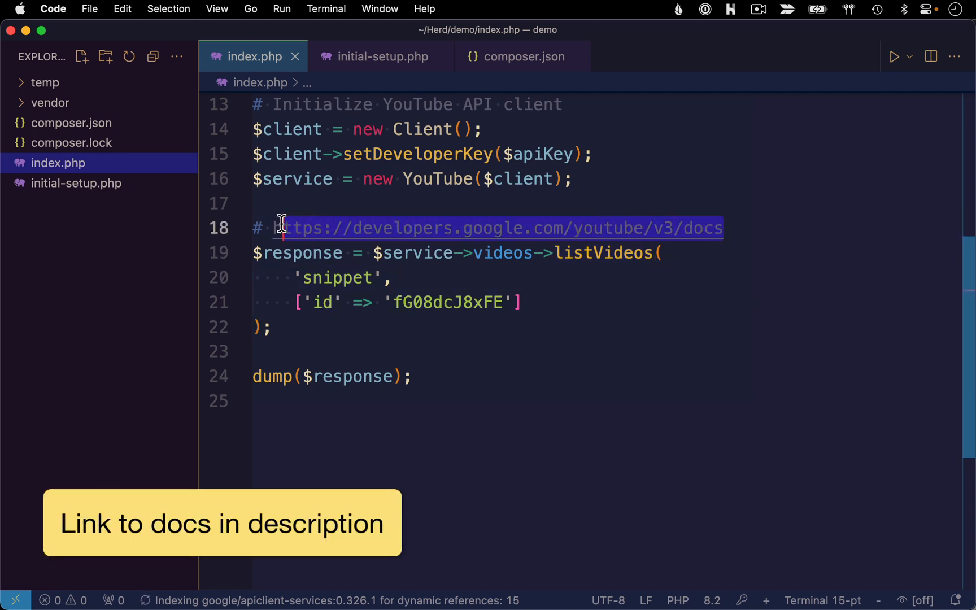
click(103, 305)
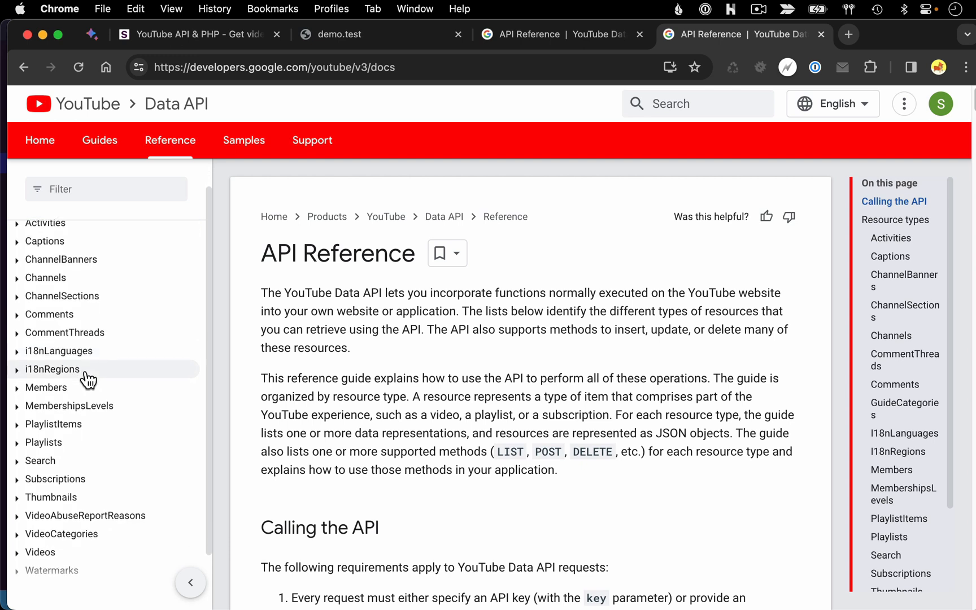
- Reach the Videos: list reference page from the sidebar and dismiss the 'Try this method' panel
scroll(down, 3)
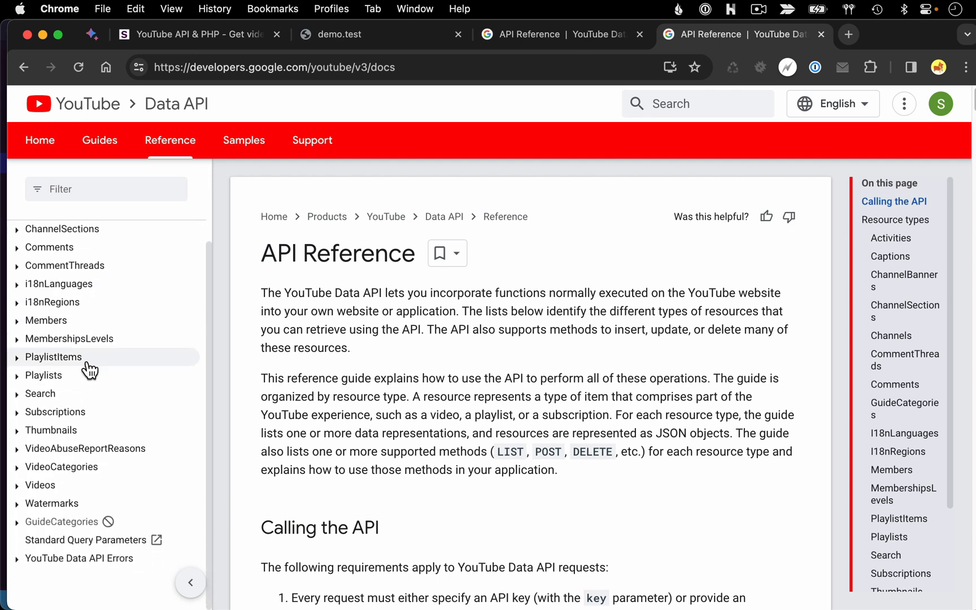
mouse_move(40, 484)
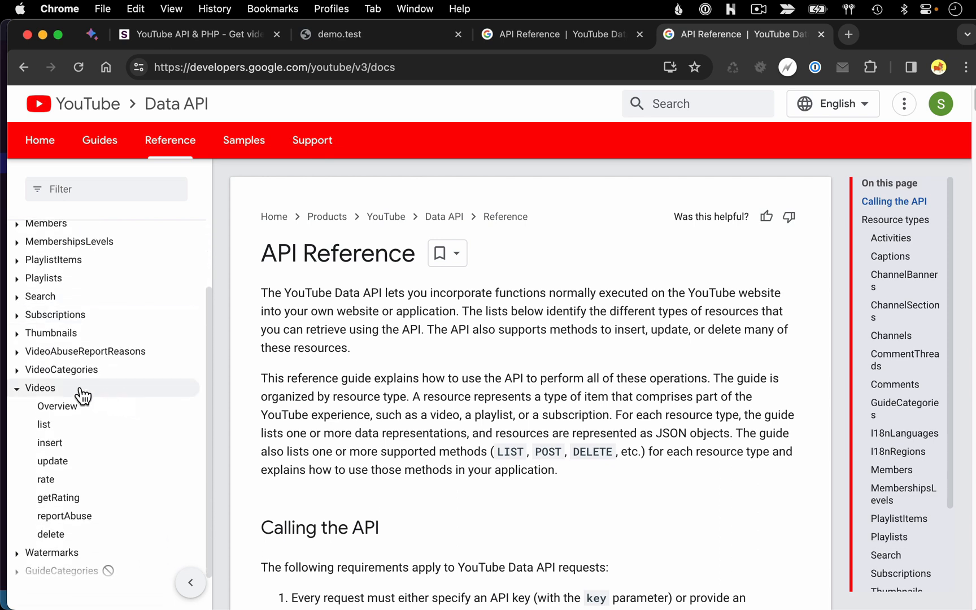
mouse_move(42, 398)
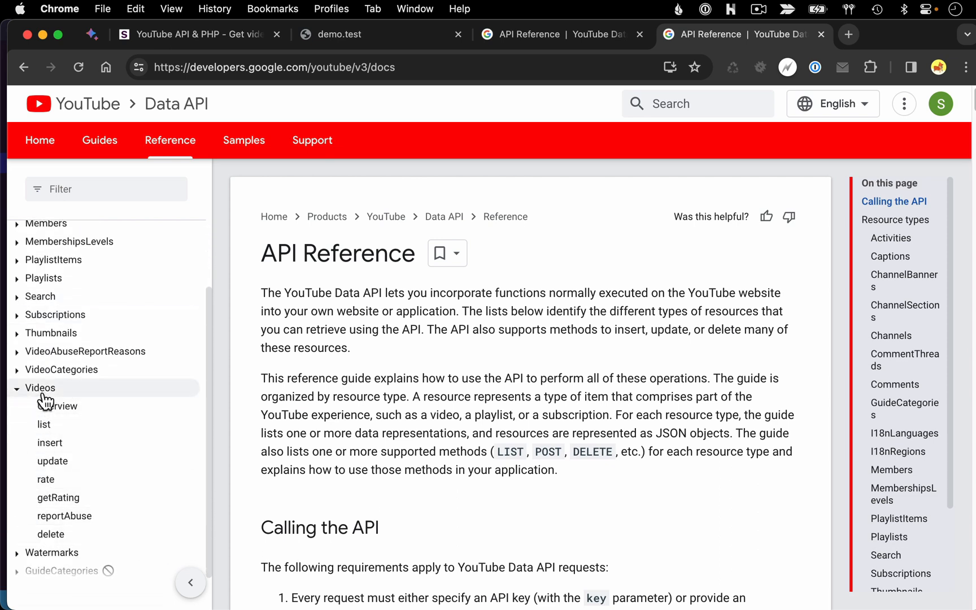
mouse_move(44, 423)
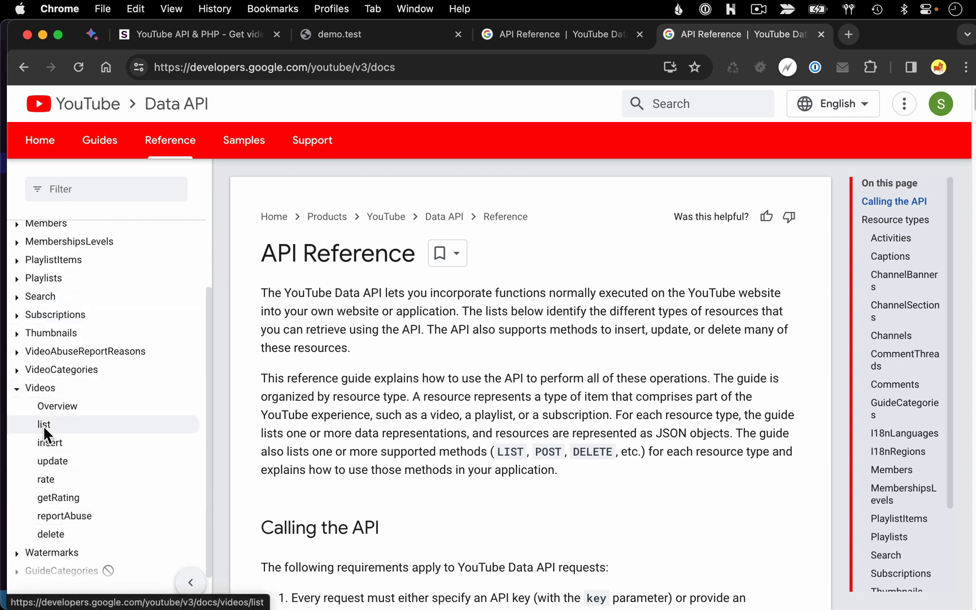
click(44, 423)
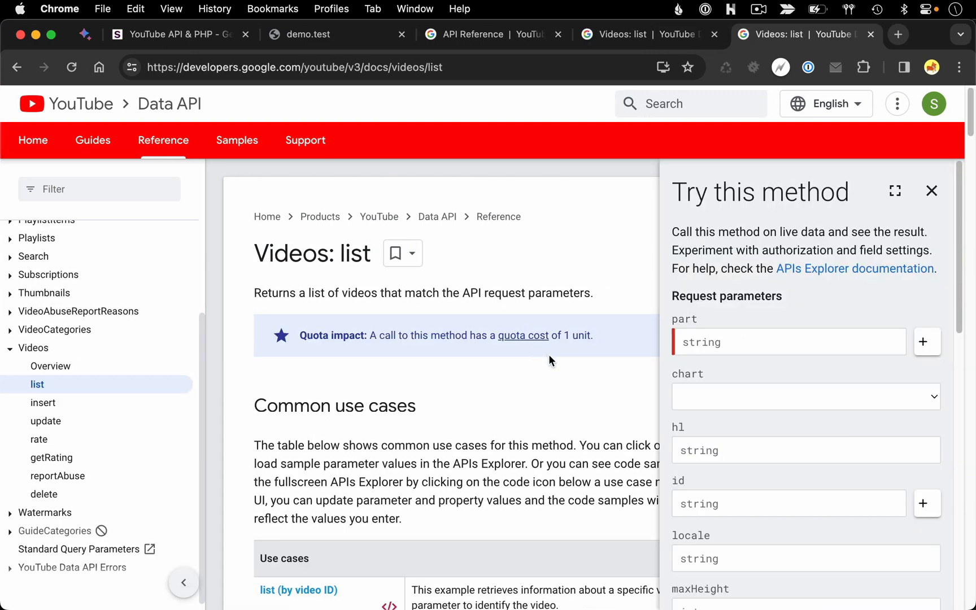
click(931, 191)
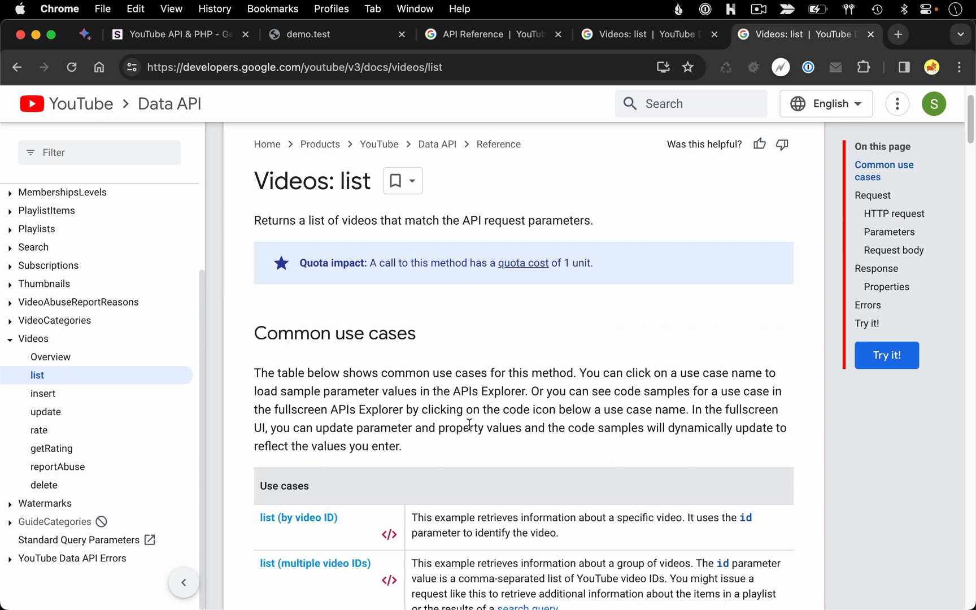
- Highlight the required 'part' parameter and read through its allowed part names, including snippet
scroll(down, 3)
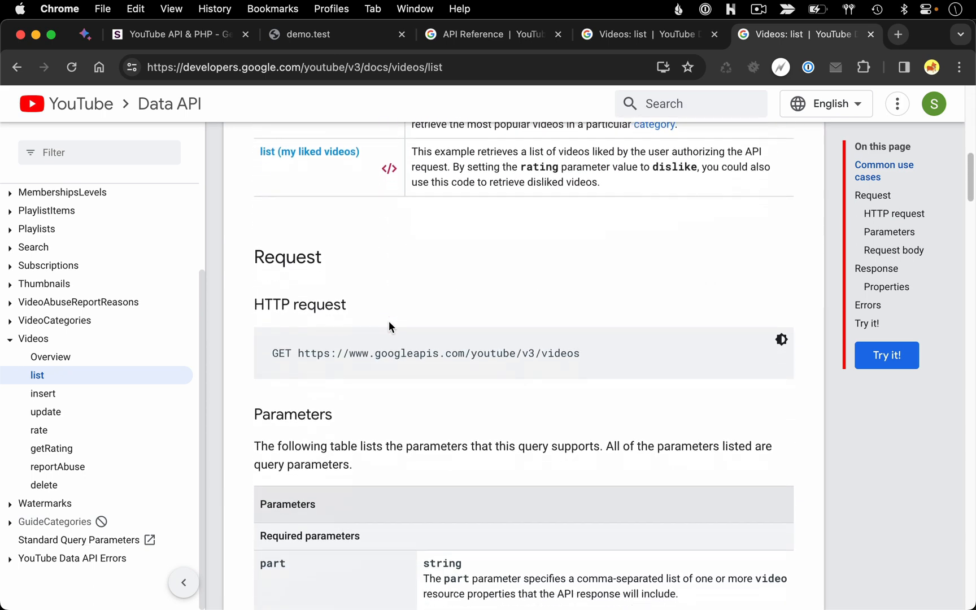
scroll(down, 3)
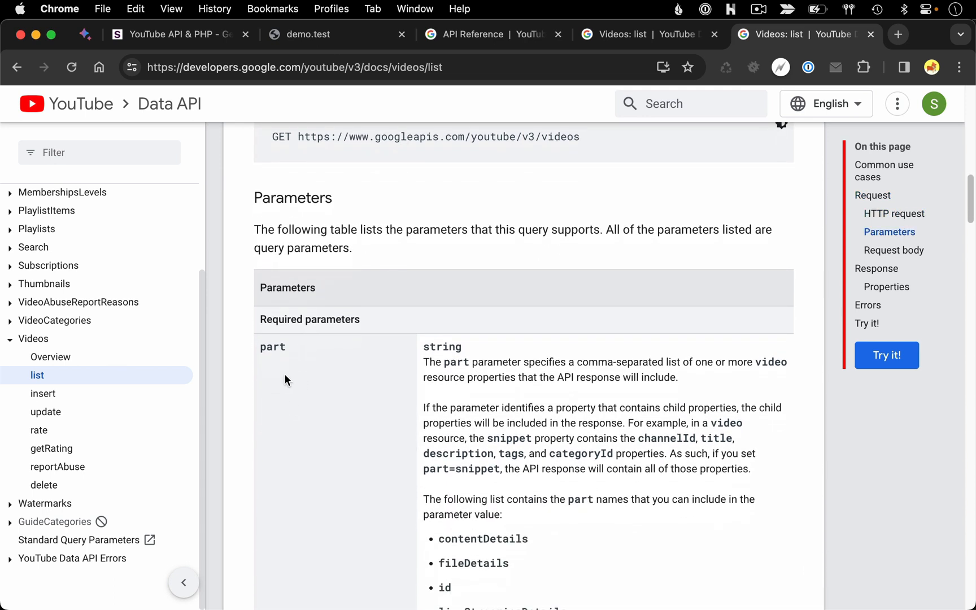
mouse_move(296, 352)
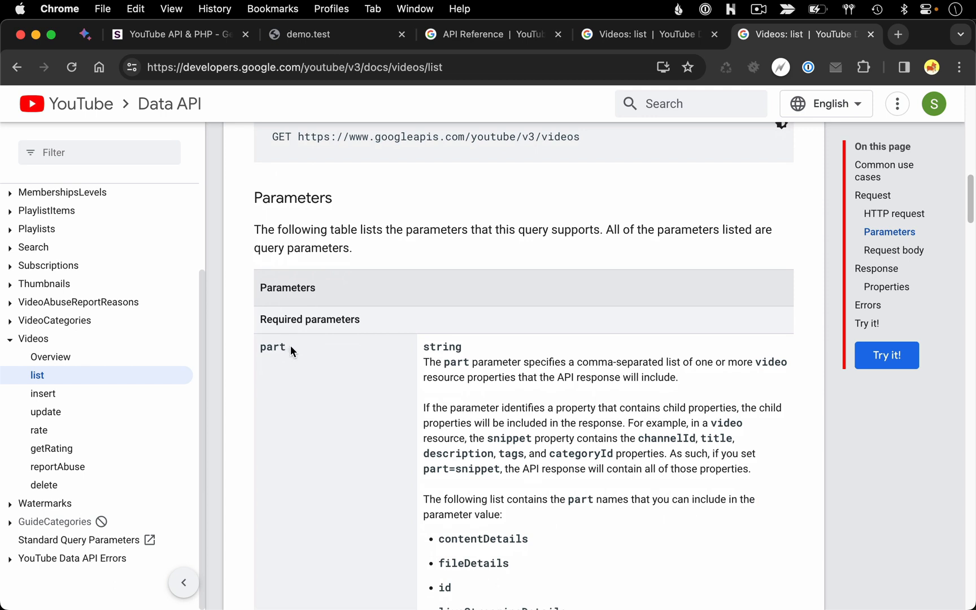
double_click(272, 346)
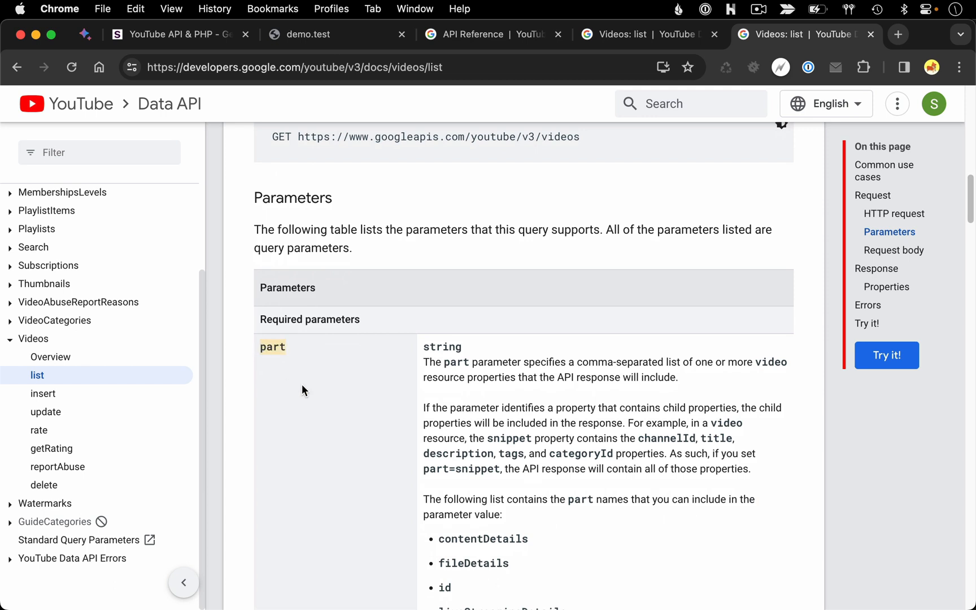
scroll(down, 3)
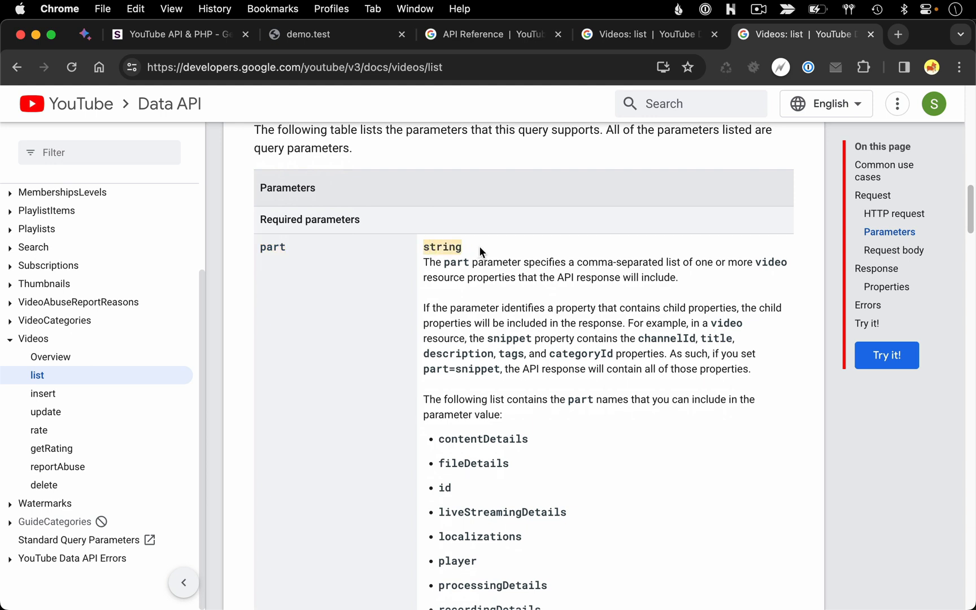
scroll(down, 3)
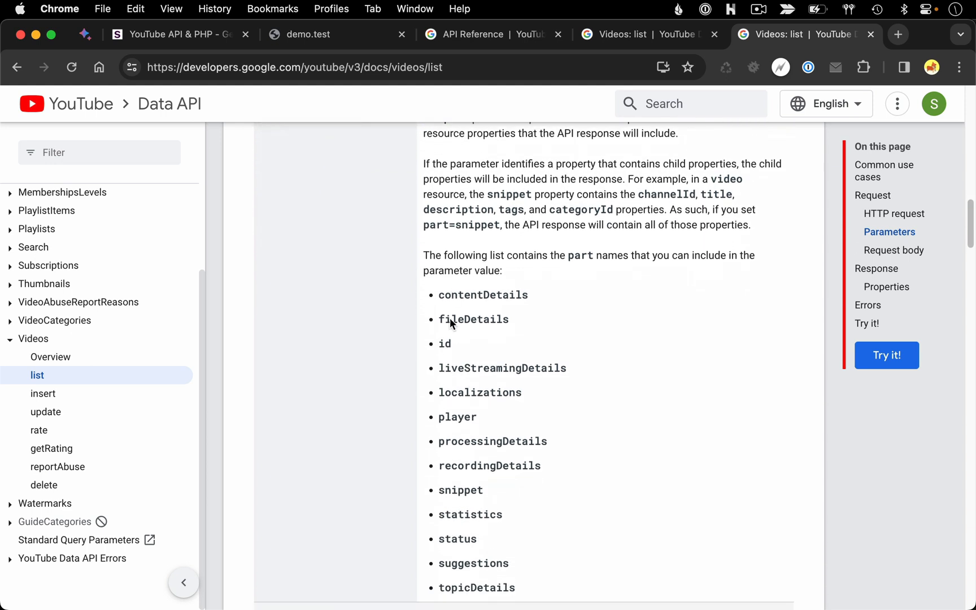
scroll(down, 3)
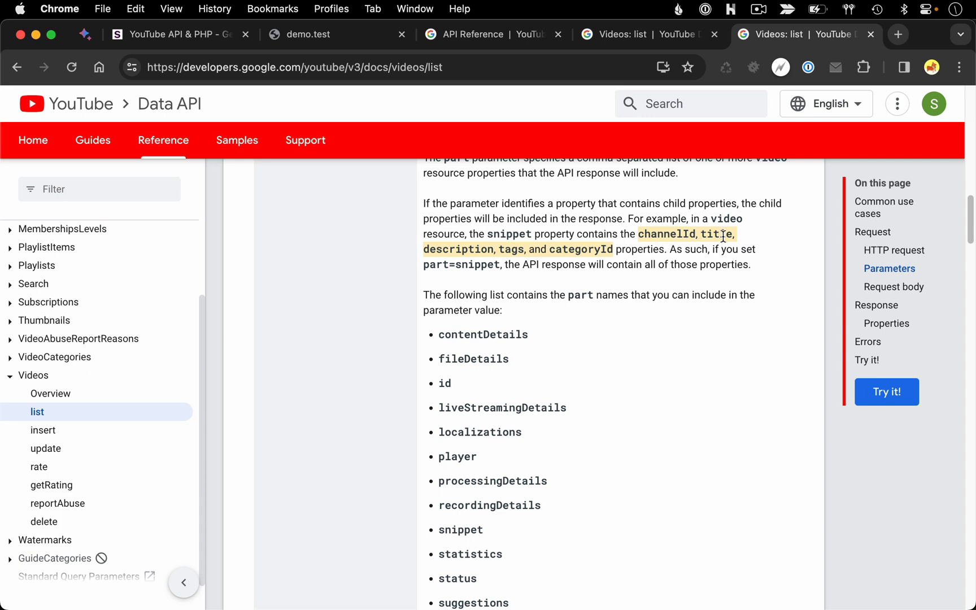
mouse_move(603, 245)
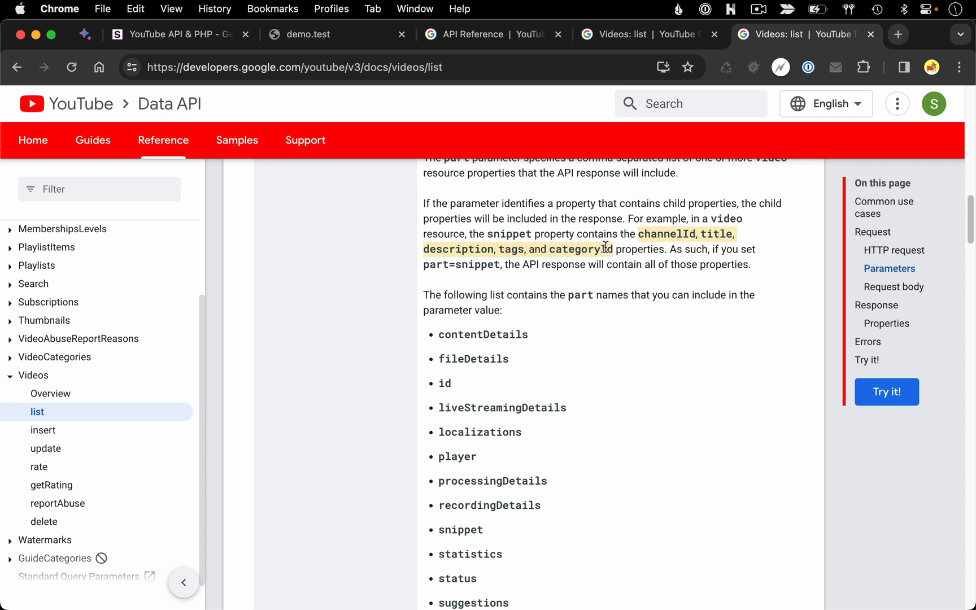
scroll(down, 3)
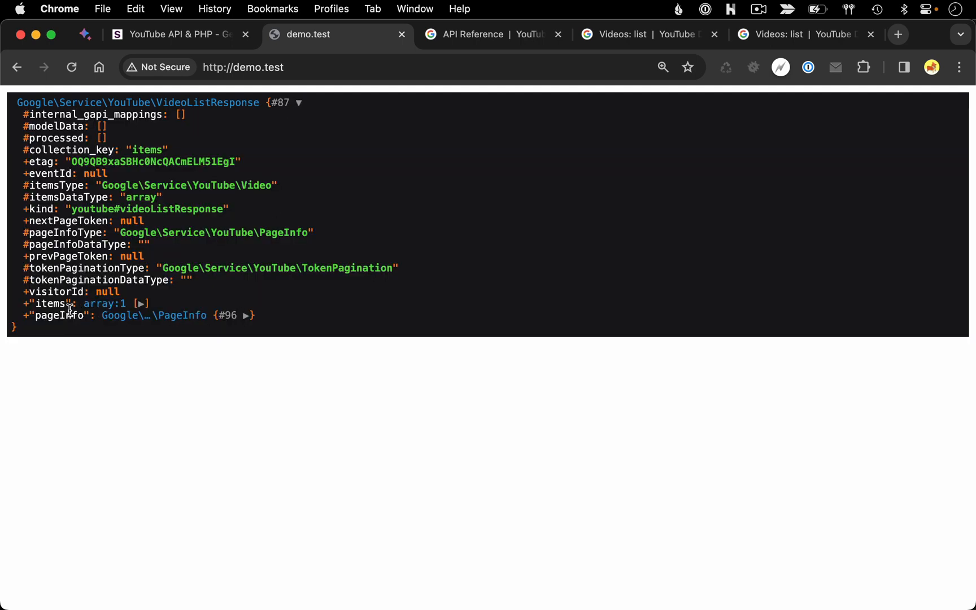
- Expand the dump's items array and its snippet to read the video's title, description and categoryId
click(141, 304)
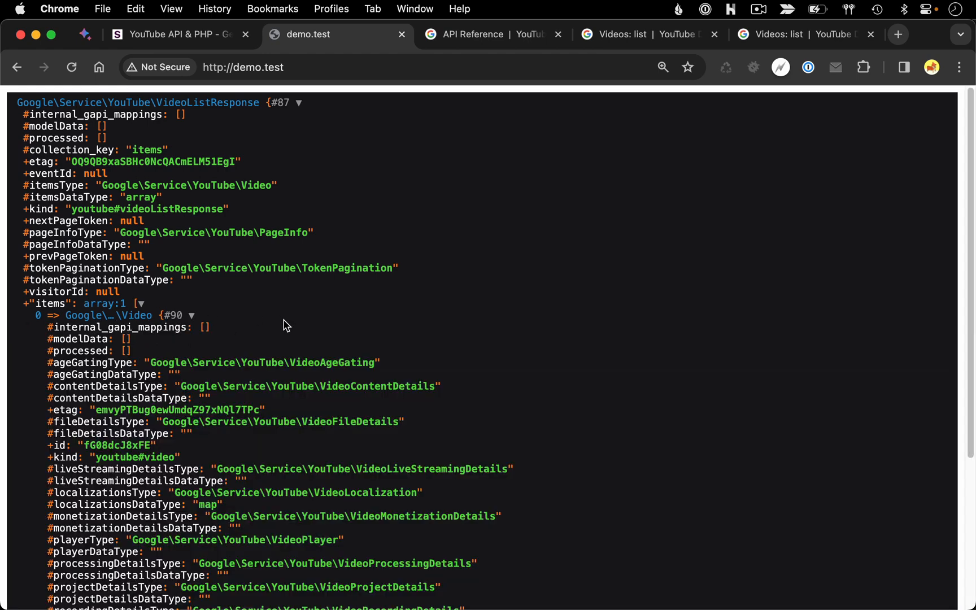
scroll(down, 3)
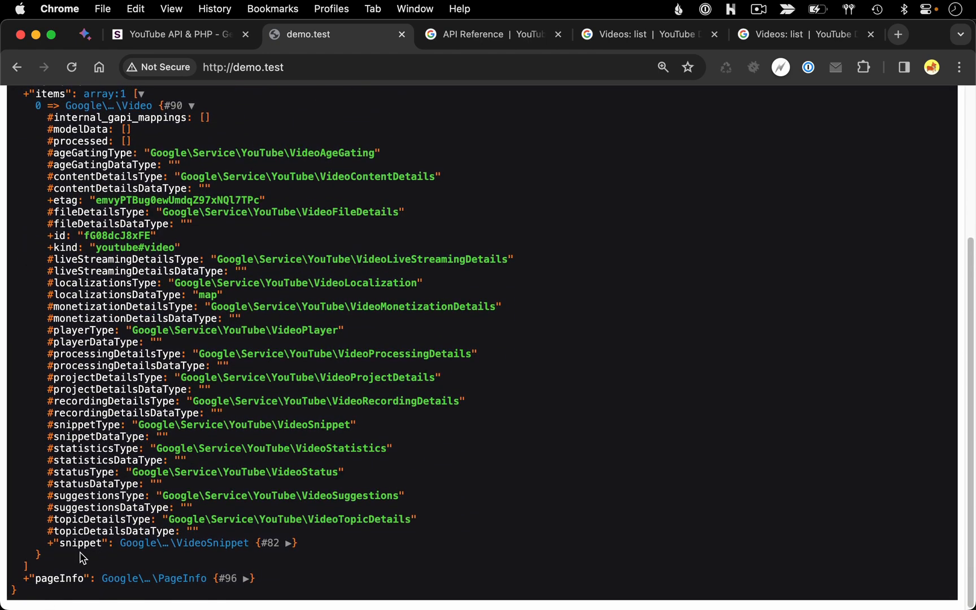
click(288, 543)
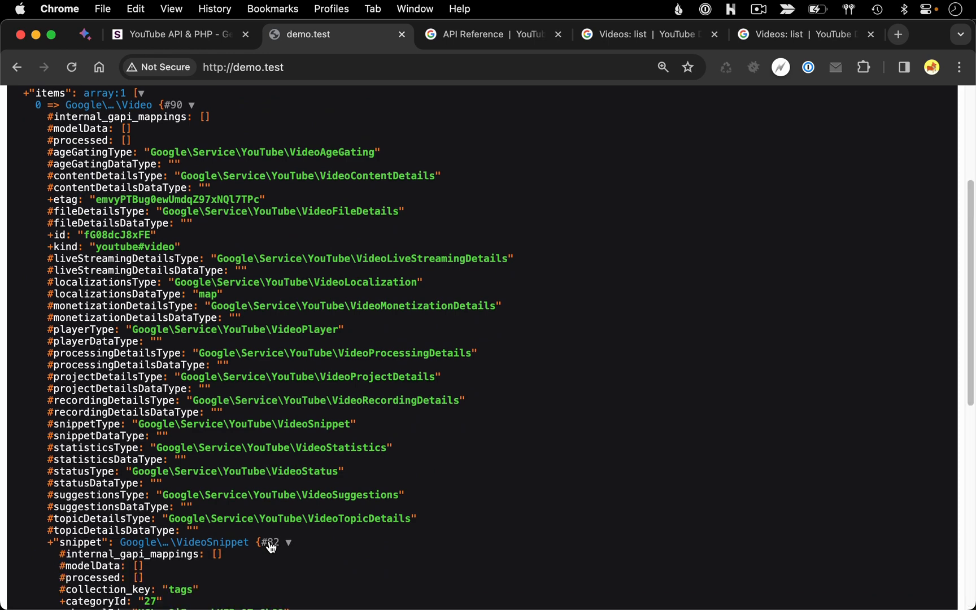
scroll(down, 3)
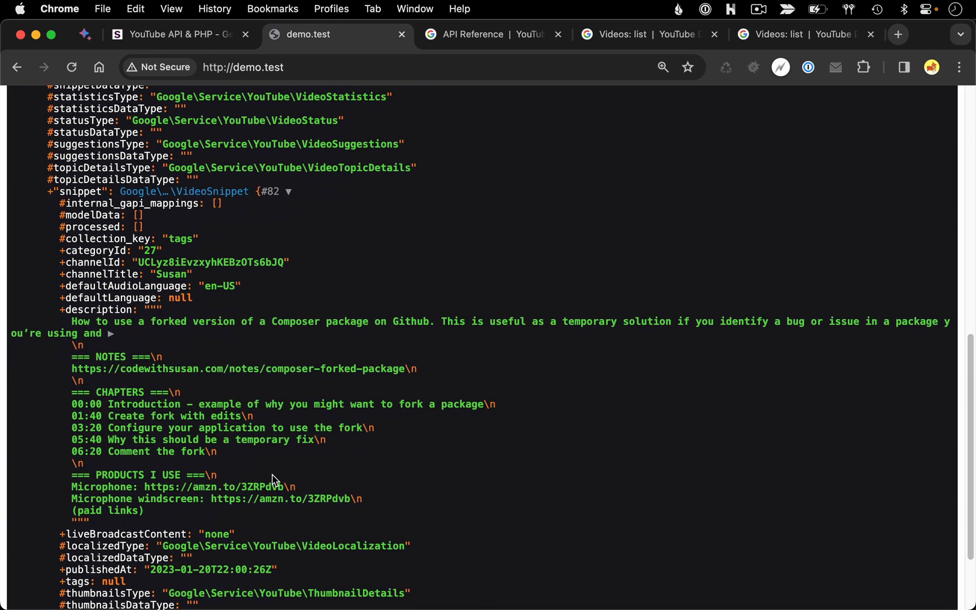
scroll(down, 3)
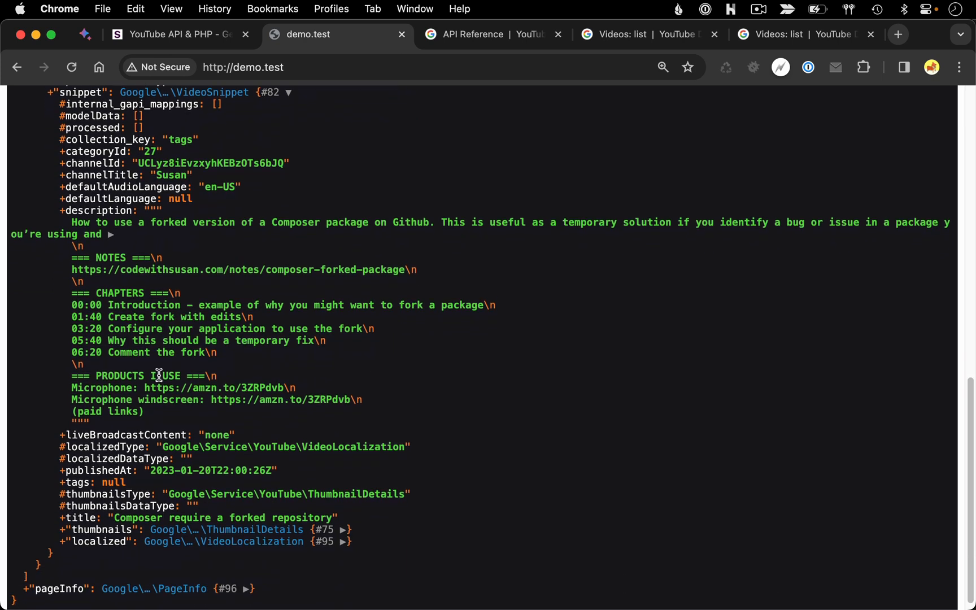
scroll(down, 3)
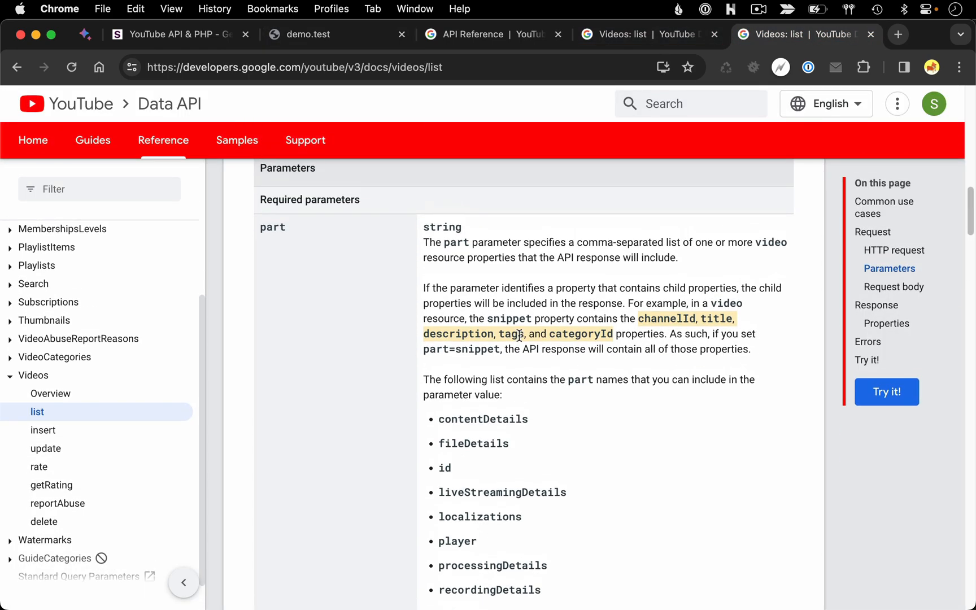
- Change the listVideos part argument from 'snippet' to 'snippet,statistics'
scroll(down, 3)
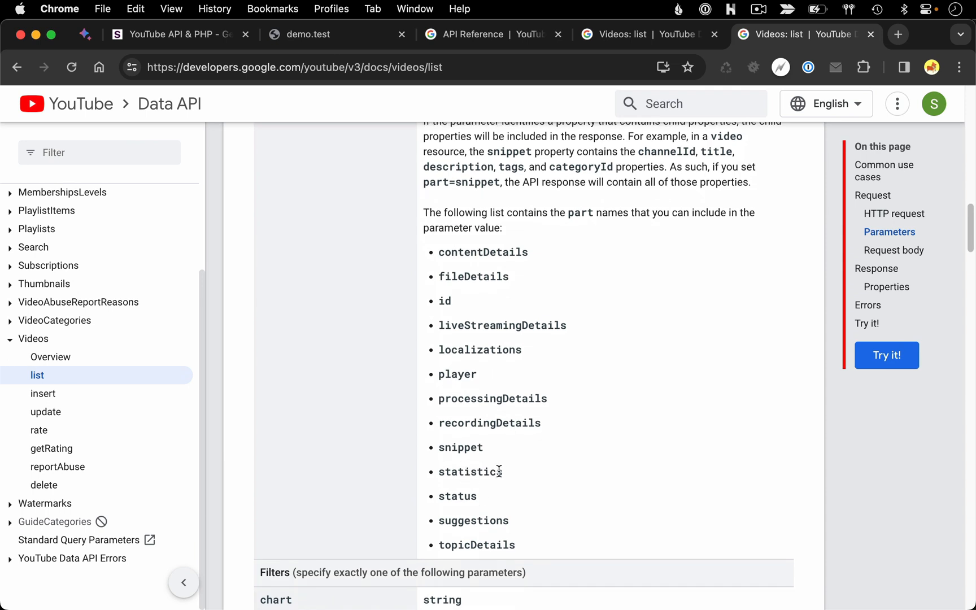
mouse_move(514, 477)
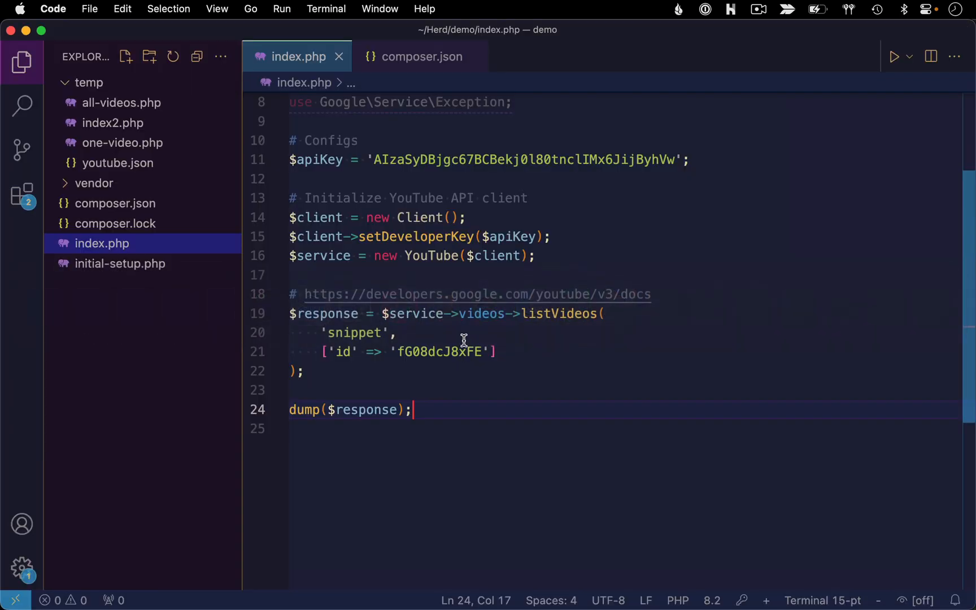
text(,sta)
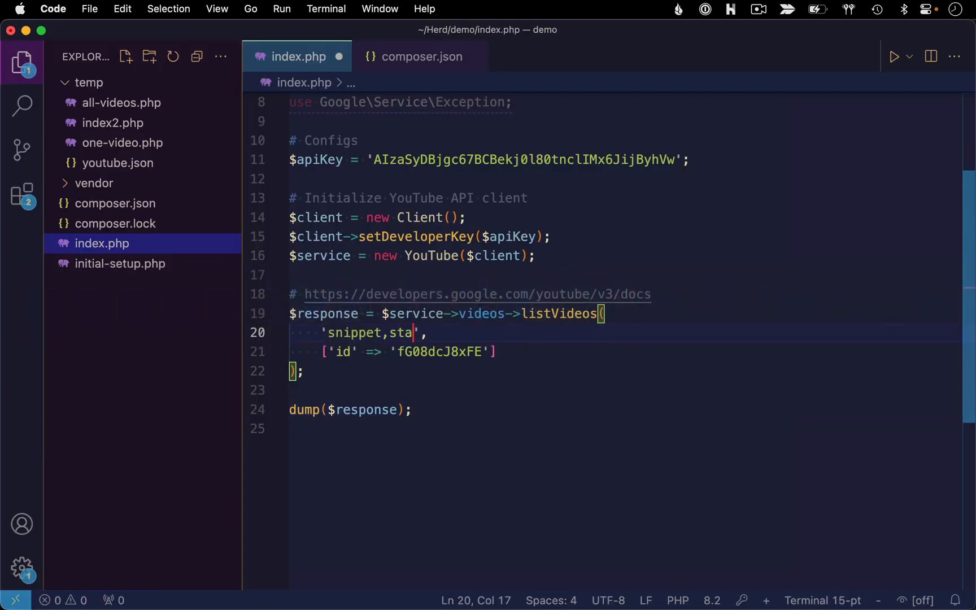
text(tistics)
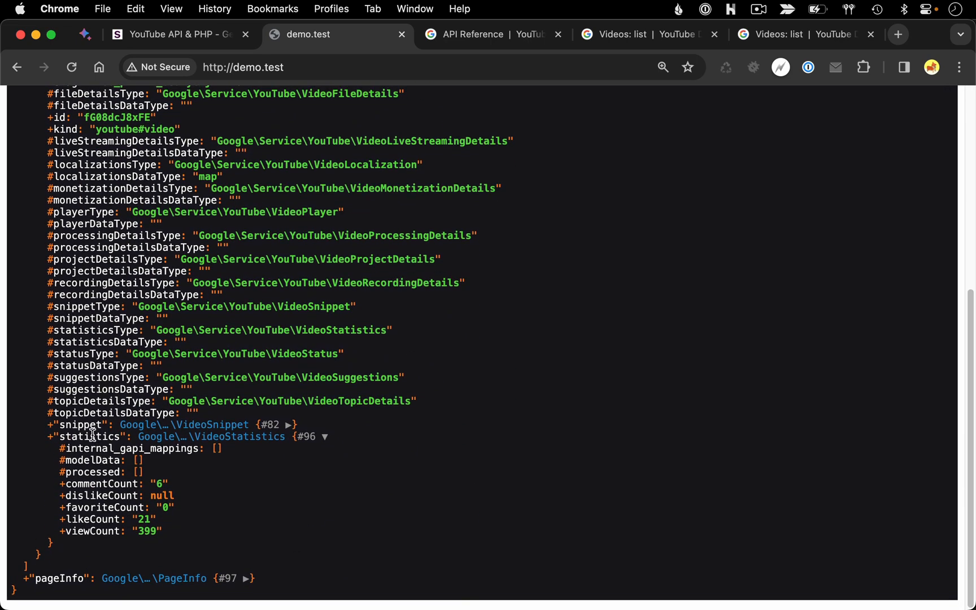
- Move from the demo.test statistics dump toward the Videos: list documentation tab
click(803, 34)
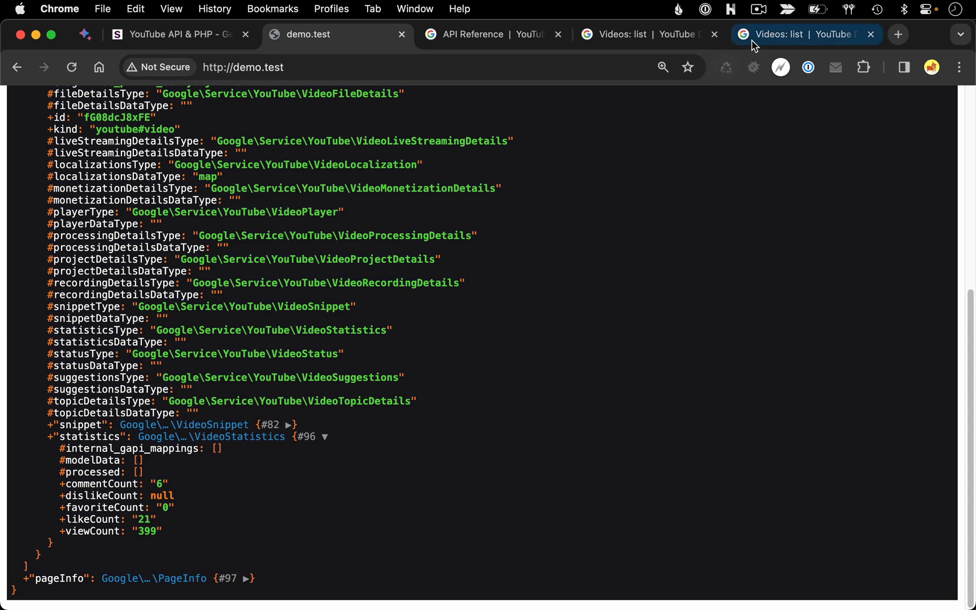
- Bring the Videos: list docs tab forward and reach the Filters section with chart, id and myRating
click(804, 34)
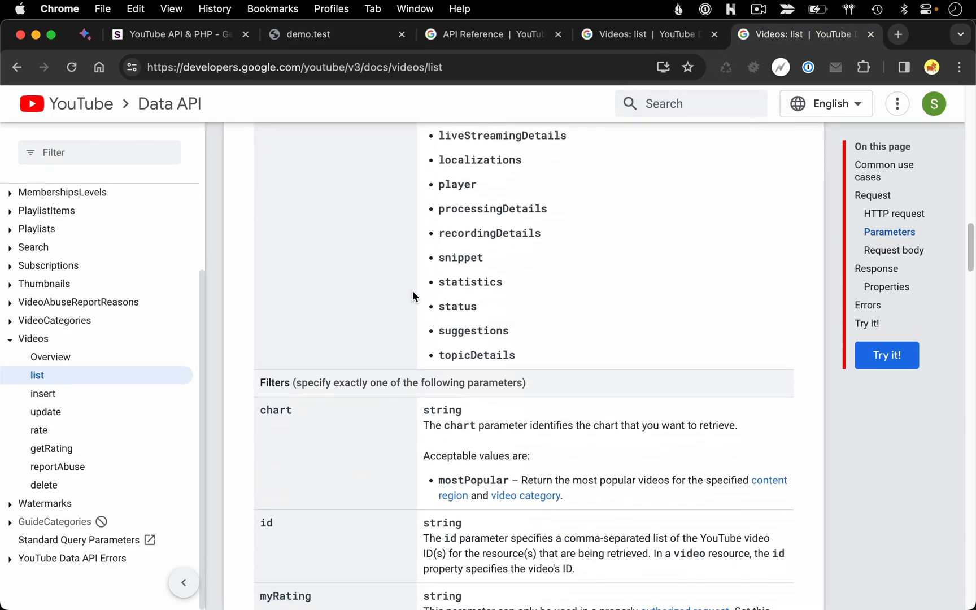
scroll(down, 3)
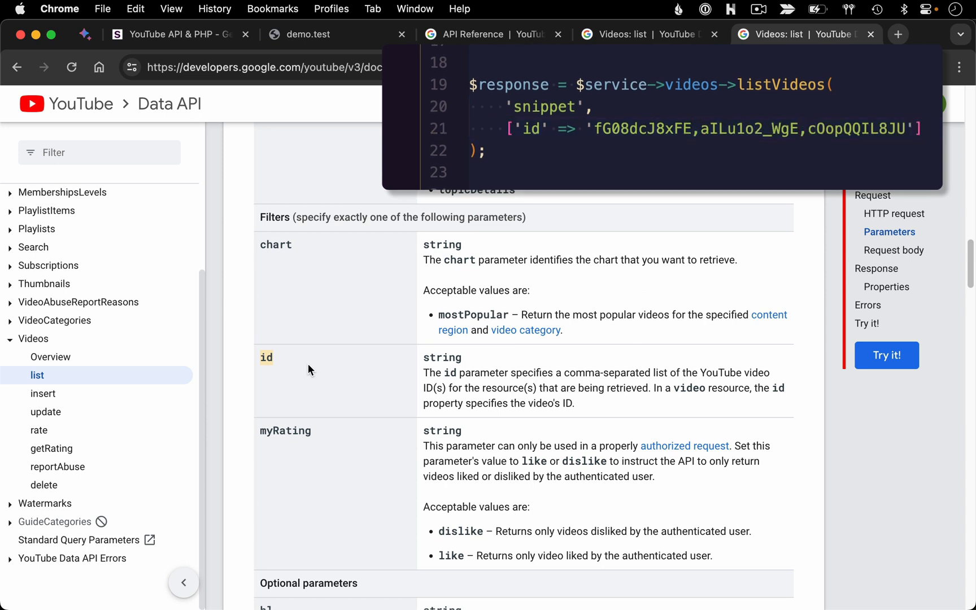
mouse_move(284, 241)
text(['myRating' => 'like)
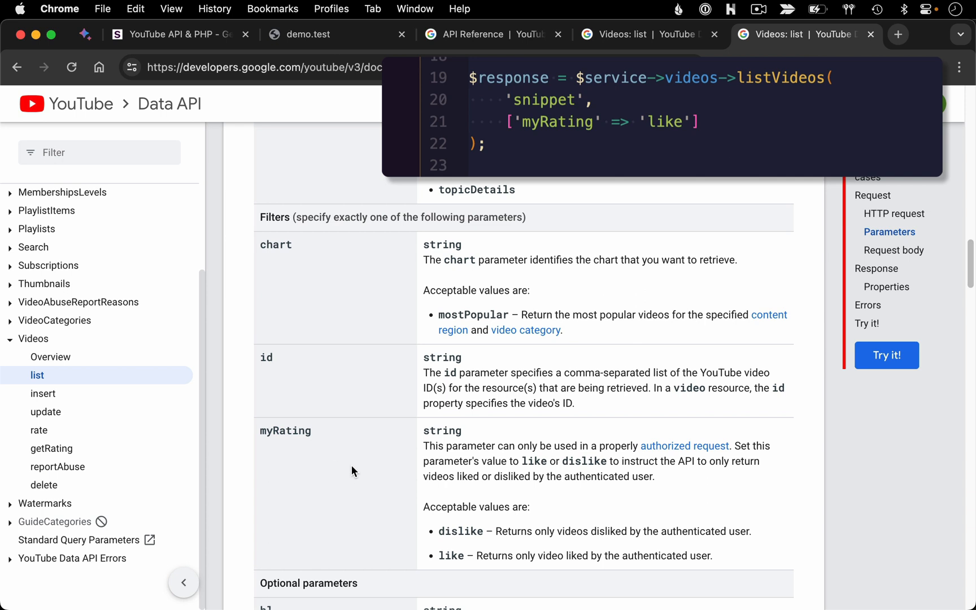
mouse_move(369, 500)
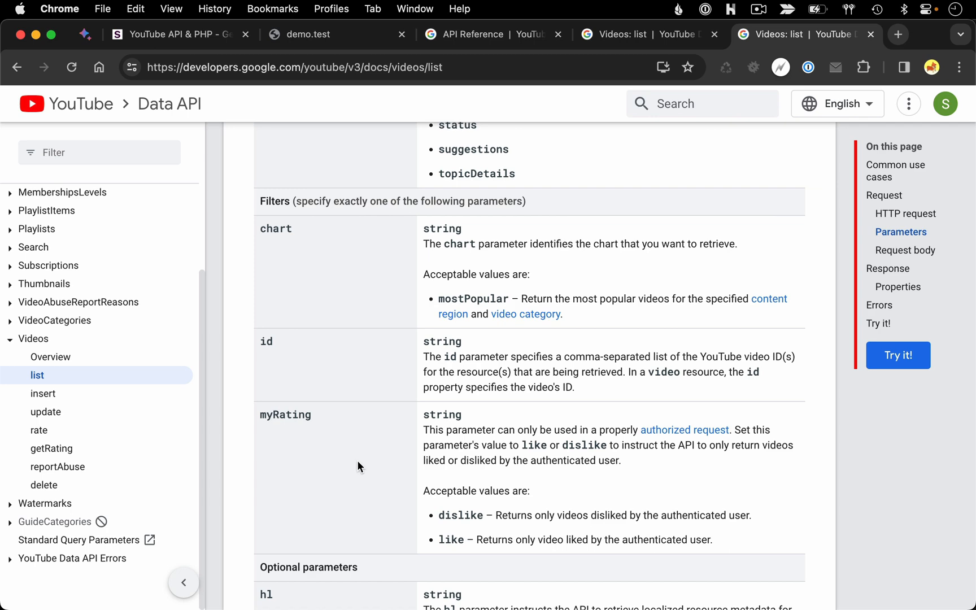
- Highlight maxResults in Optional parameters, select its 1-to-50 range text, and return to the editor
scroll(down, 3)
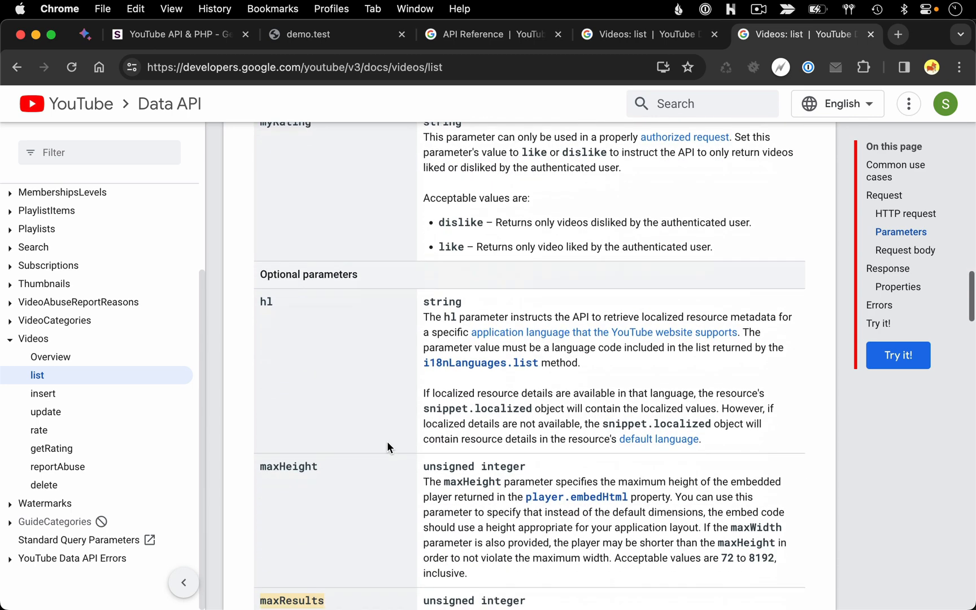
scroll(down, 3)
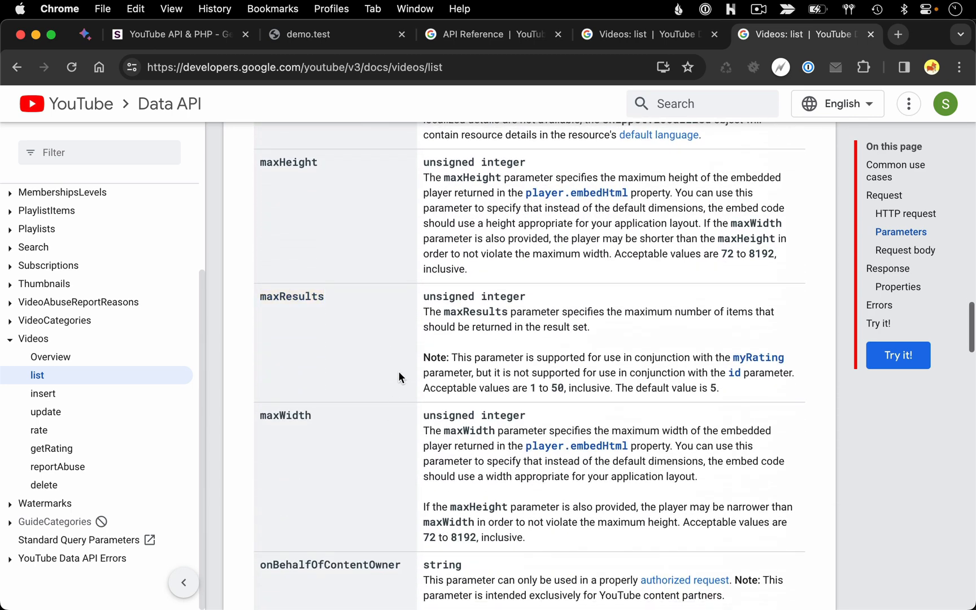
scroll(down, 3)
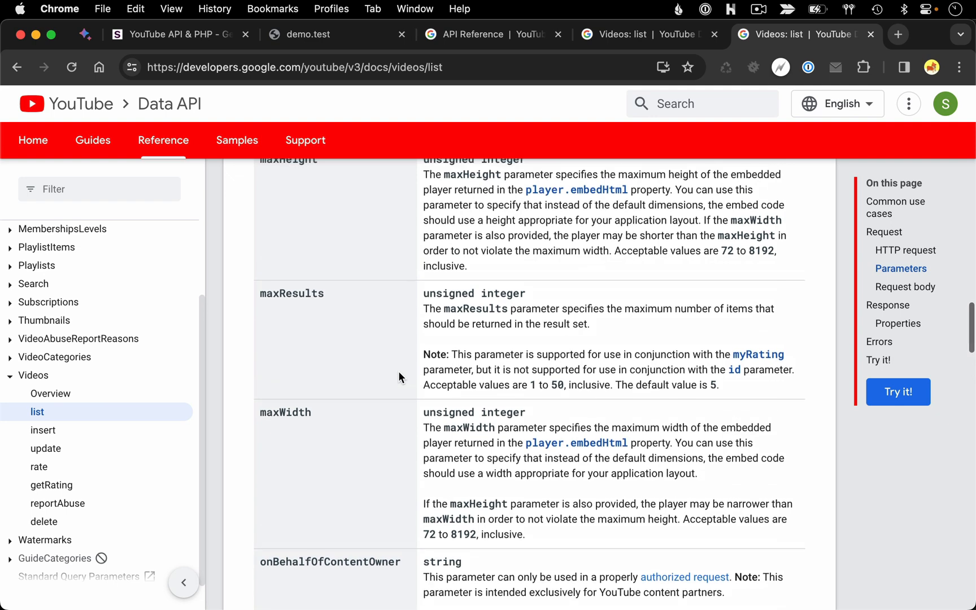
scroll(up, 3)
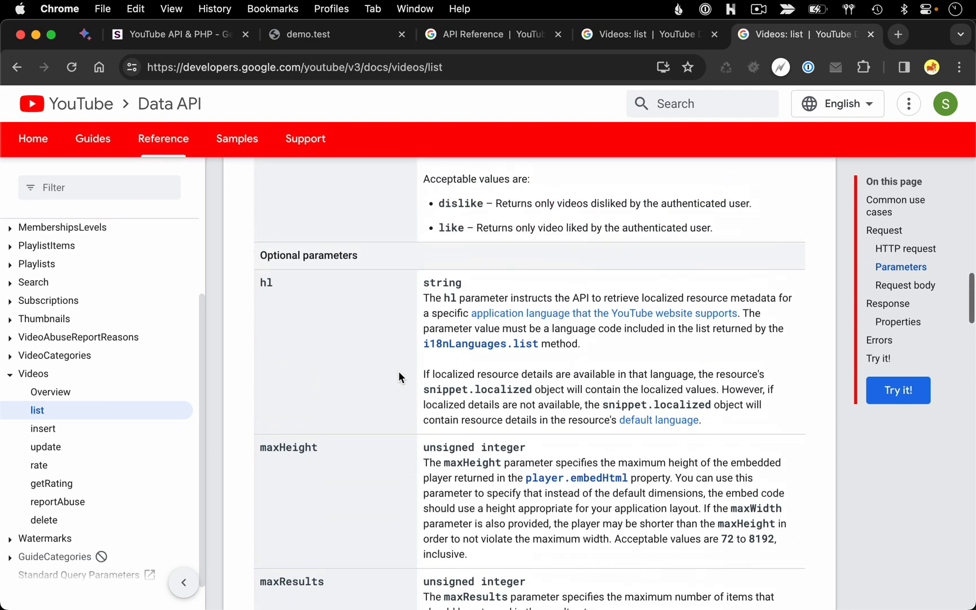
scroll(down, 3)
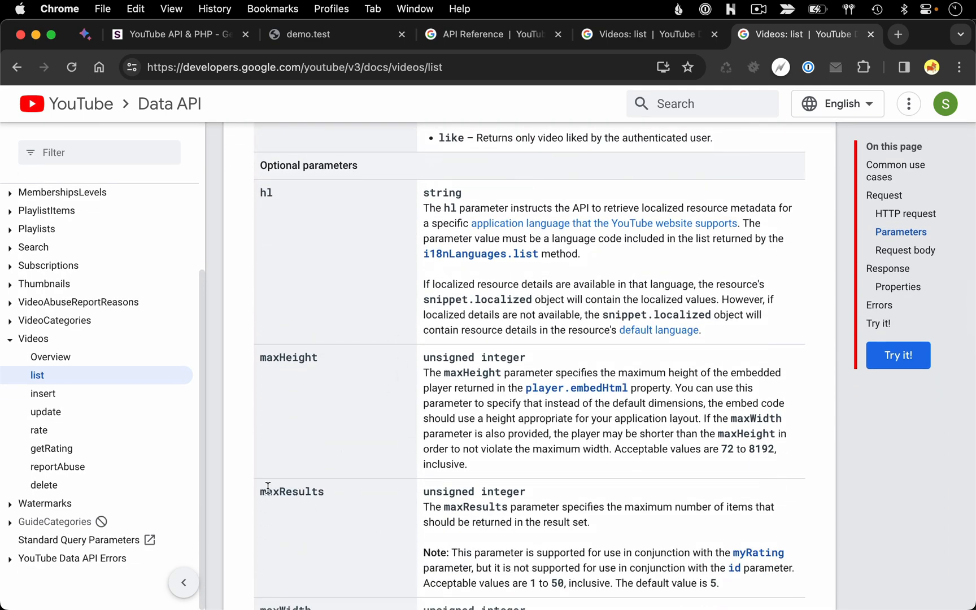
double_click(291, 491)
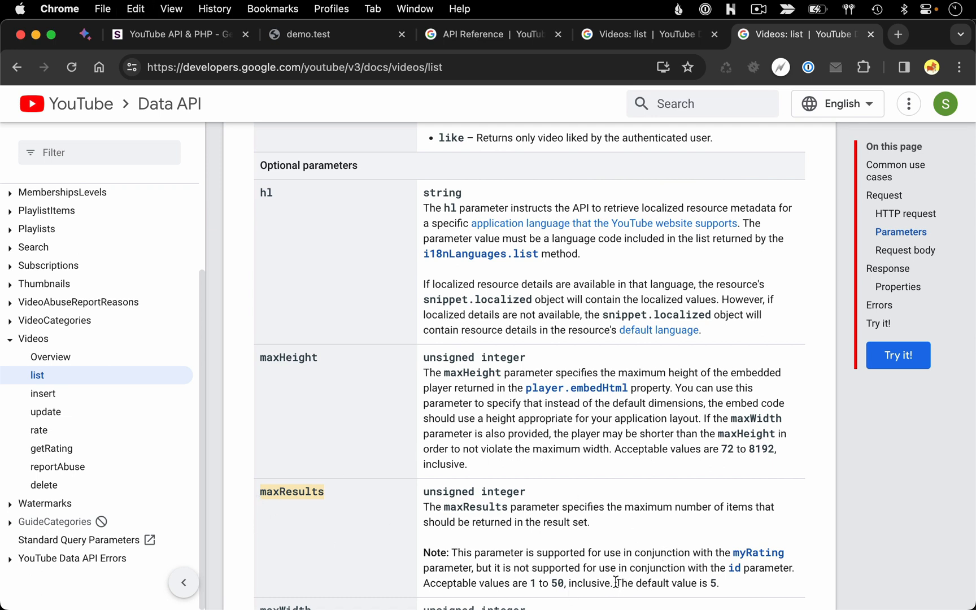
drag(617, 583, 718, 583)
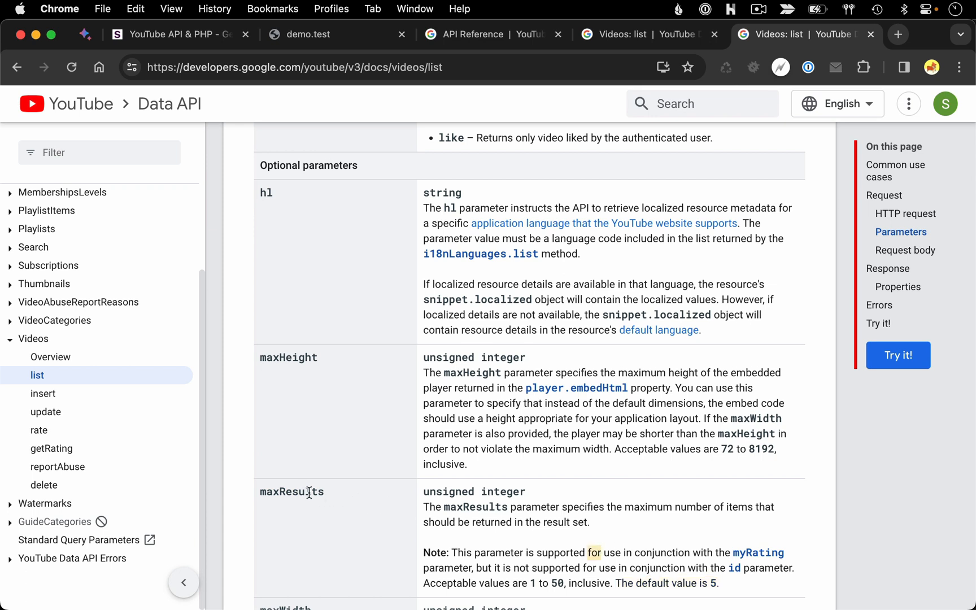
double_click(291, 492)
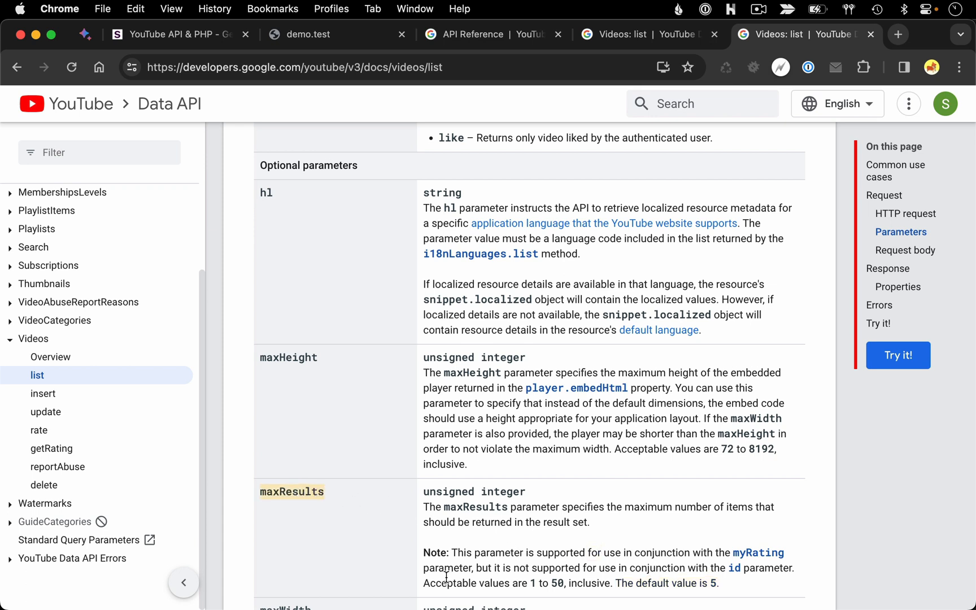
drag(422, 582, 607, 583)
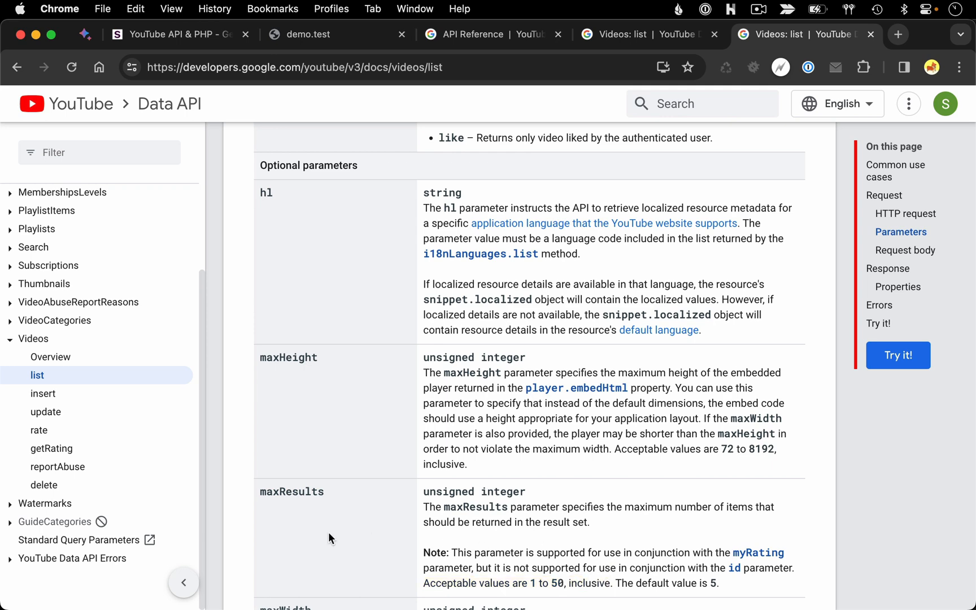
key(cmd+tab)
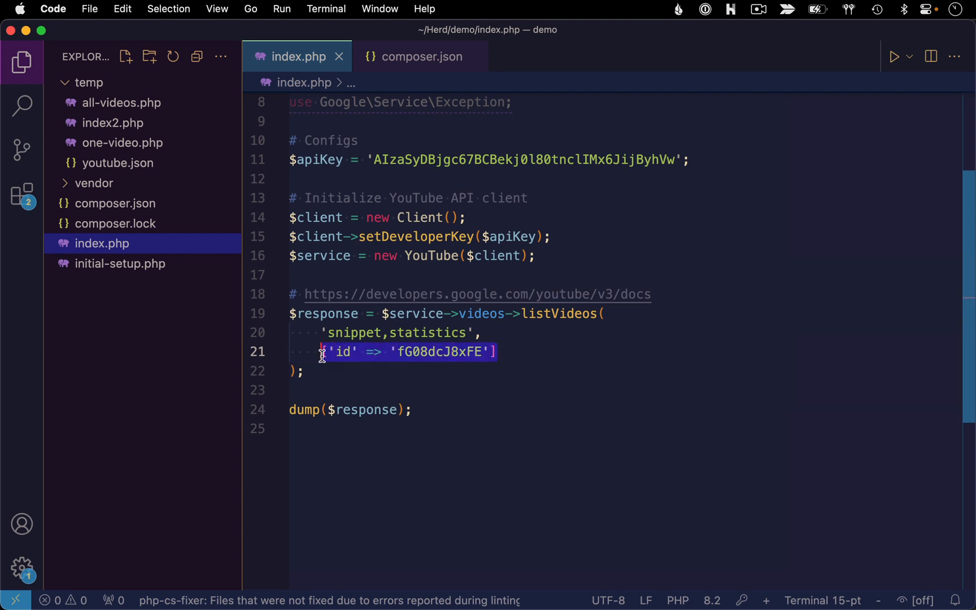
- Rewrite the options array as ['chart' => 'mostPopular', 'maxResults' => 50] for the videos call
click(494, 357)
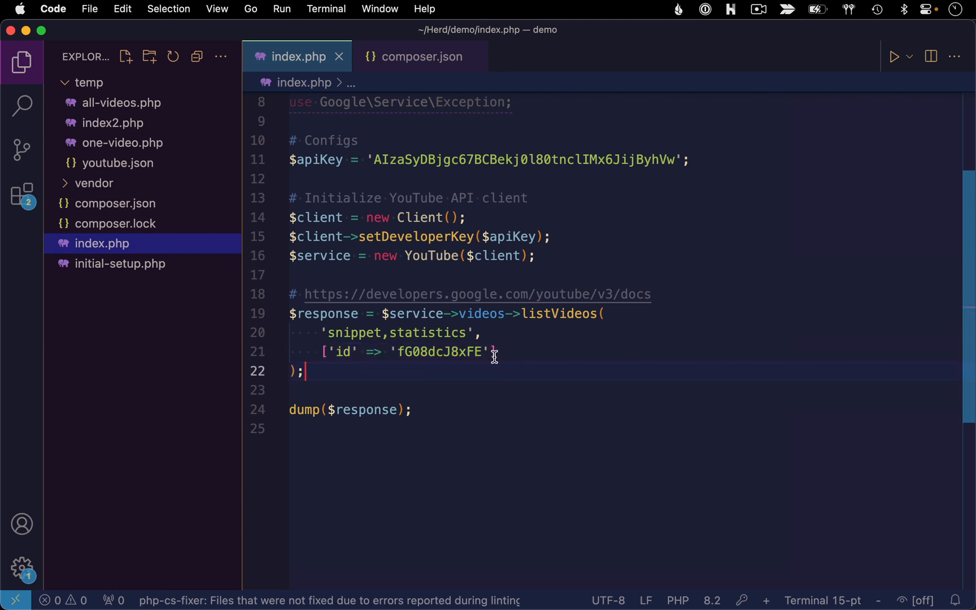
text(, '')
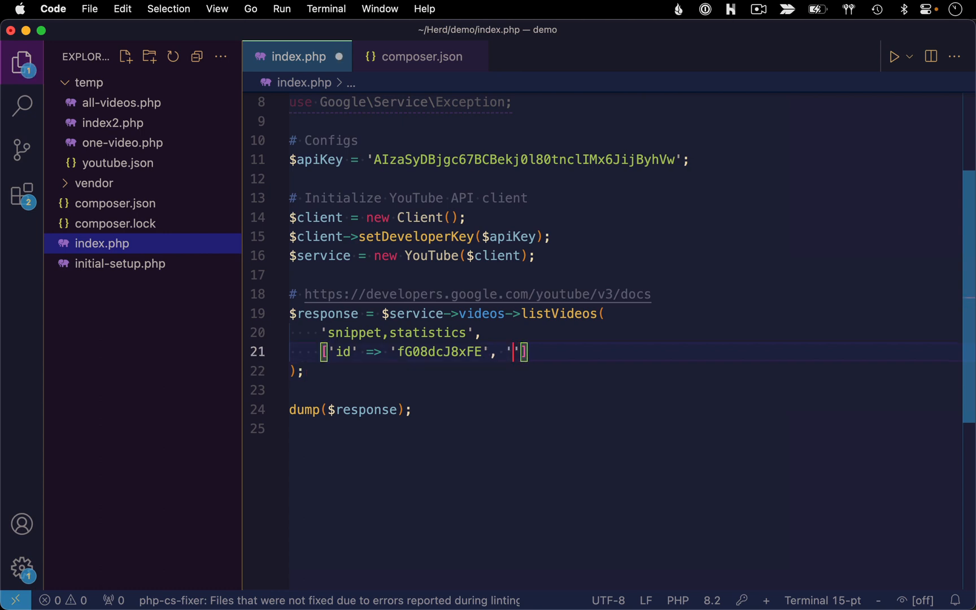
text(maxResults' =>)
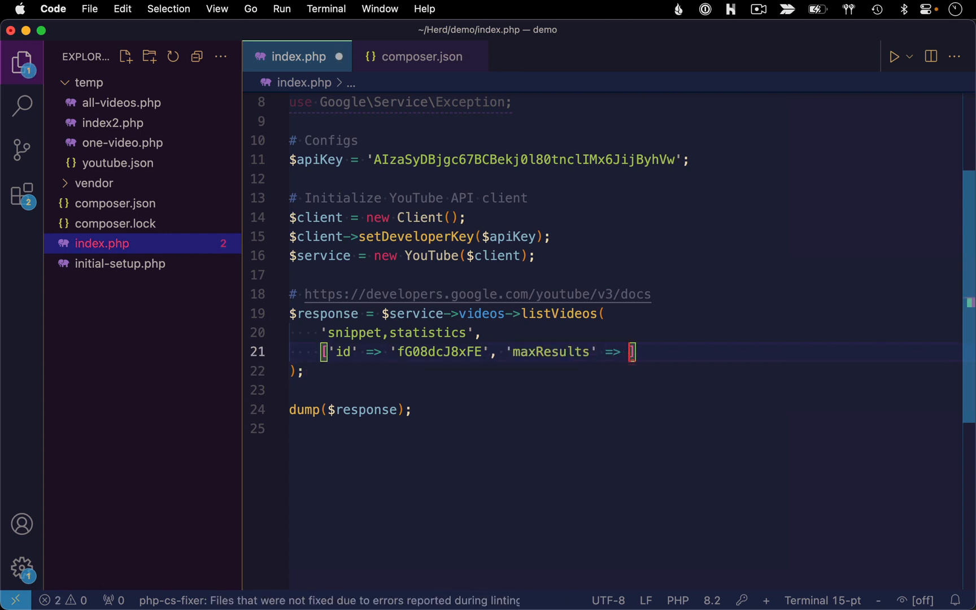
text(50)
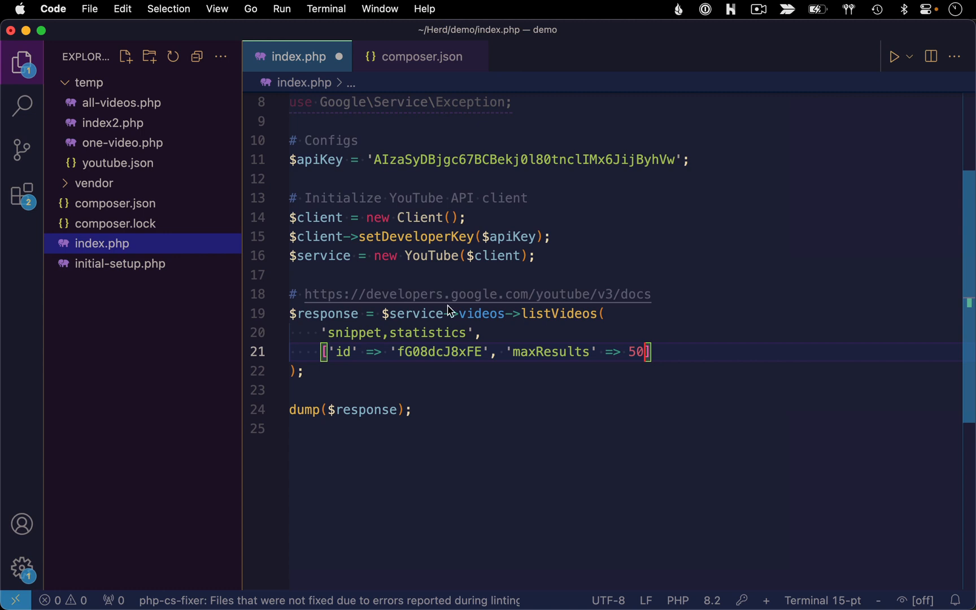
mouse_move(423, 364)
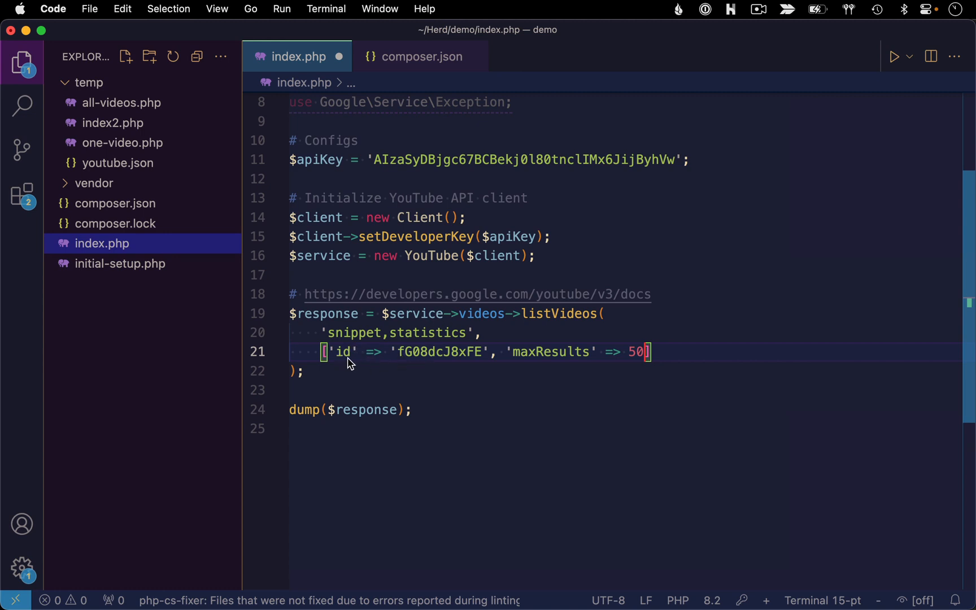
mouse_move(418, 363)
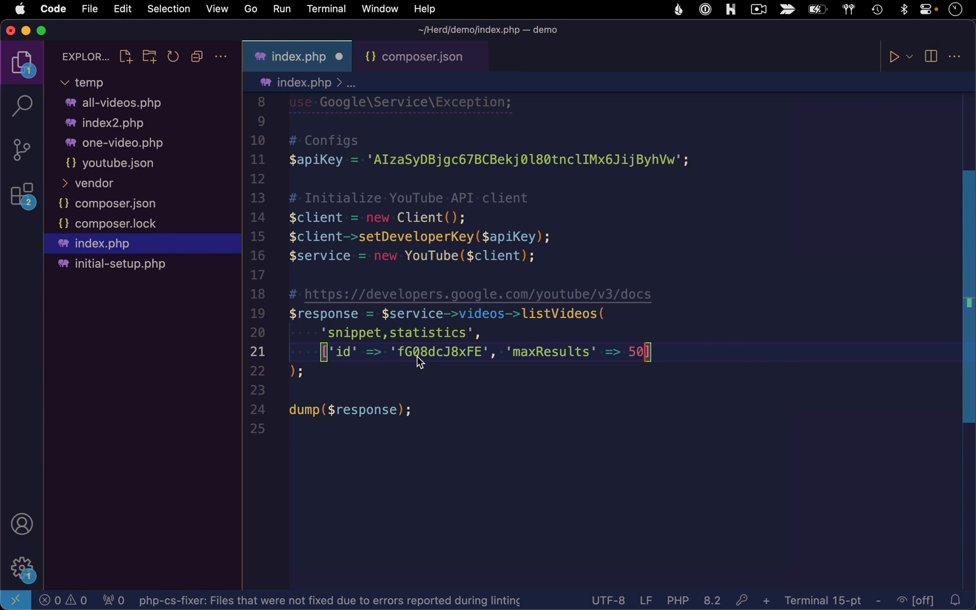
mouse_move(367, 361)
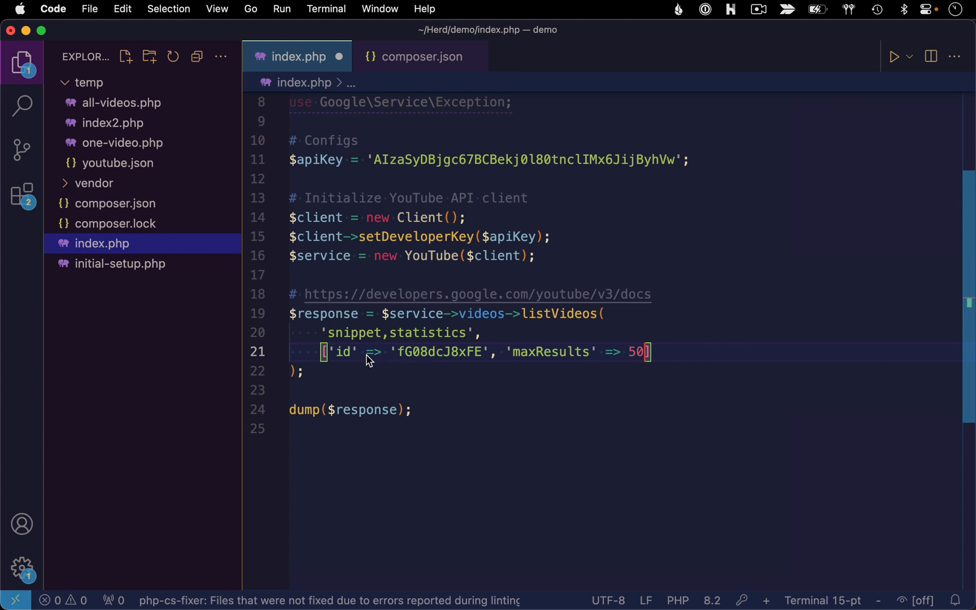
text(chart)
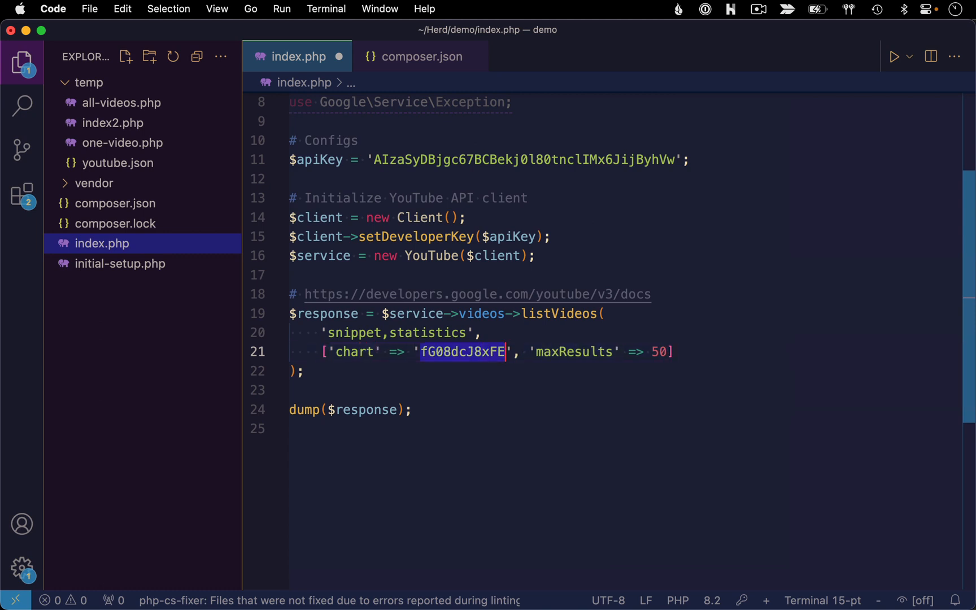
text(mostPopular)
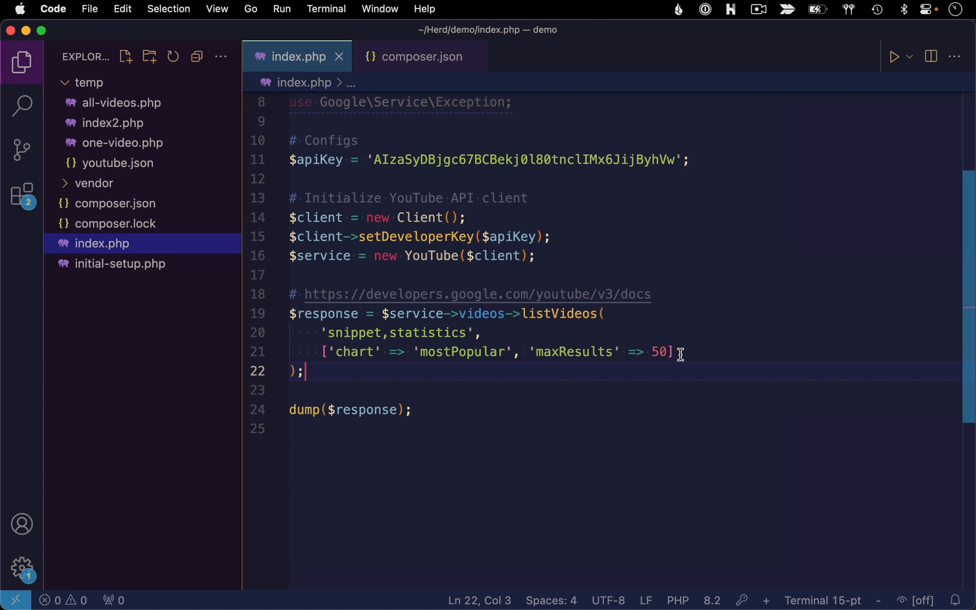
mouse_move(682, 365)
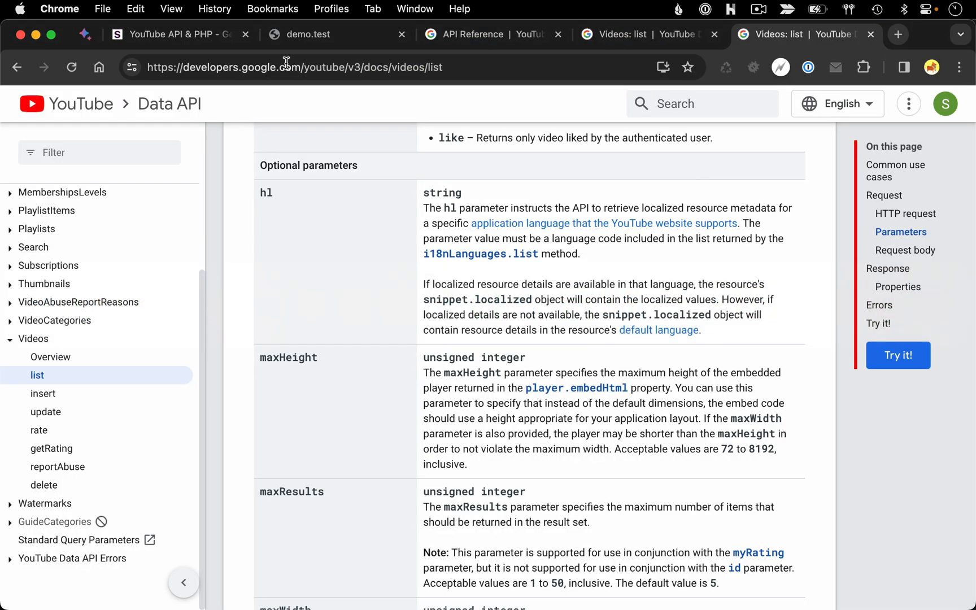
- Refresh demo.test and expand the items array of 50 returned videos
click(312, 34)
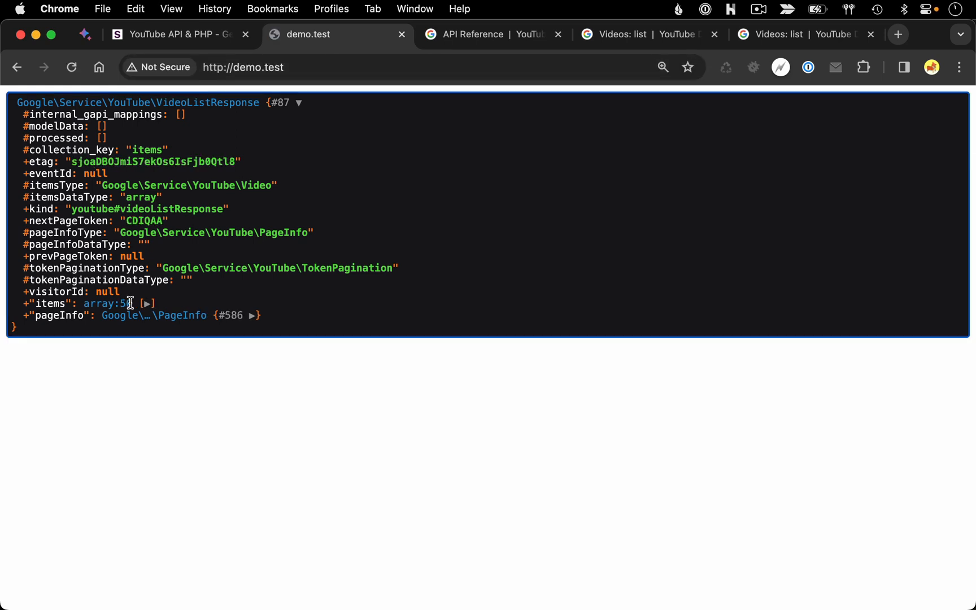
click(147, 304)
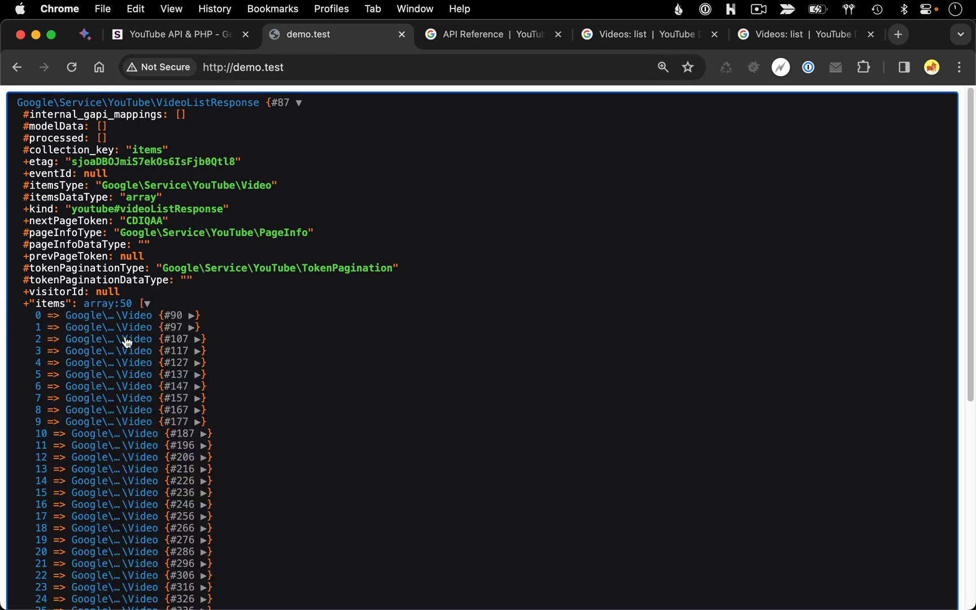
mouse_move(181, 326)
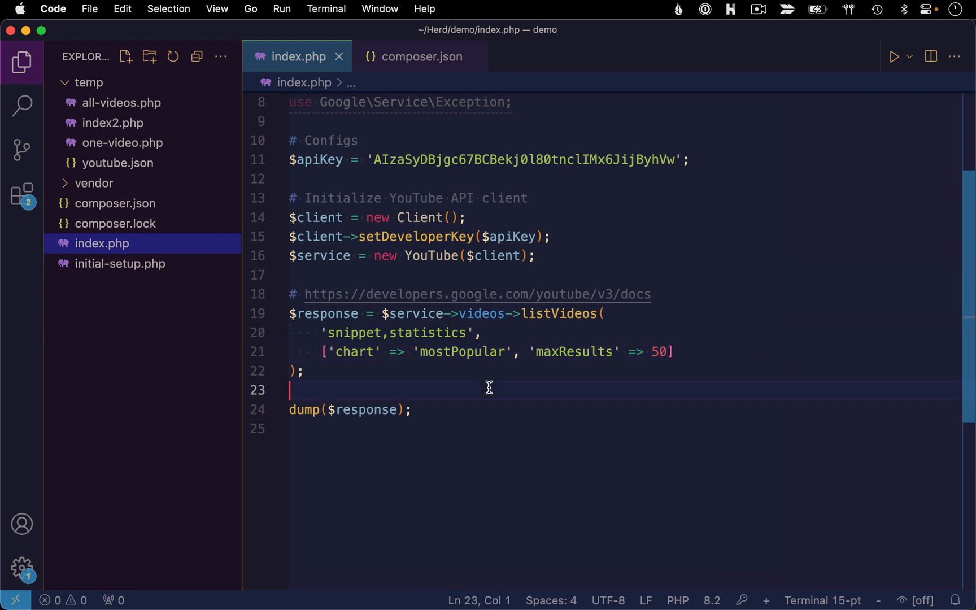
- Replace the chart filter with 'id' => 'fG08dcJ8xFE' in the listVideos options
click(482, 332)
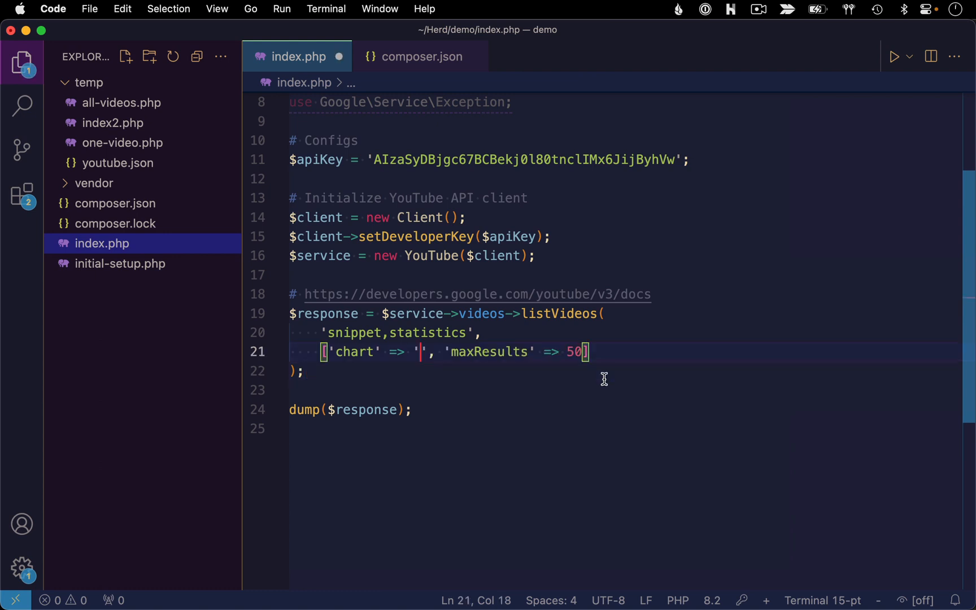
text('id' => 'fG08dcJ8xFE')
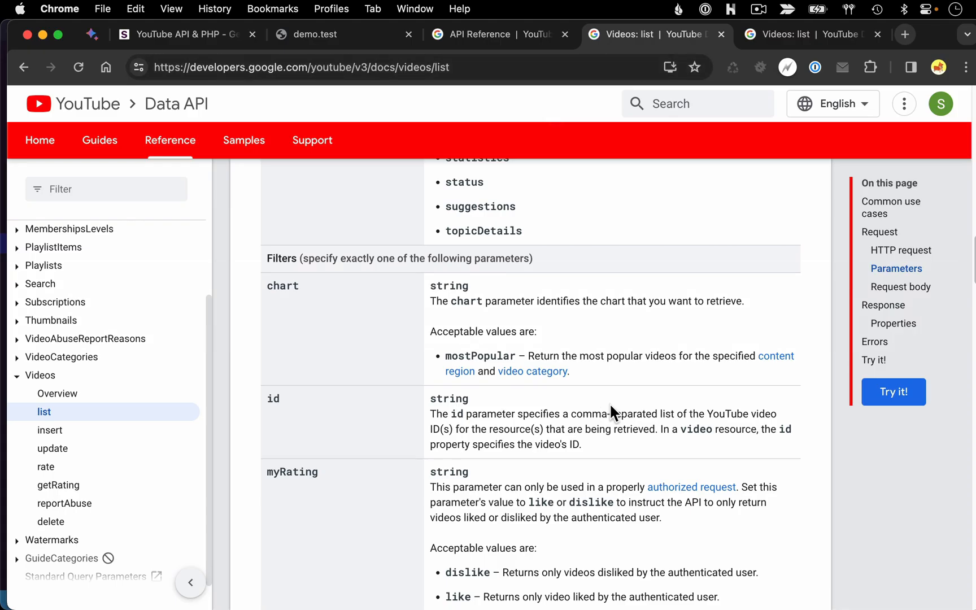
scroll(down, 3)
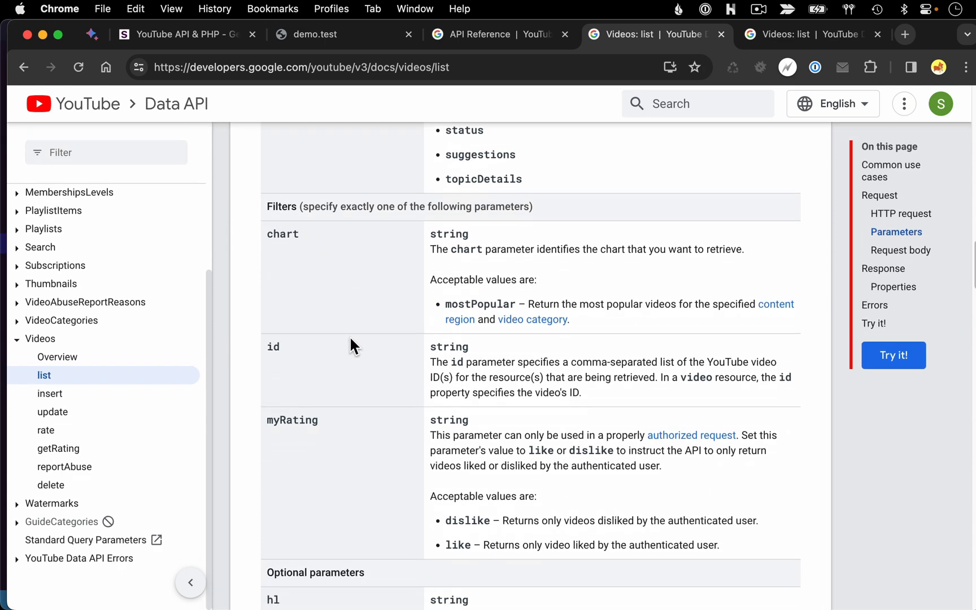
scroll(down, 3)
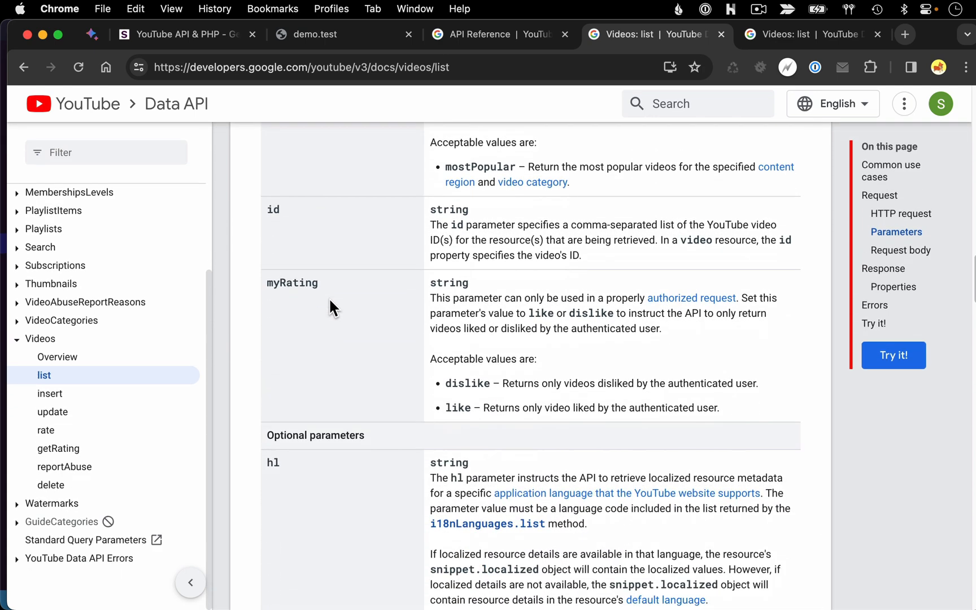
scroll(down, 3)
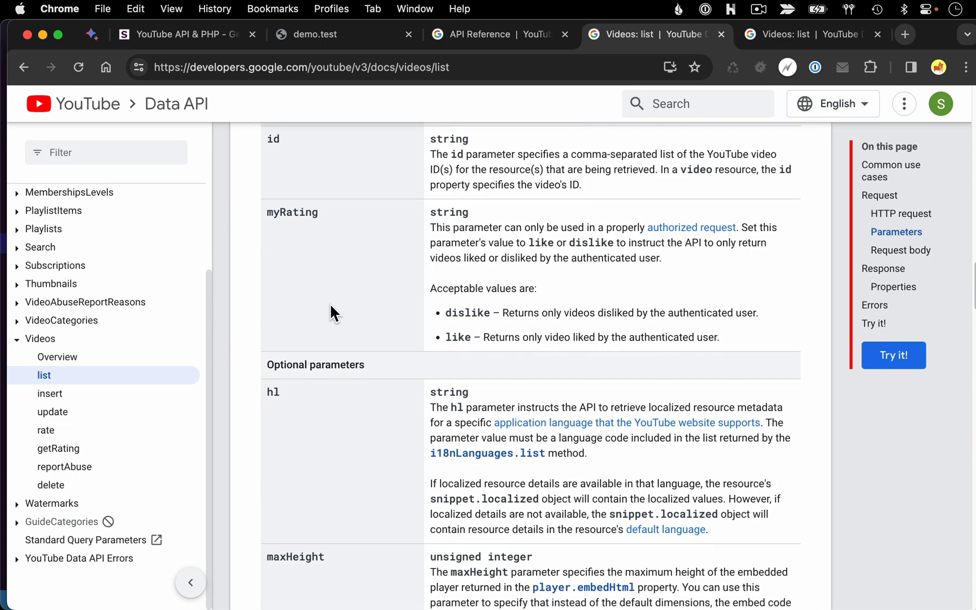
scroll(down, 3)
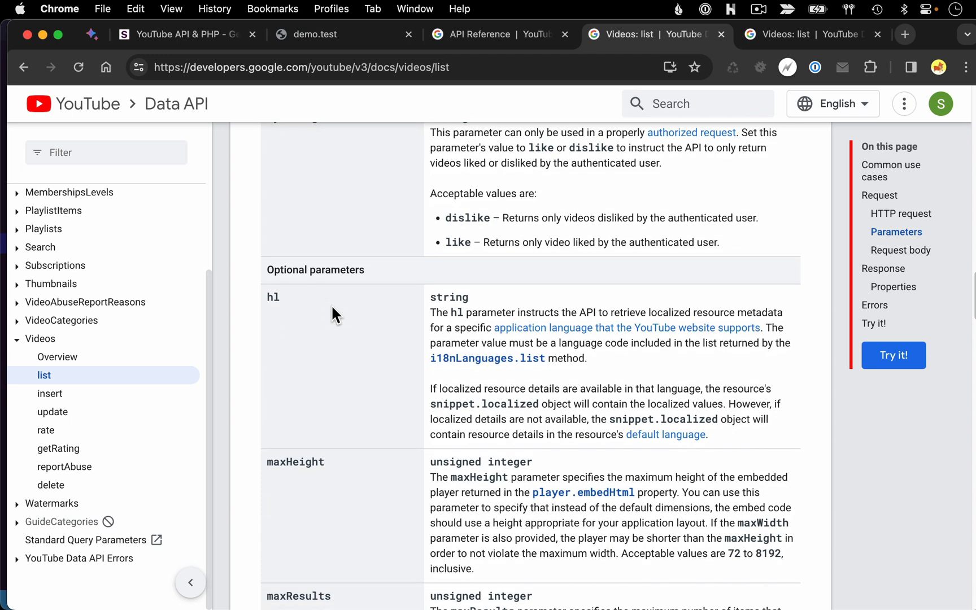
scroll(down, 3)
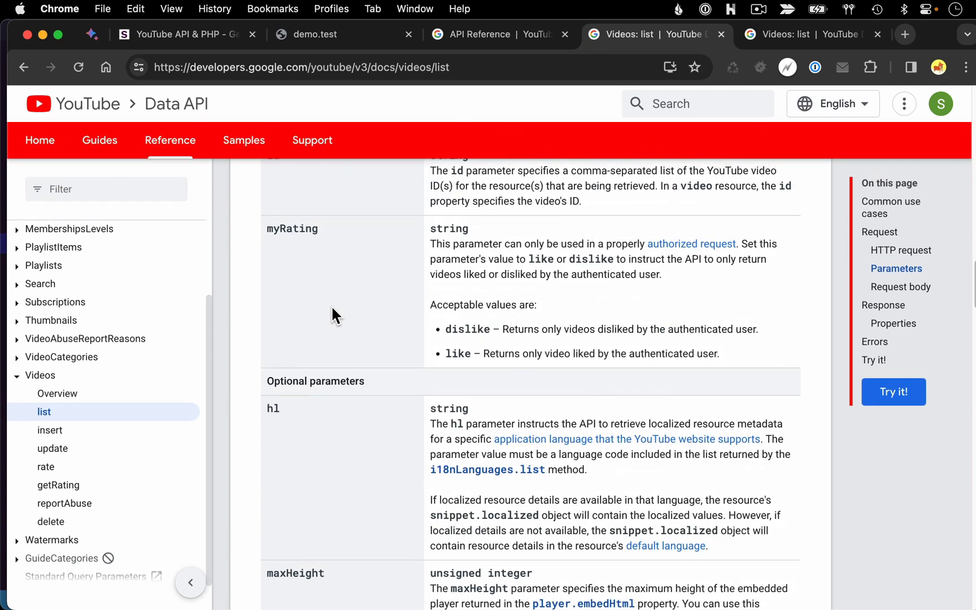
scroll(down, 3)
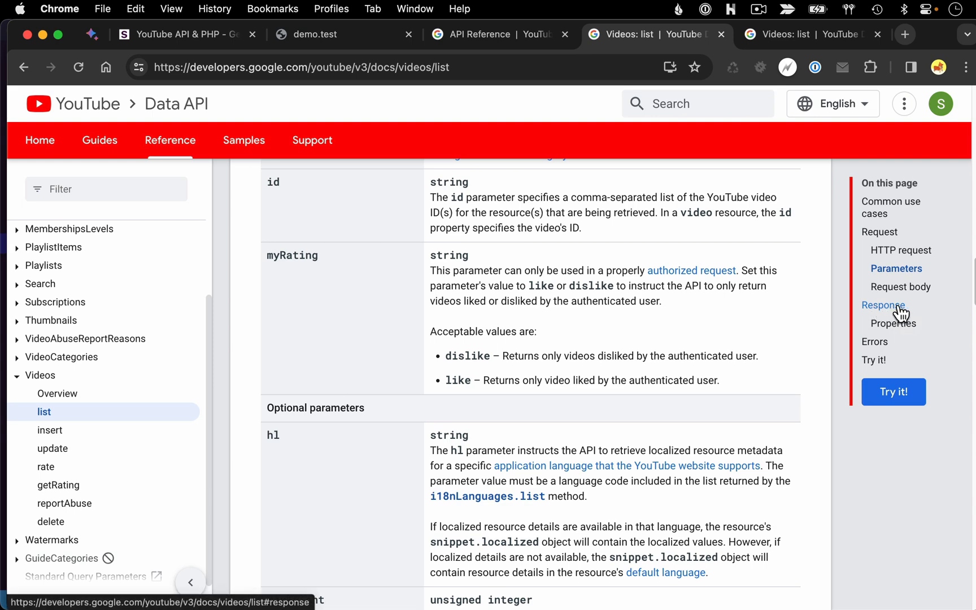
- Jump to the videos.list Response section showing kind, etag, pageInfo and items
click(882, 305)
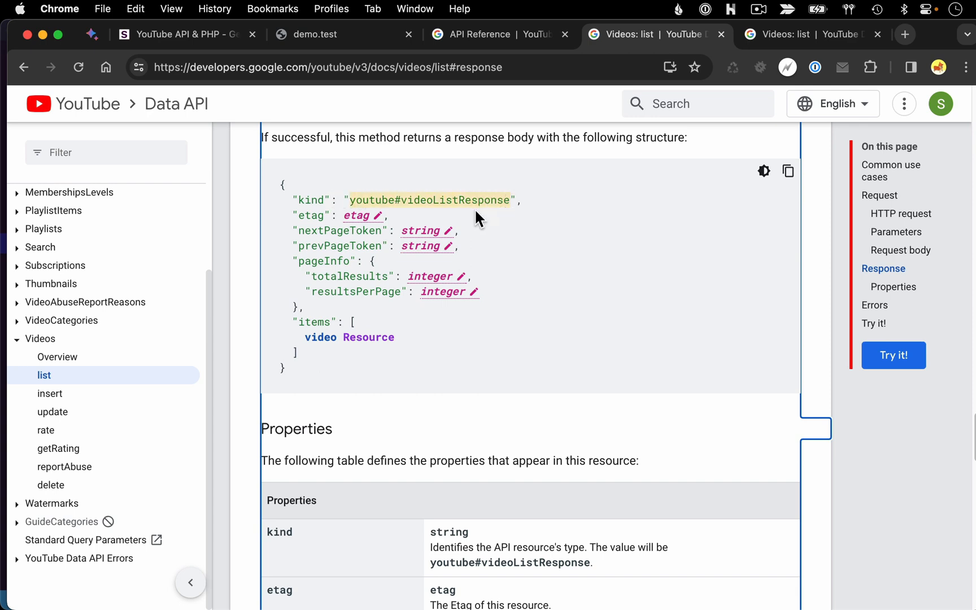
click(324, 34)
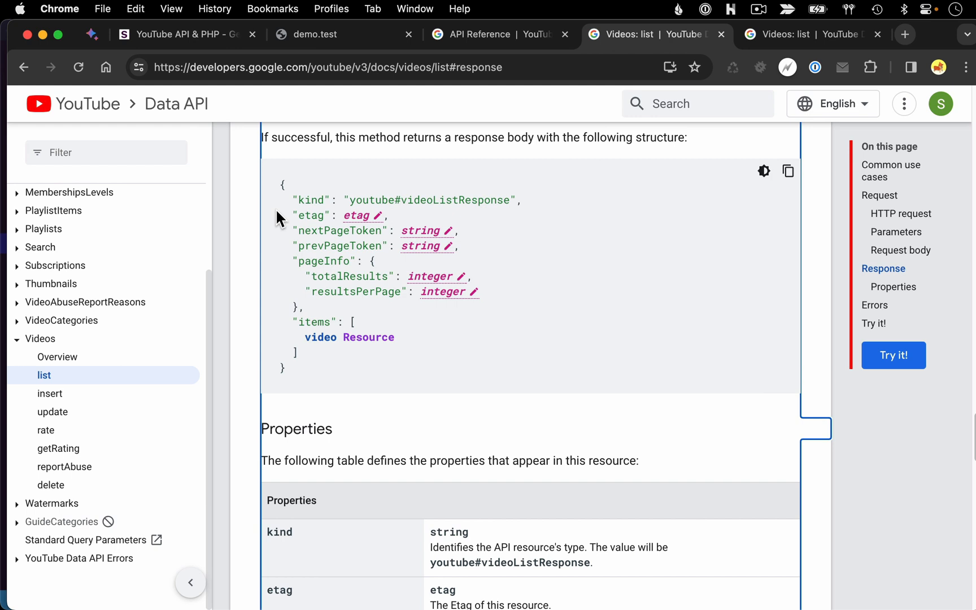
- Highlight parts of the response JSON, including pageInfo and items, while explaining
drag(292, 231, 349, 321)
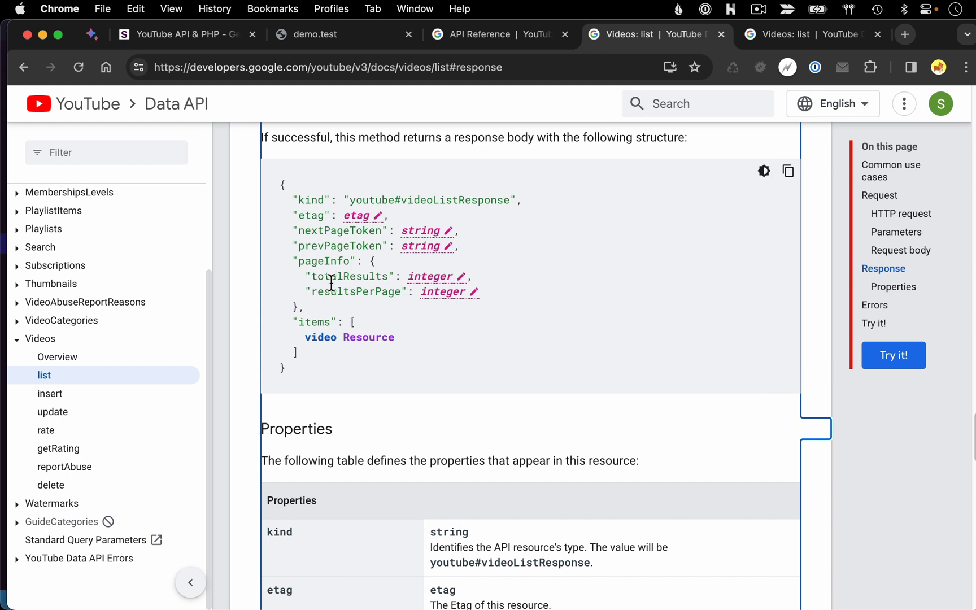
drag(296, 230, 302, 298)
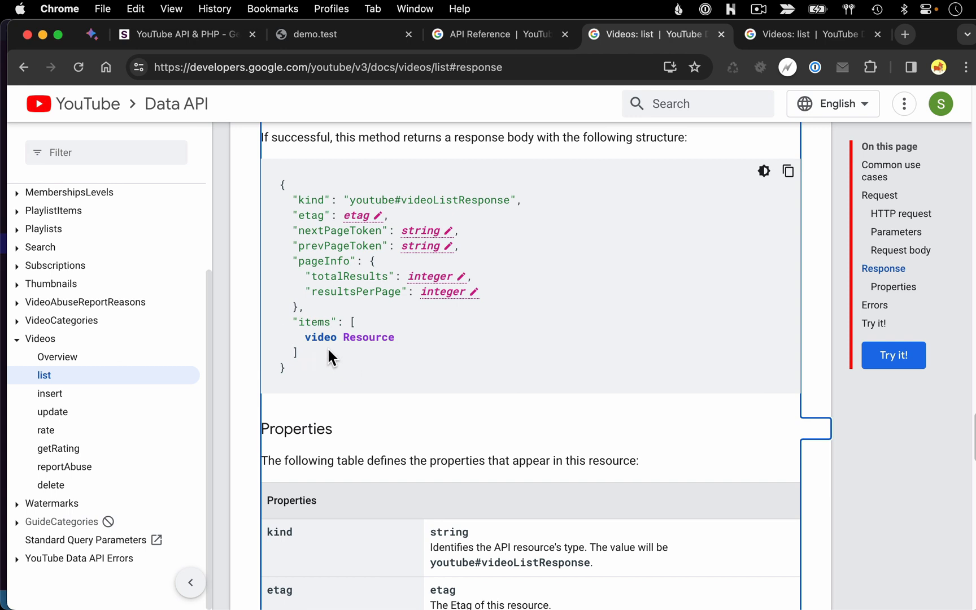
mouse_move(378, 365)
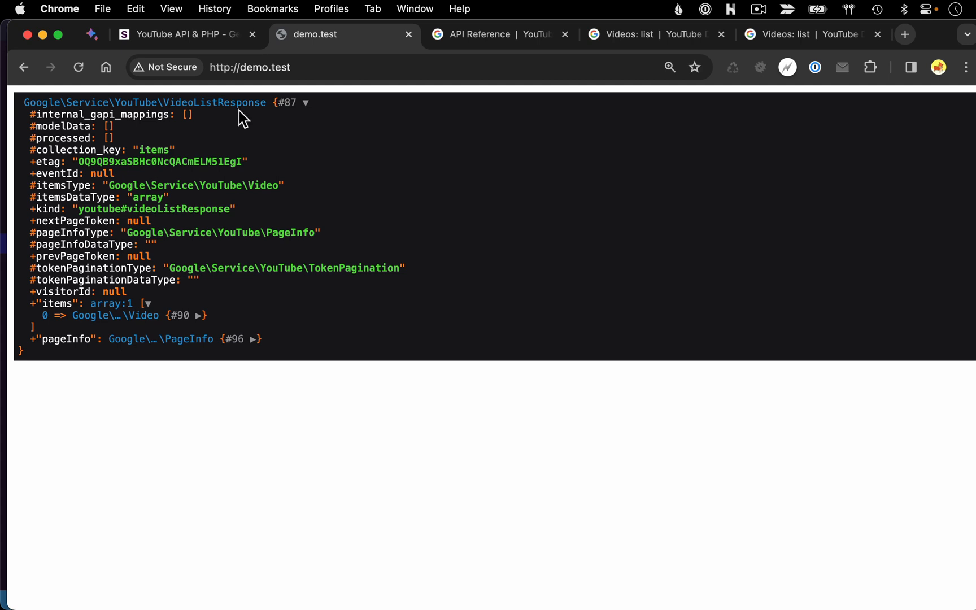
mouse_move(58, 304)
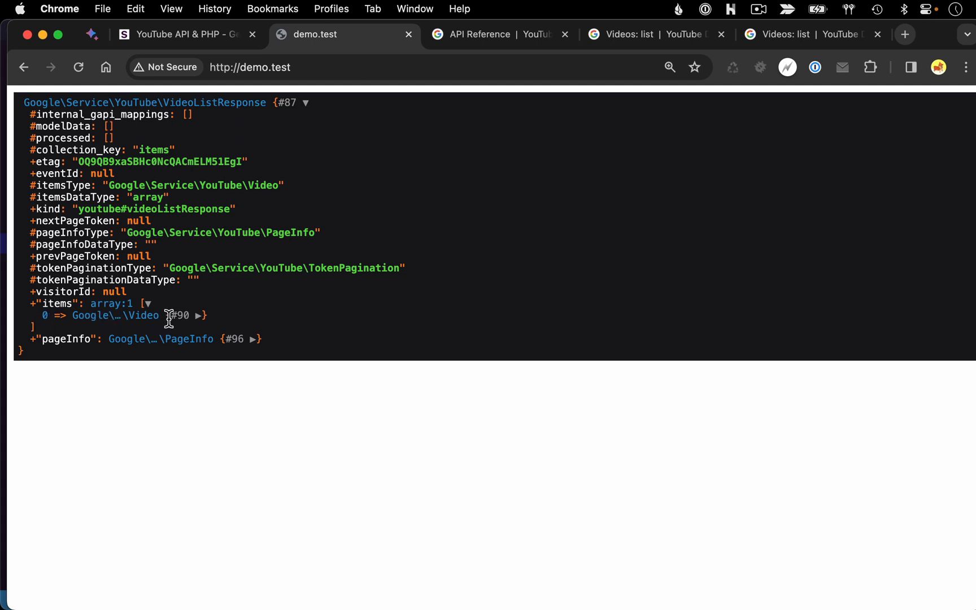
- Expand items[0] in the dump to reveal the Video object's properties, including snippet
click(199, 315)
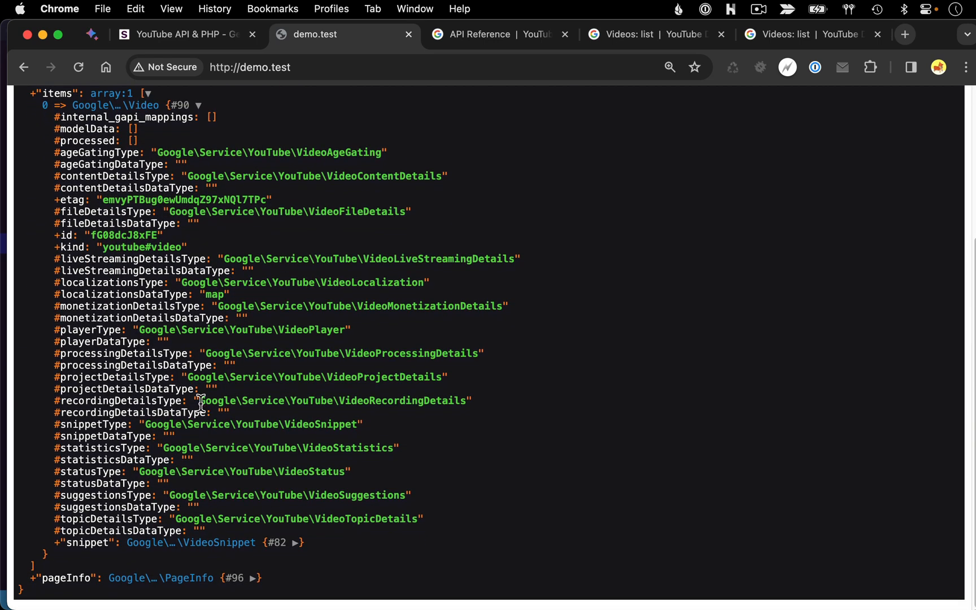
scroll(down, 3)
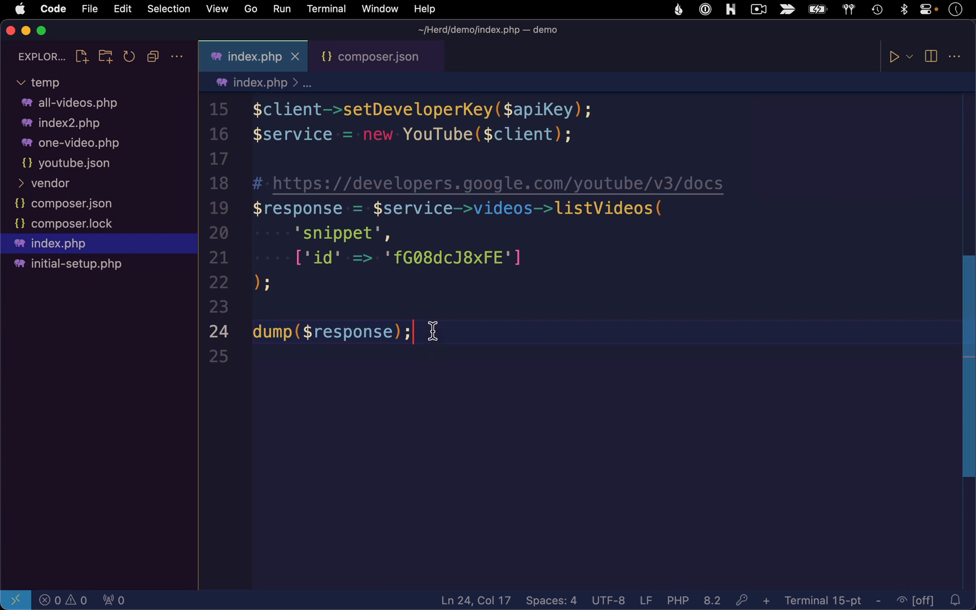
mouse_move(371, 311)
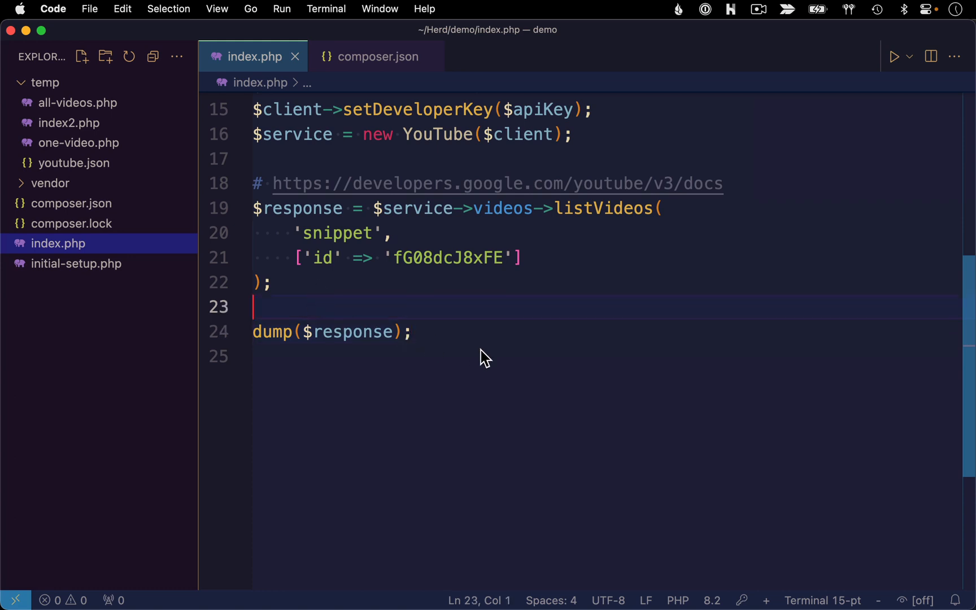
- Assign $video = $response->items[0]->snippet; and dump($video) instead of the whole response
click(411, 332)
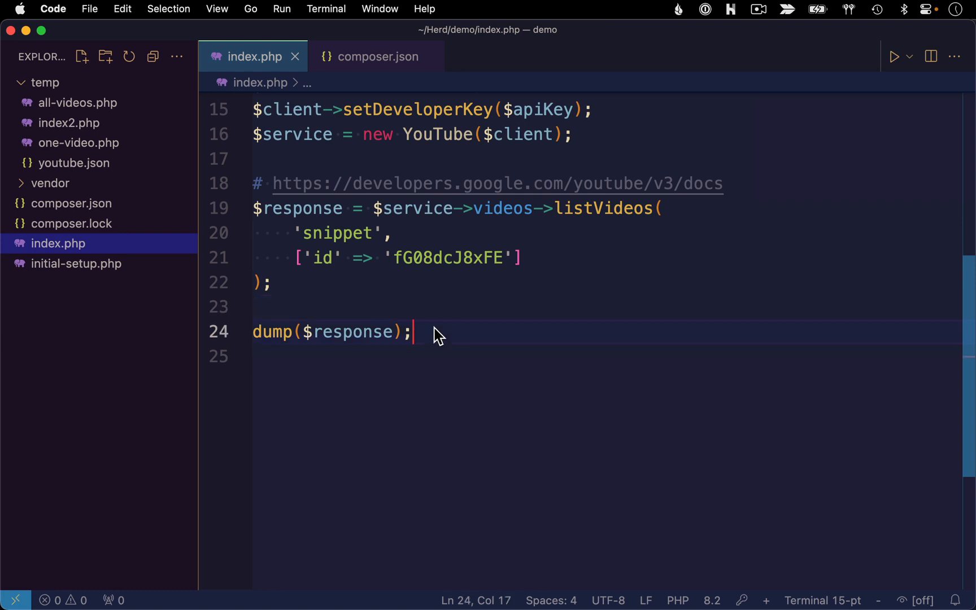
text($video =)
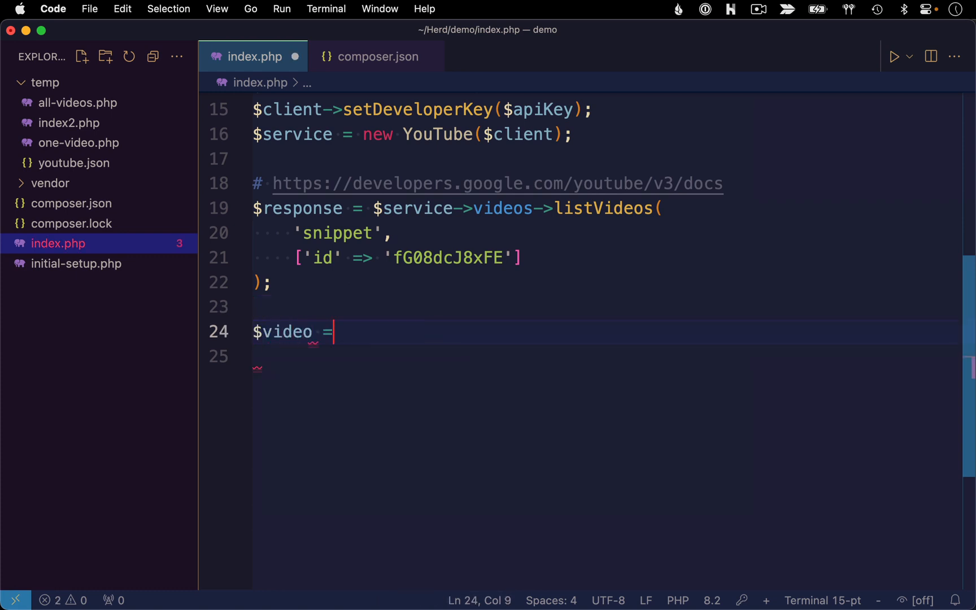
text($response->)
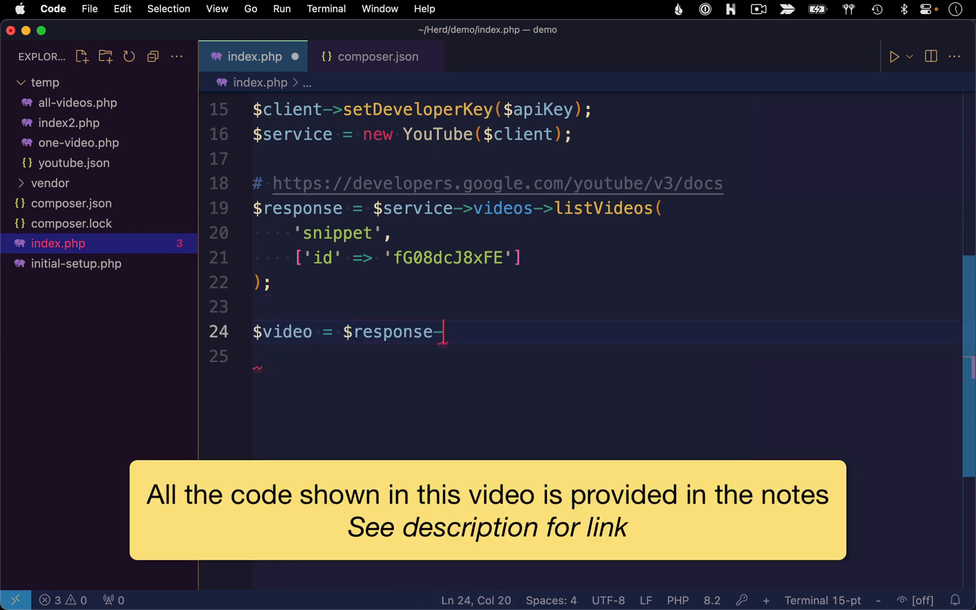
text(>item)
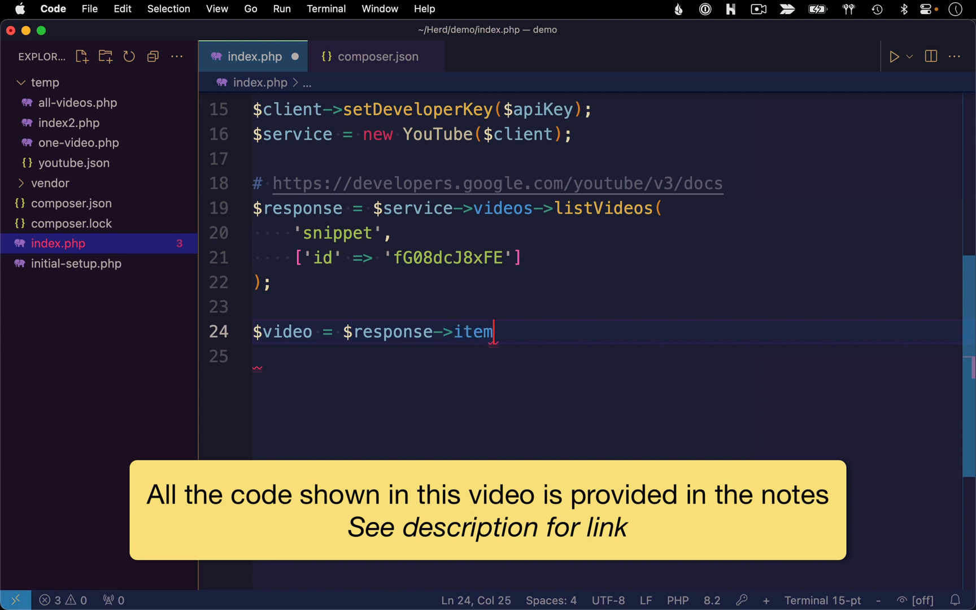
text(s)
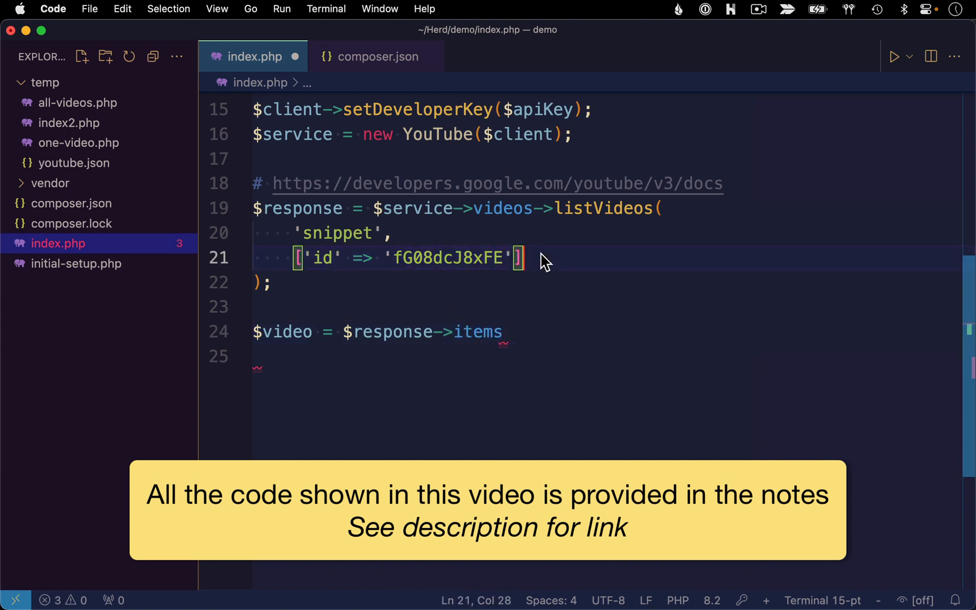
double_click(477, 332)
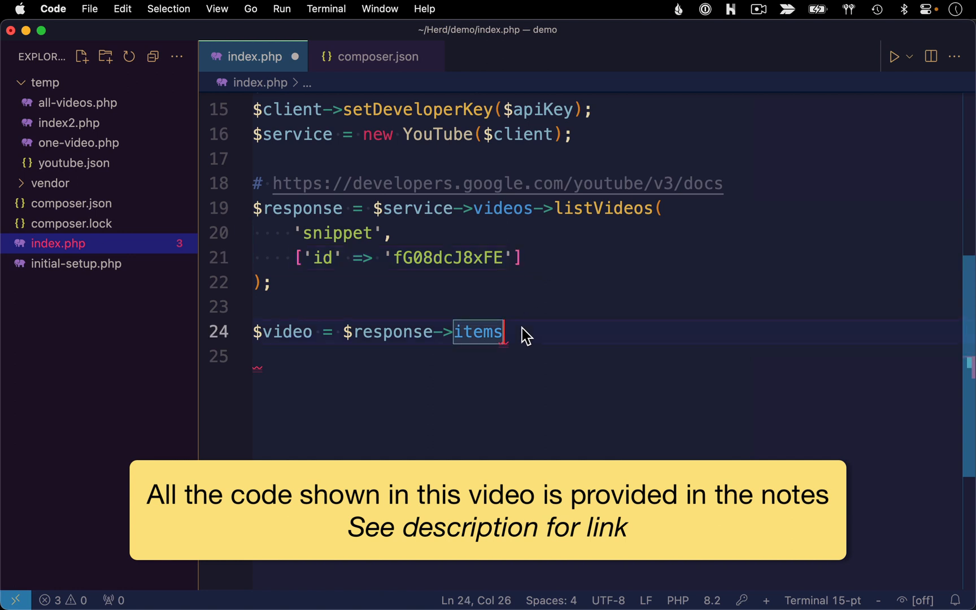
text([0])
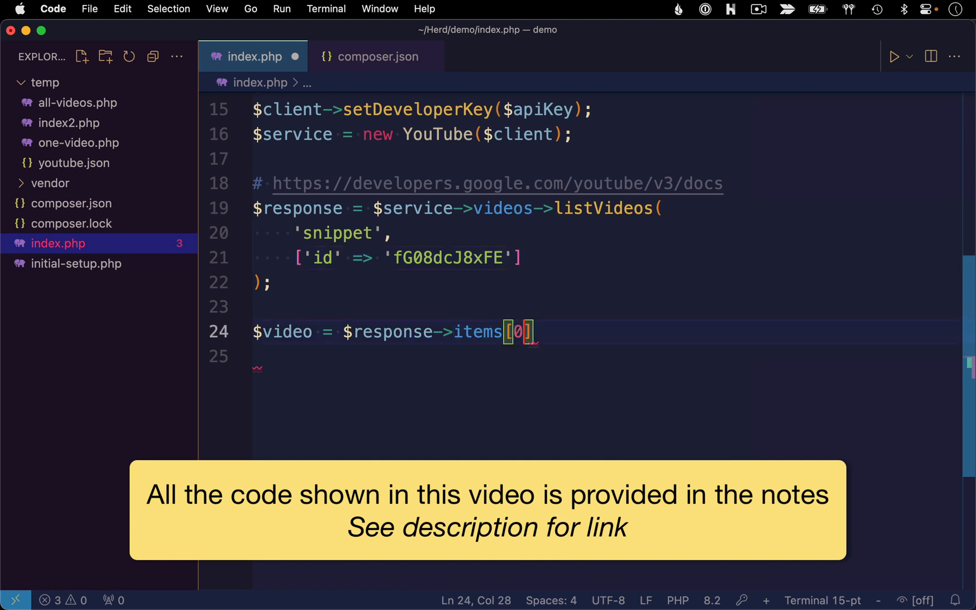
text(->)
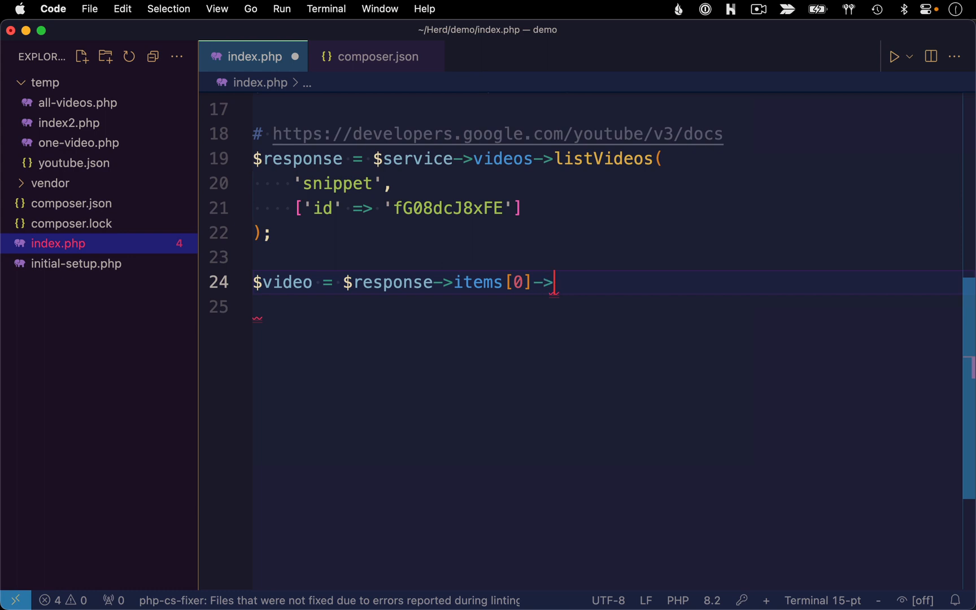
text(snippet)
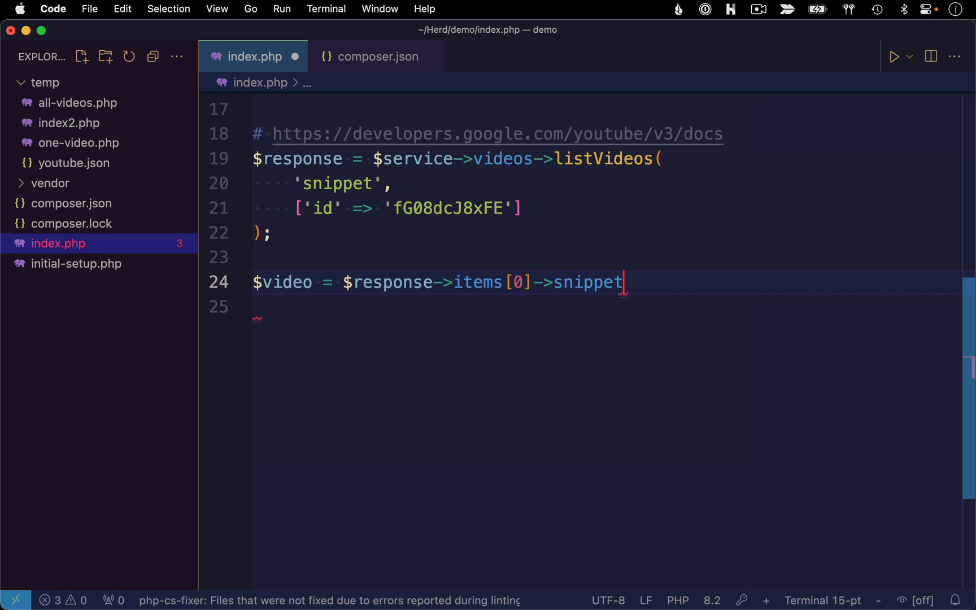
text(dump($)
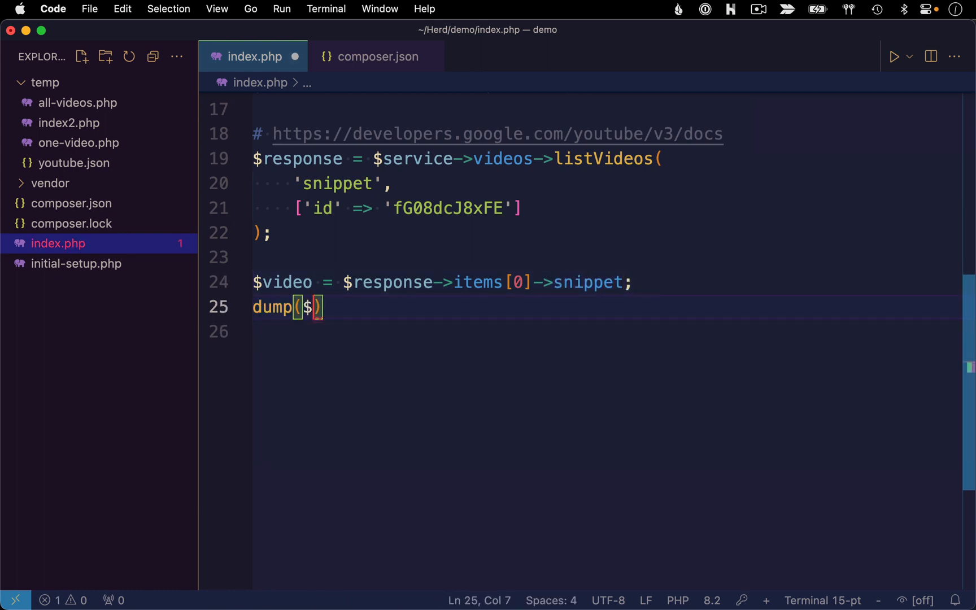
text(video)
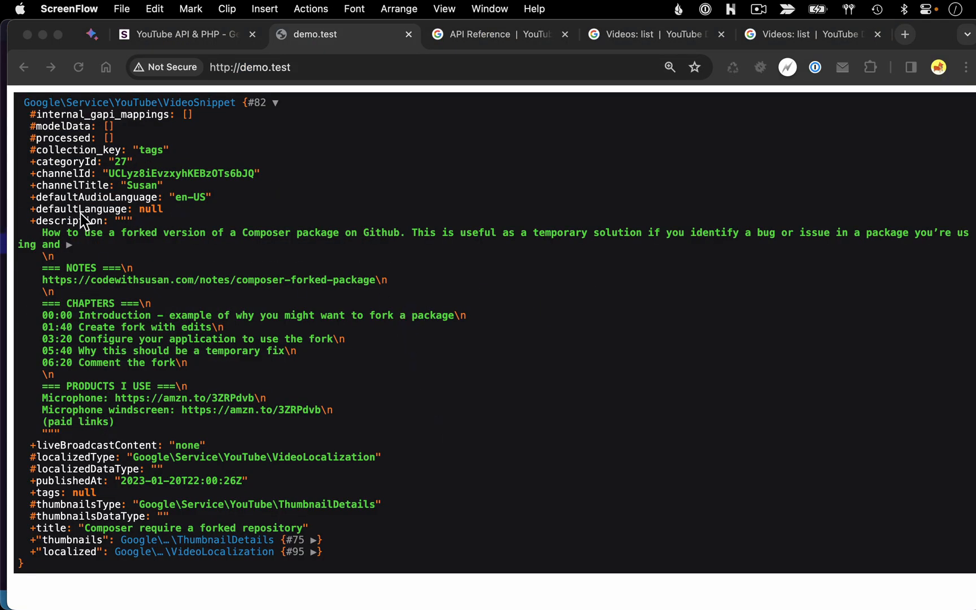
mouse_move(99, 466)
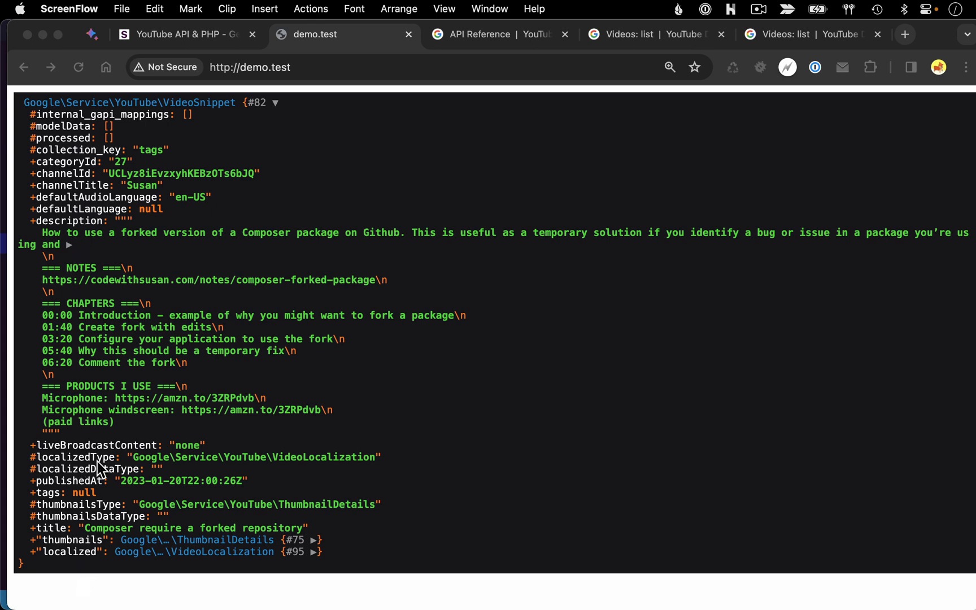
mouse_move(416, 352)
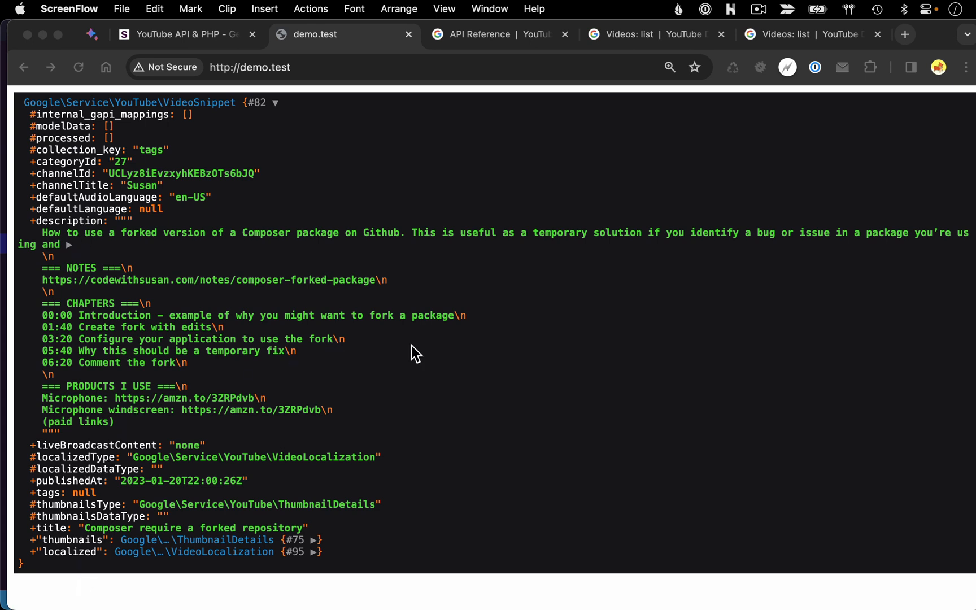
mouse_move(186, 142)
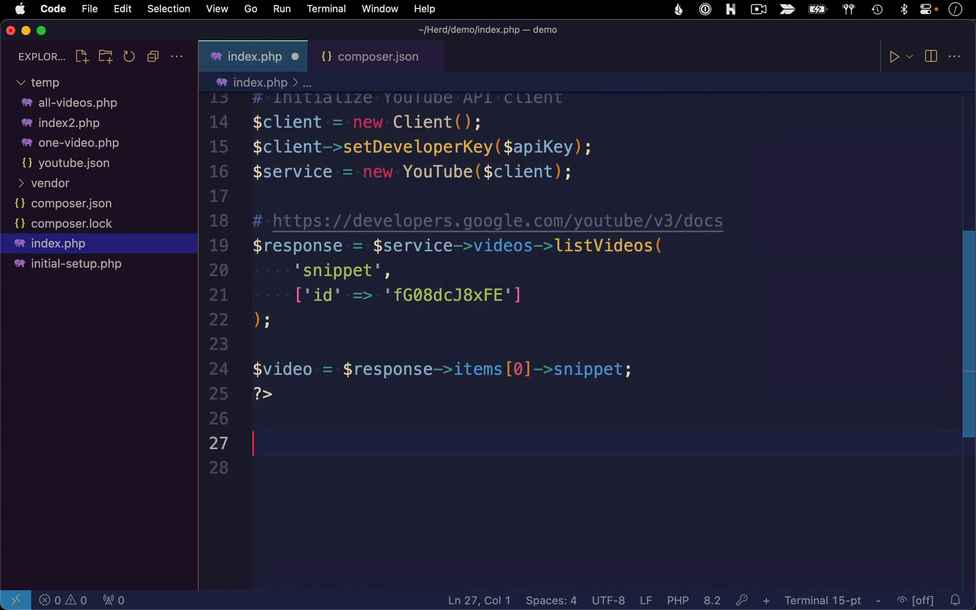
- Echo 'Title' with $video->title and <br>, then 'Description:' with $video->description
text(Title <?)
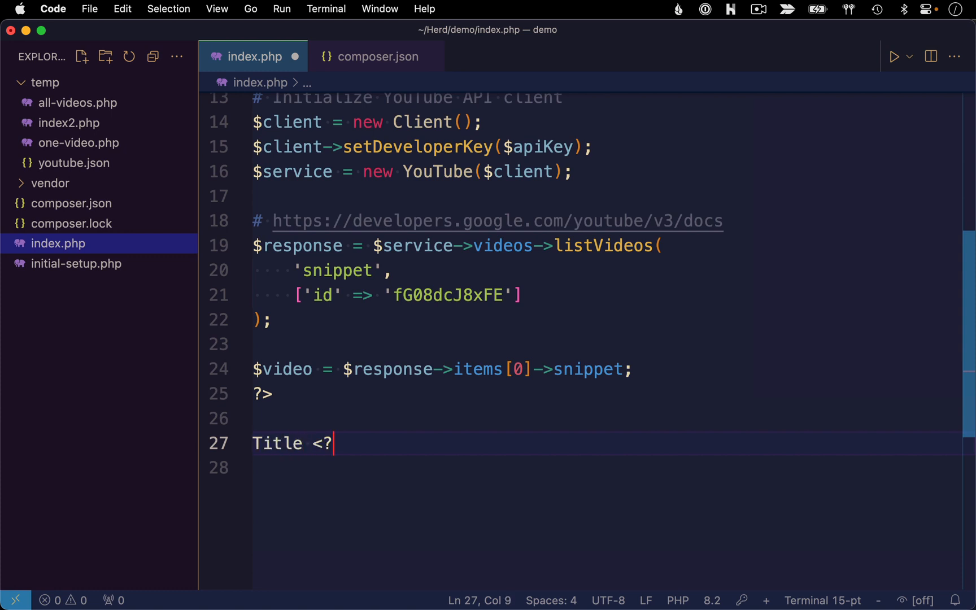
text(php echo)
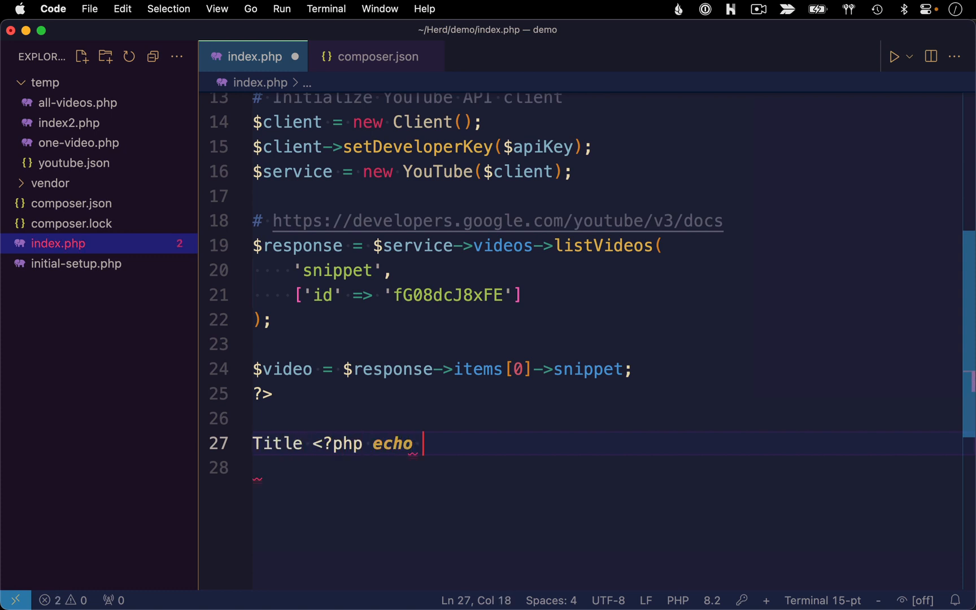
text($video->t)
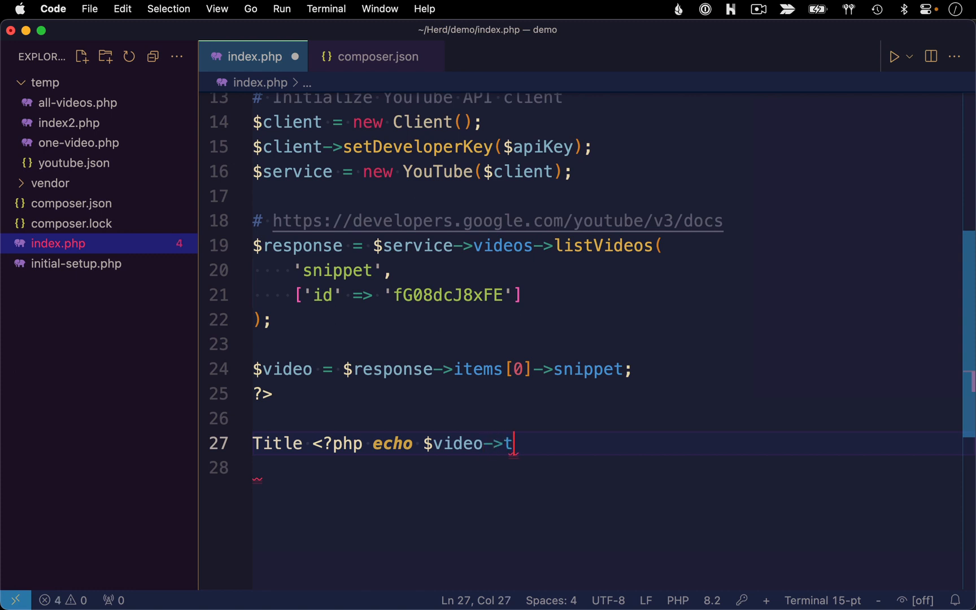
text(itle; ?><br>)
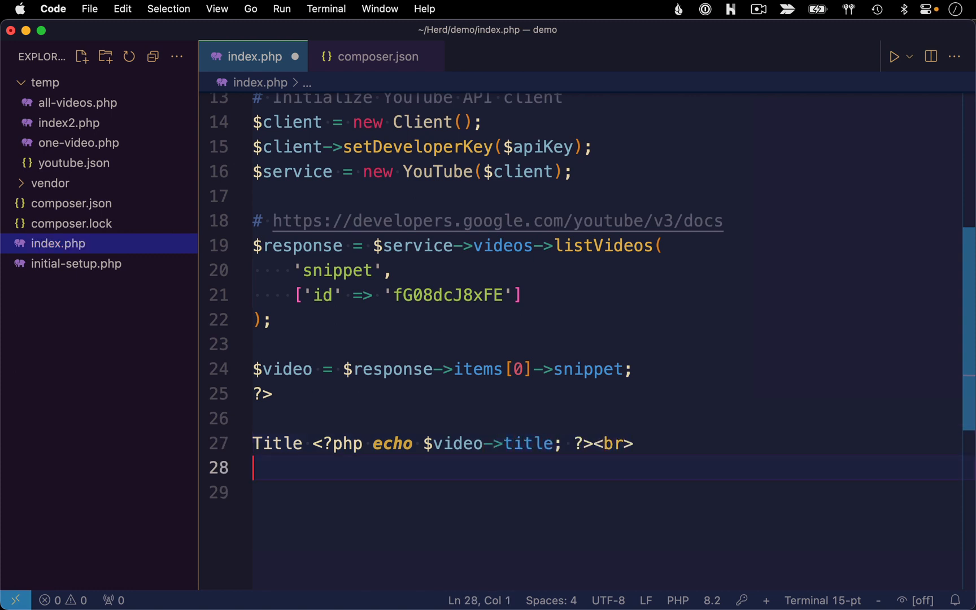
text(Description: <?php echo $video->)
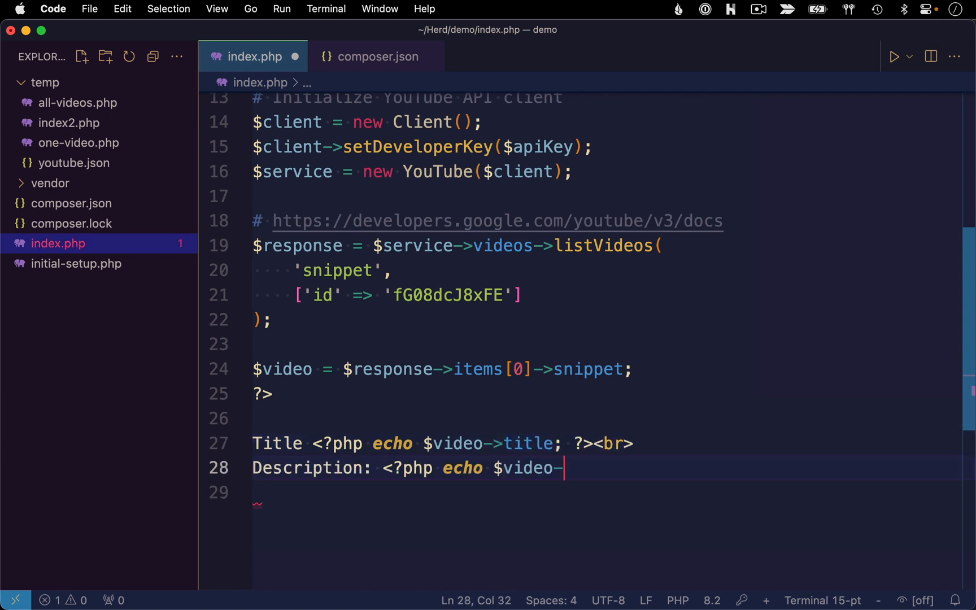
text(description; ?>)
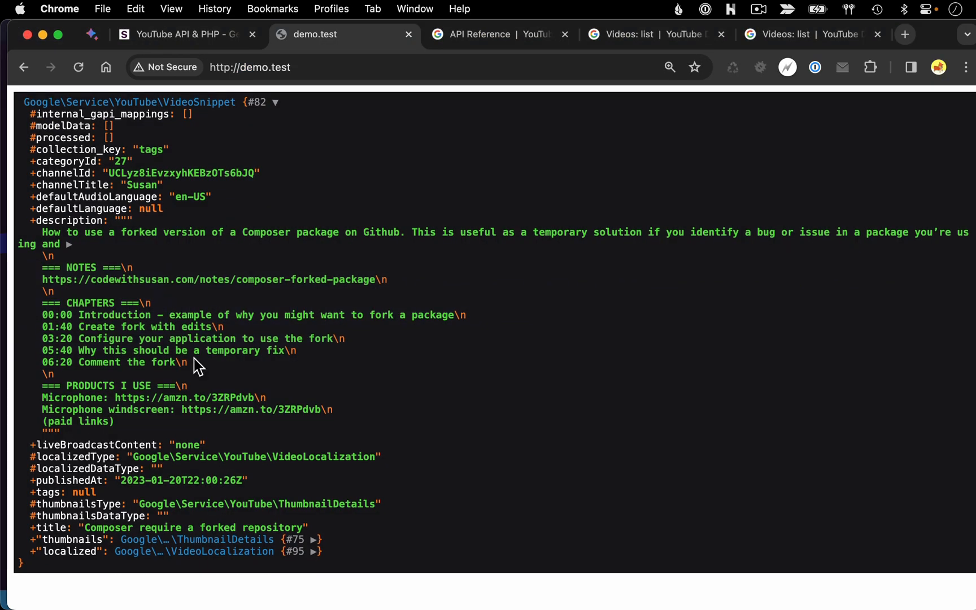
mouse_move(342, 540)
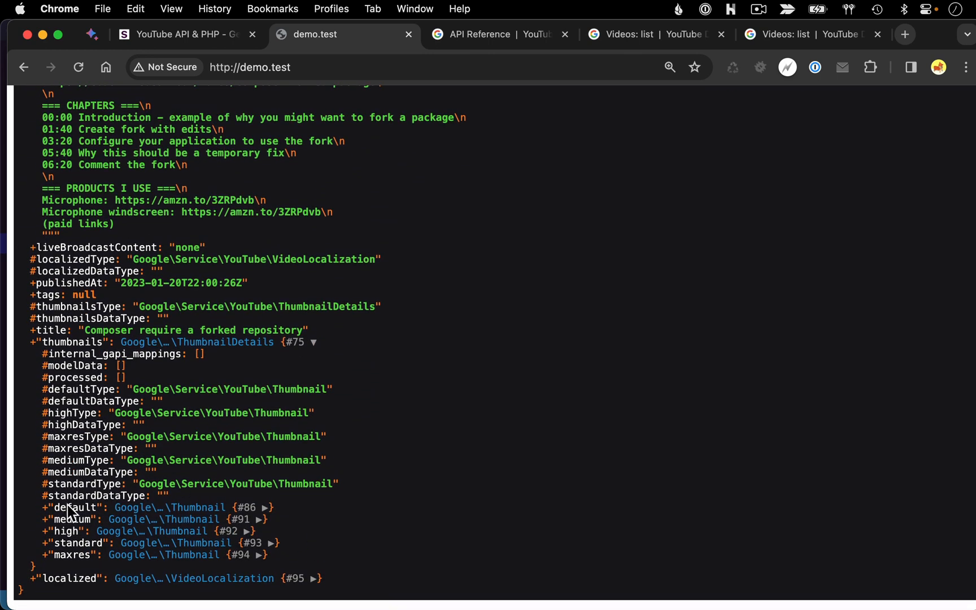
mouse_move(75, 548)
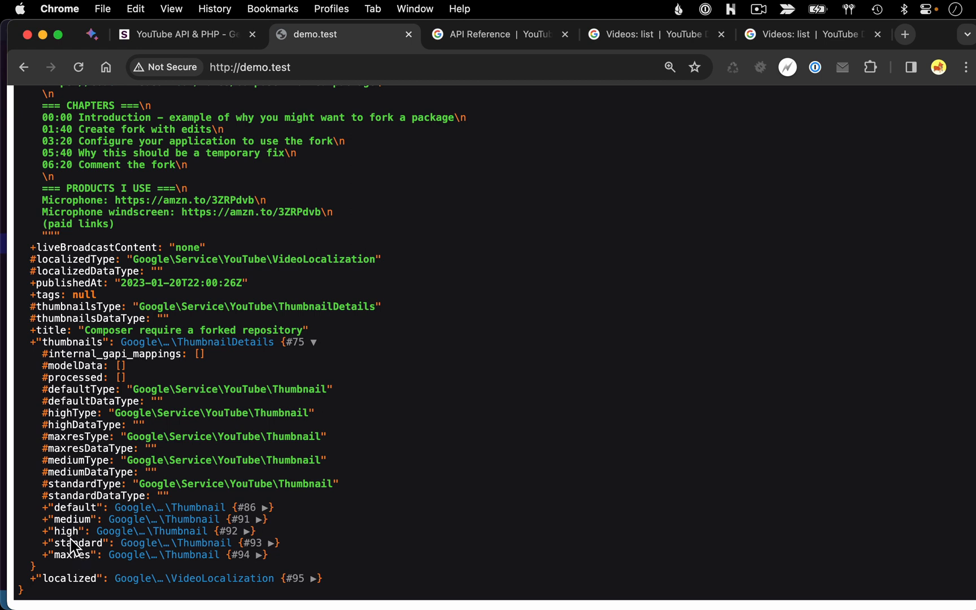
- Expand the thumbnails' medium entry to reveal its URL and 320×180 size
click(261, 519)
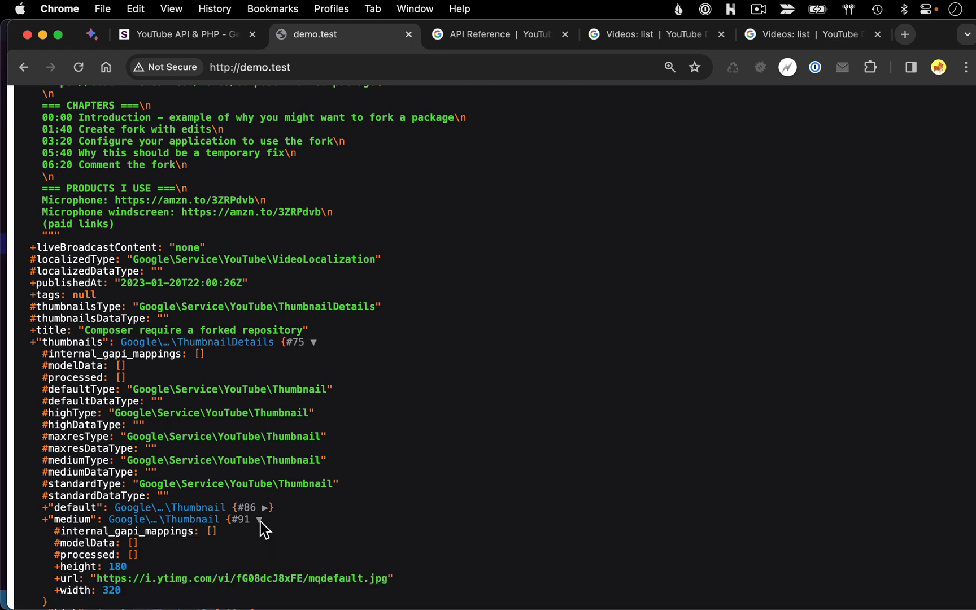
scroll(down, 3)
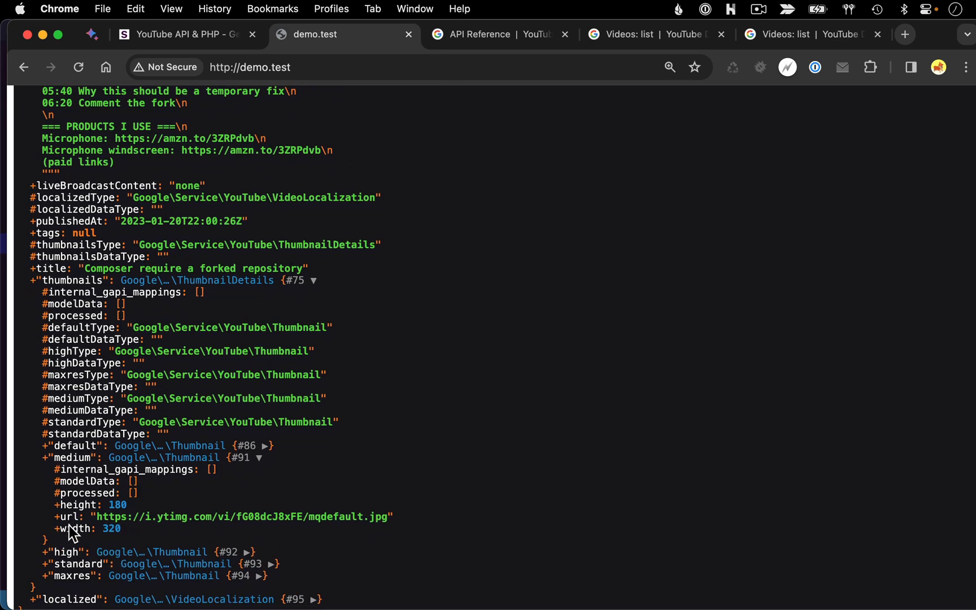
mouse_move(58, 339)
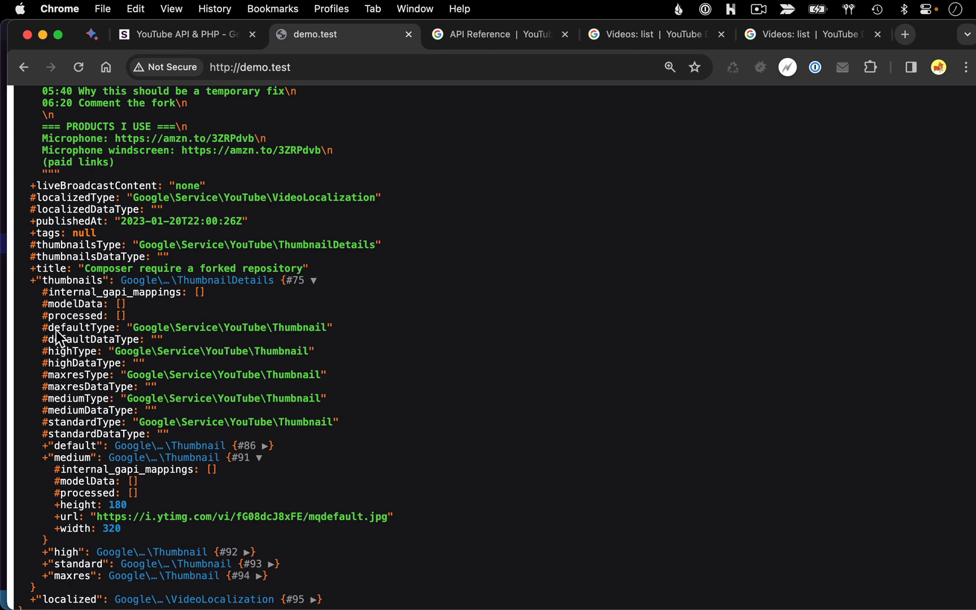
mouse_move(87, 495)
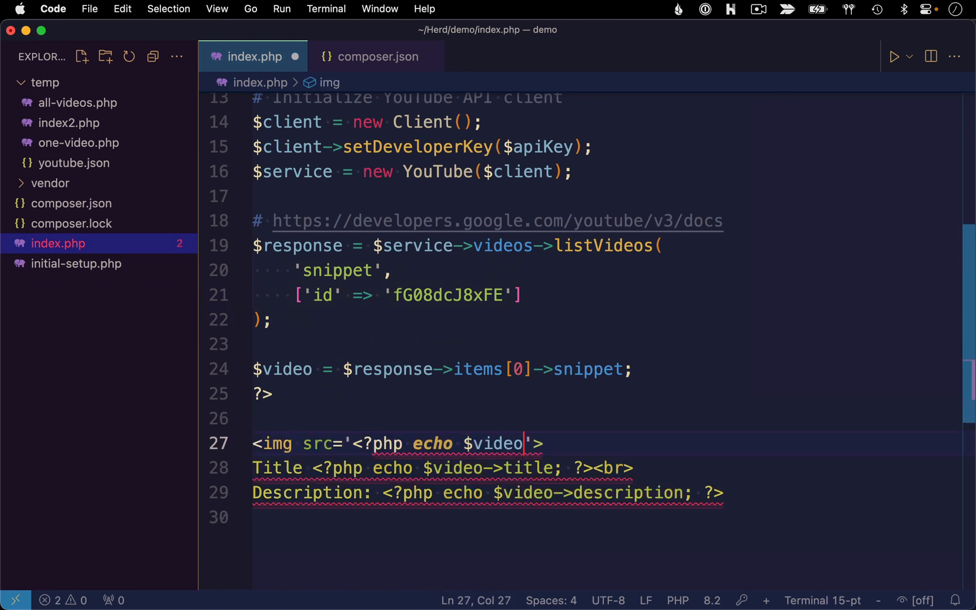
- Set the img src to echo $video->thumbnails->medium->url
text(->thumbnails->medium->url; ?>)
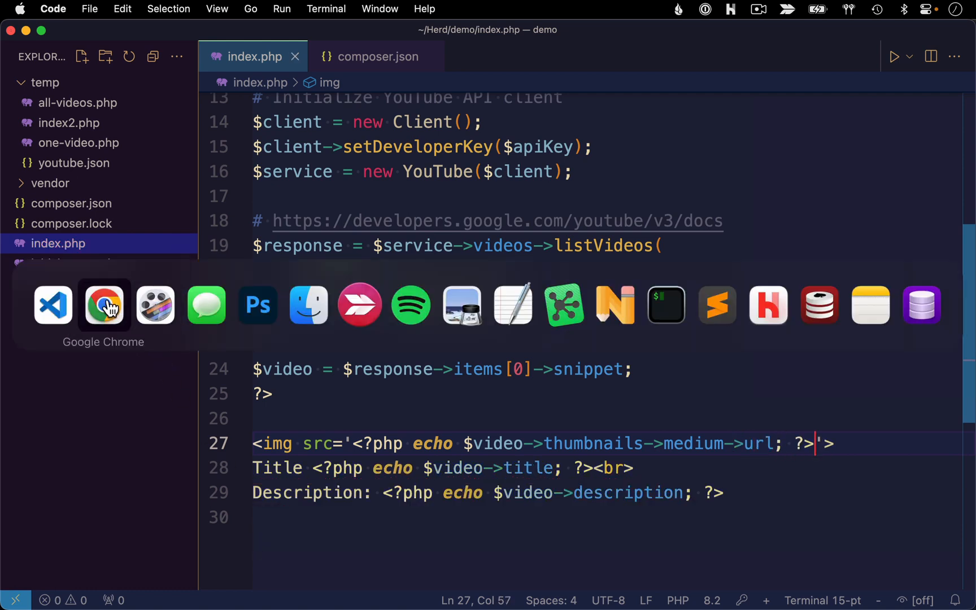
- Reload demo.test to render the thumbnail image, title and description
click(102, 305)
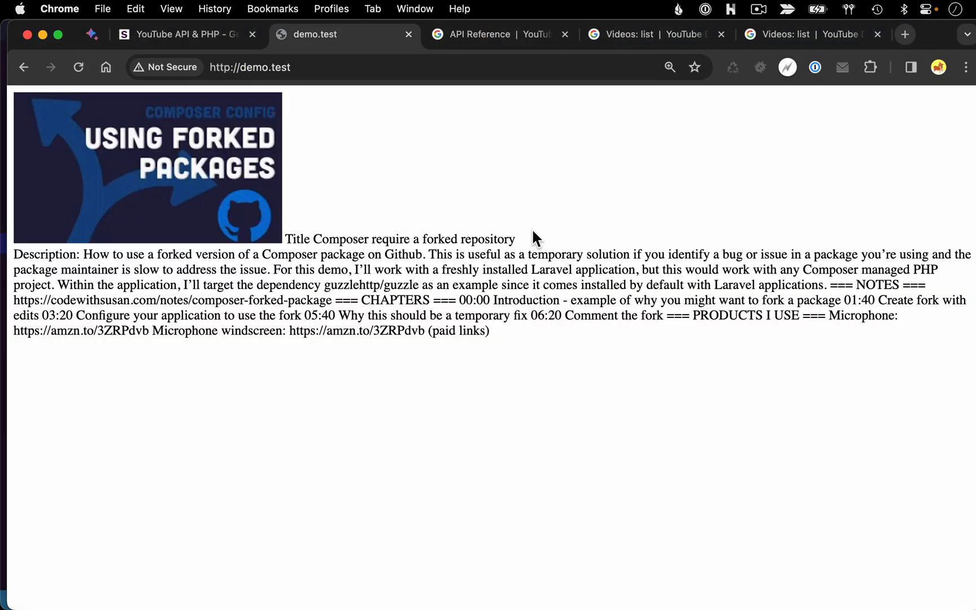
mouse_move(260, 324)
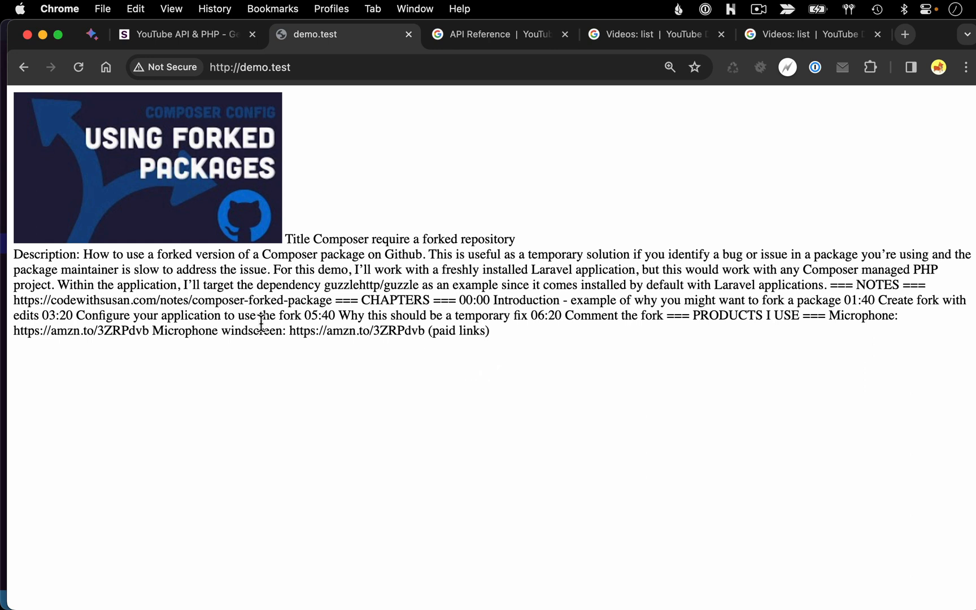
mouse_move(317, 236)
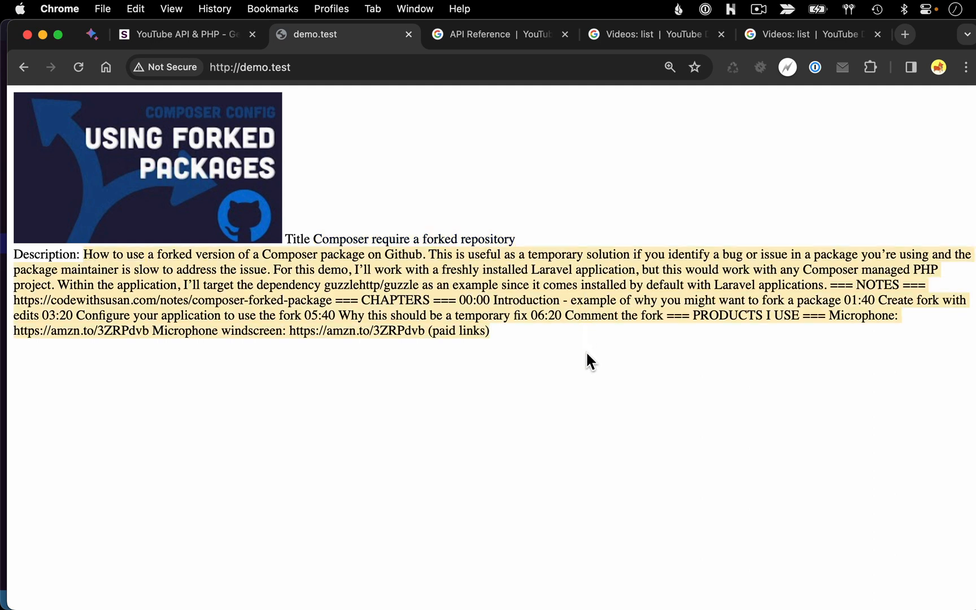
mouse_move(518, 358)
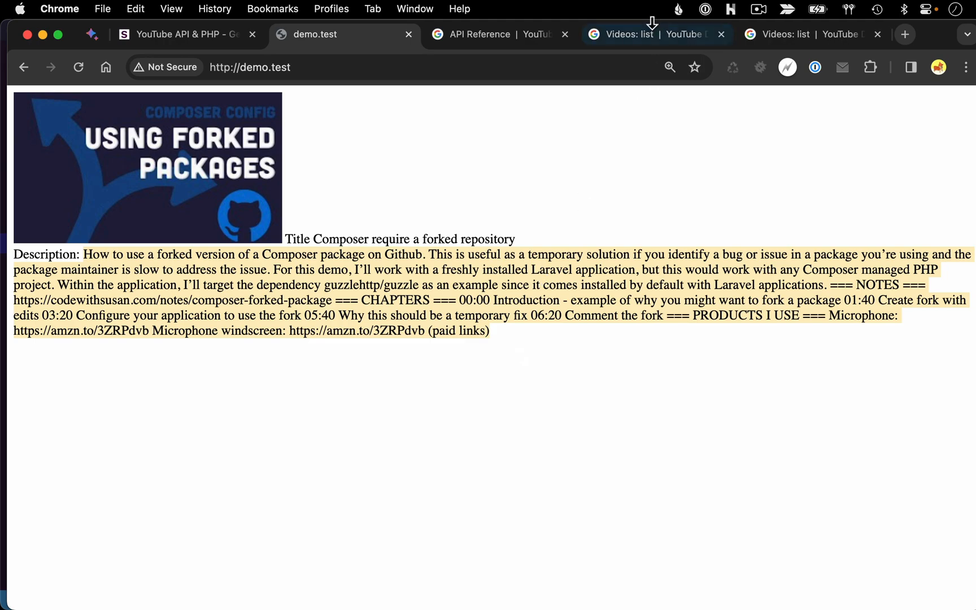
- Switch to the Videos: list docs and reveal the 'Try it!' method-testing panel
click(649, 34)
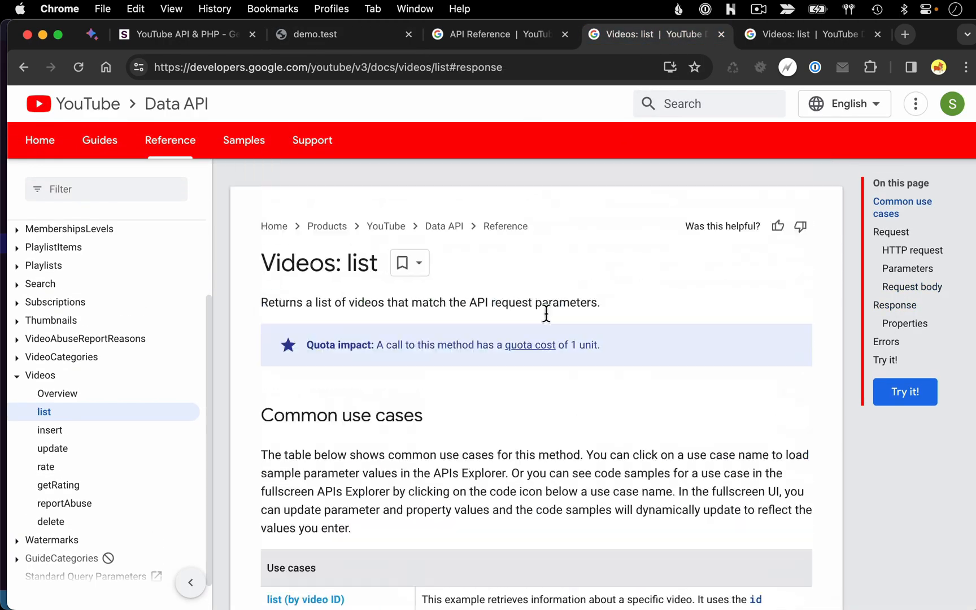
scroll(down, 3)
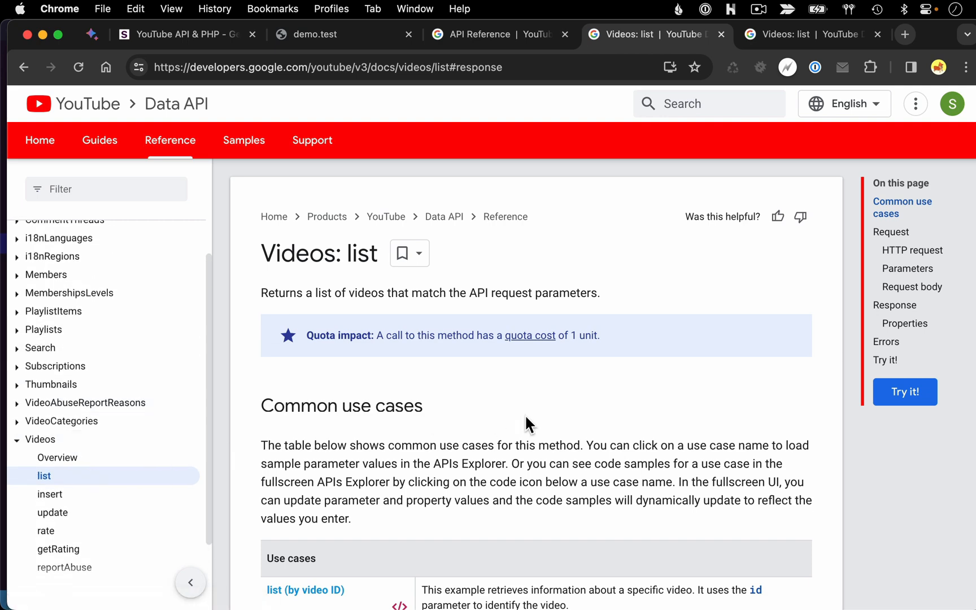
scroll(down, 3)
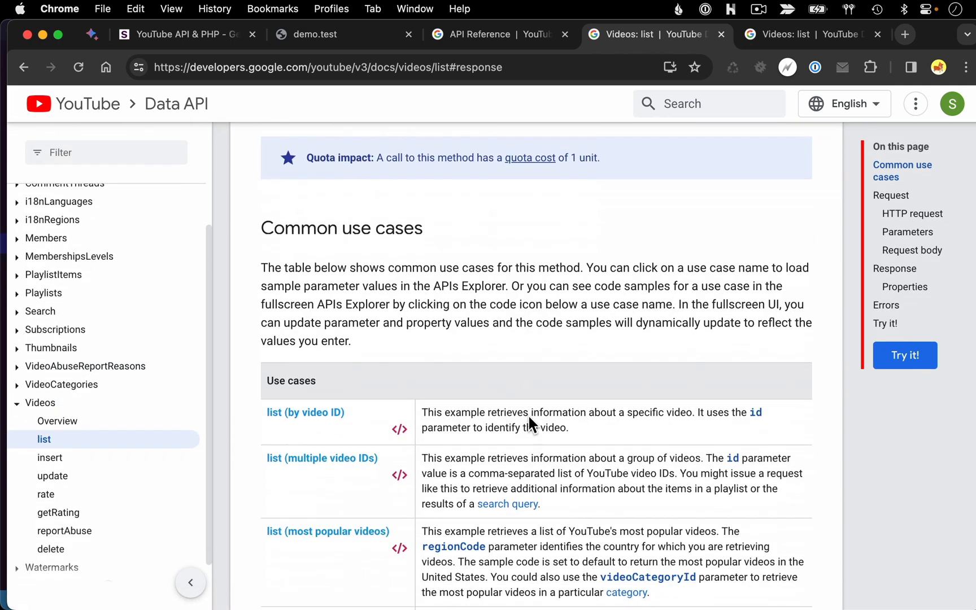
scroll(down, 3)
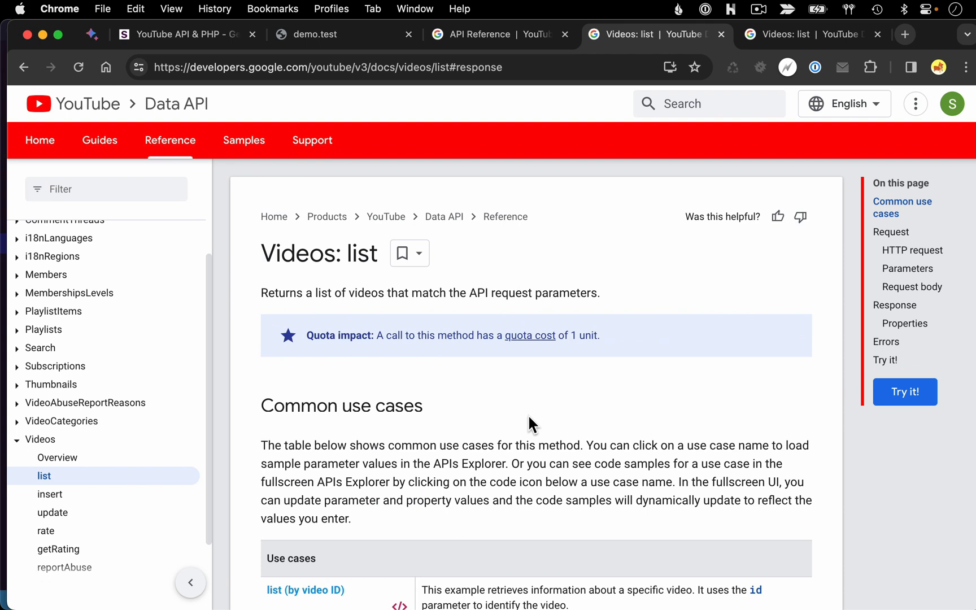
mouse_move(684, 385)
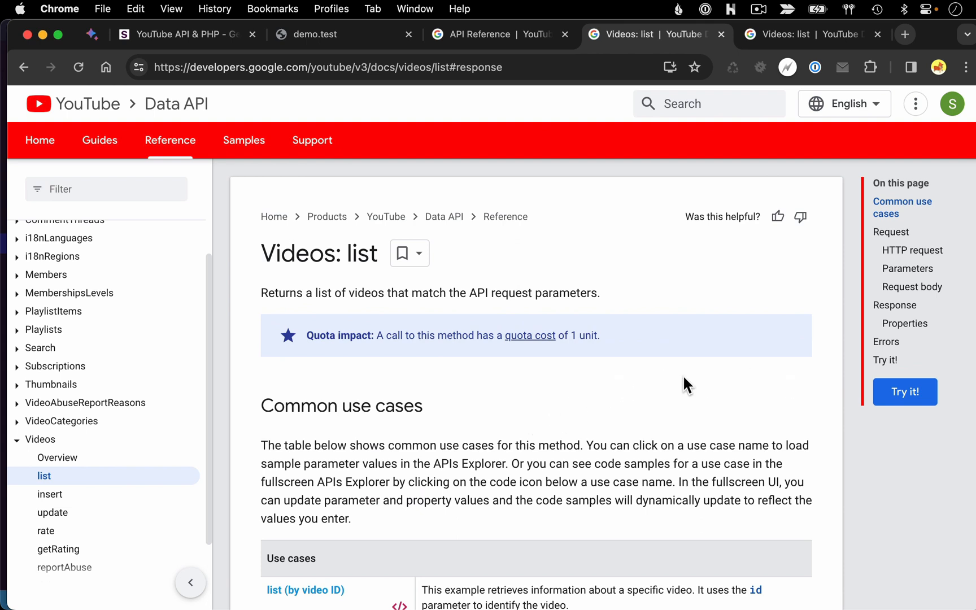
click(905, 392)
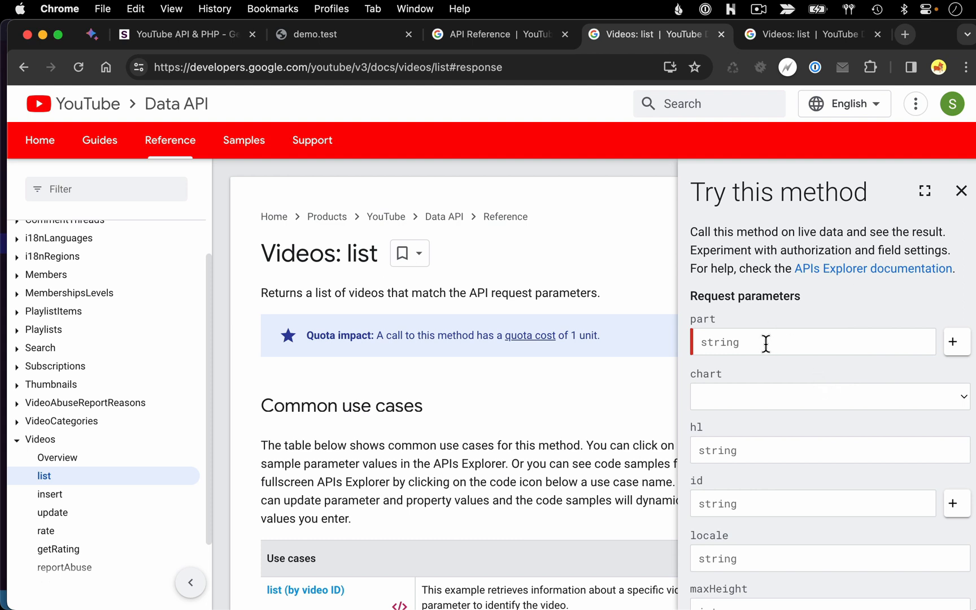
- Execute a Videos: list request with part 'snippet', OAuth 2.0 unchecked and only the API key
click(808, 342)
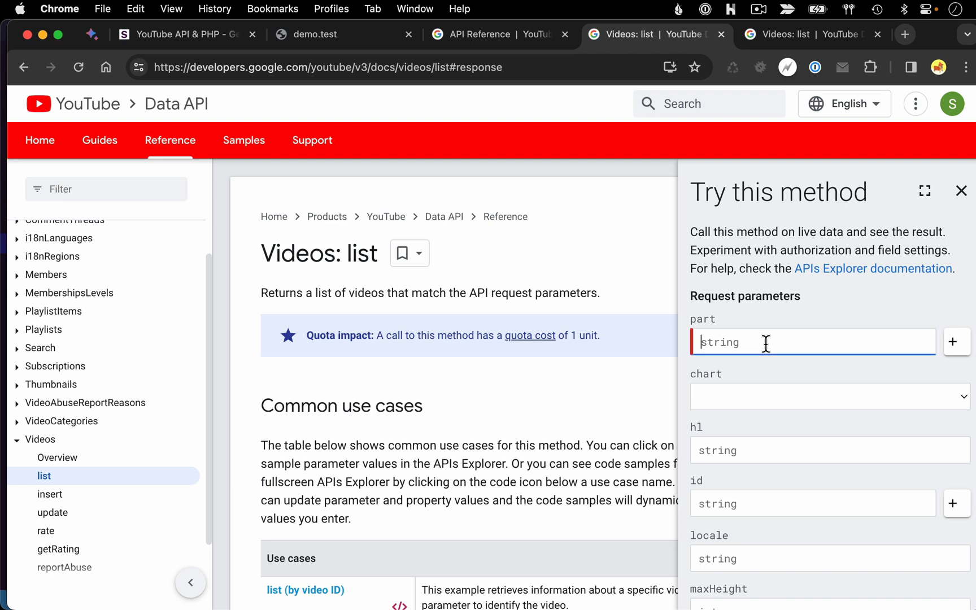
text(snippet)
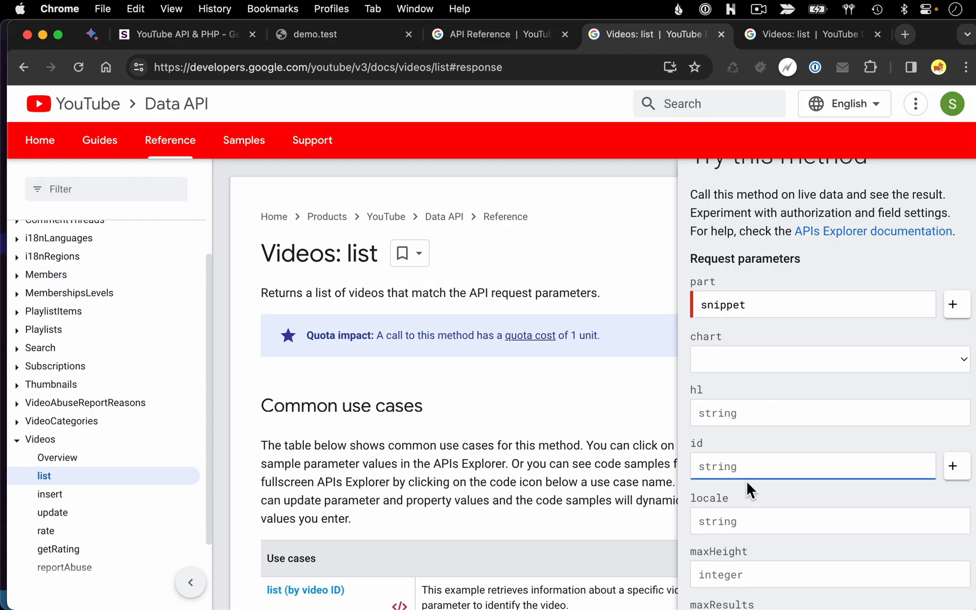
scroll(down, 3)
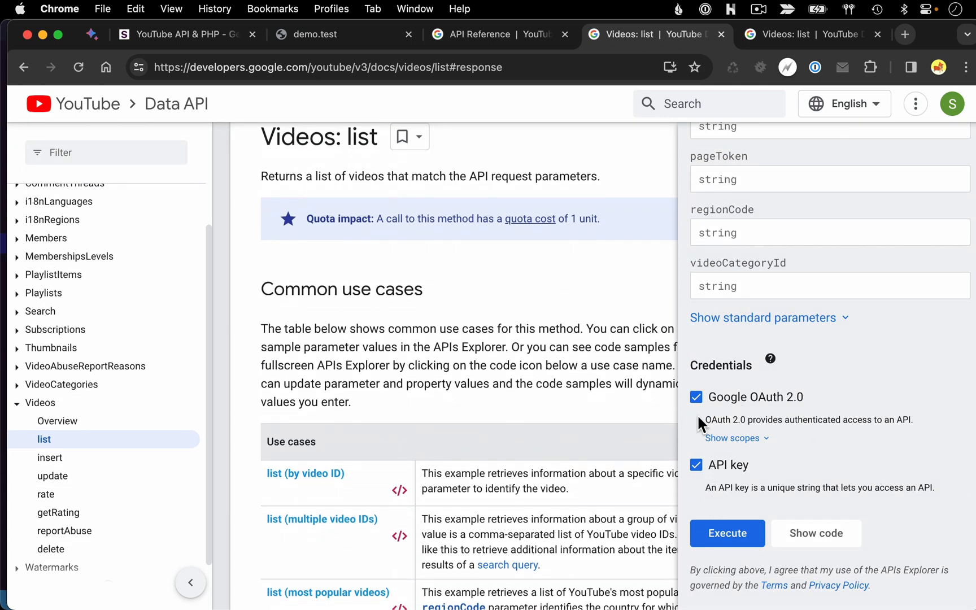
mouse_move(767, 407)
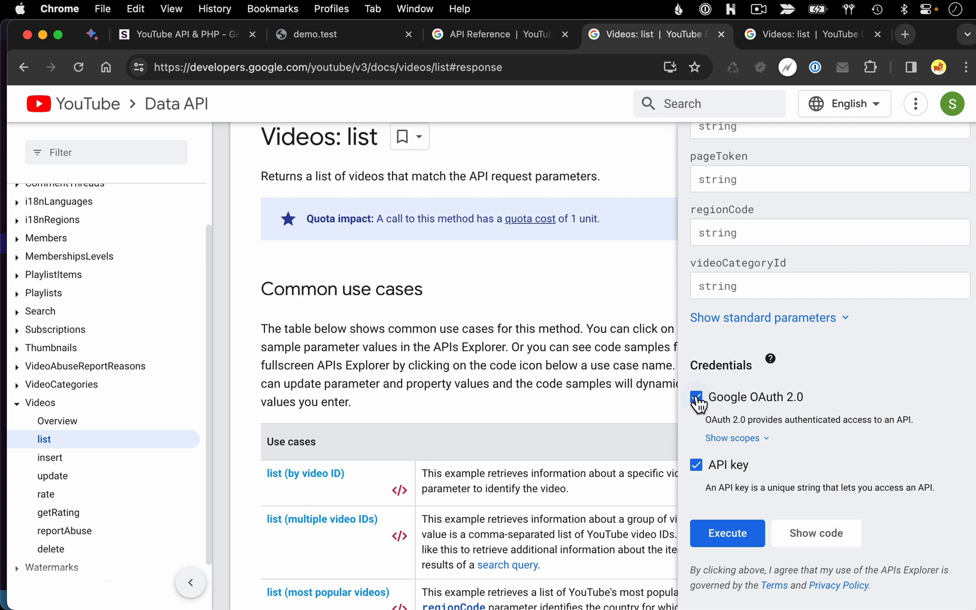
click(696, 397)
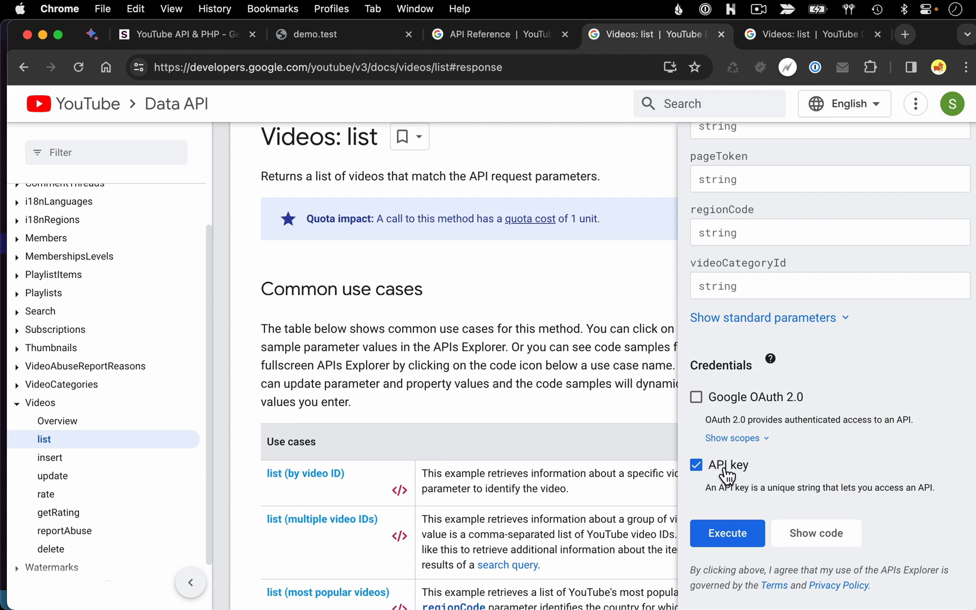
mouse_move(739, 511)
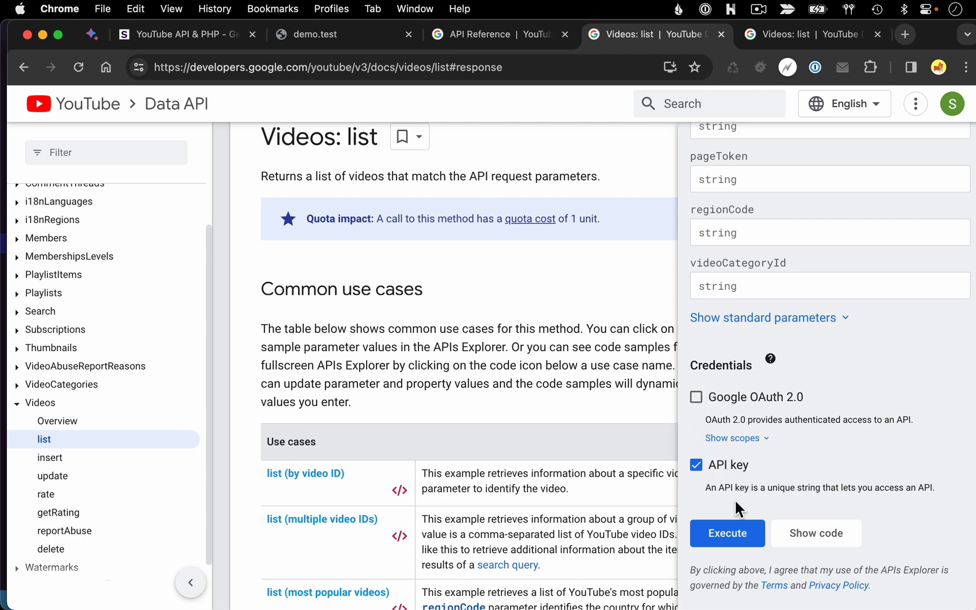
click(727, 533)
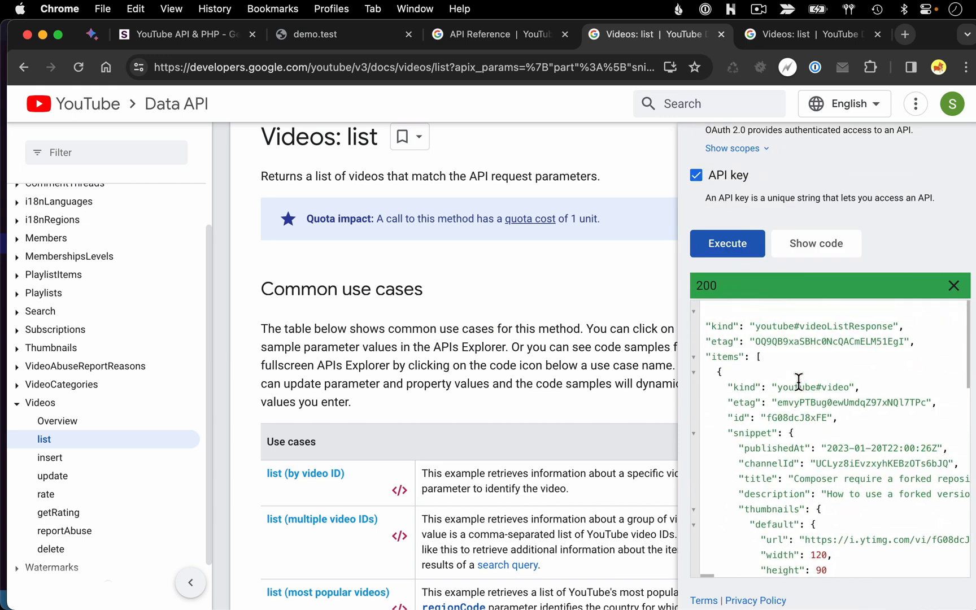
- Browse the 200 JSON response showing the video's title, description and thumbnail sizes
scroll(down, 3)
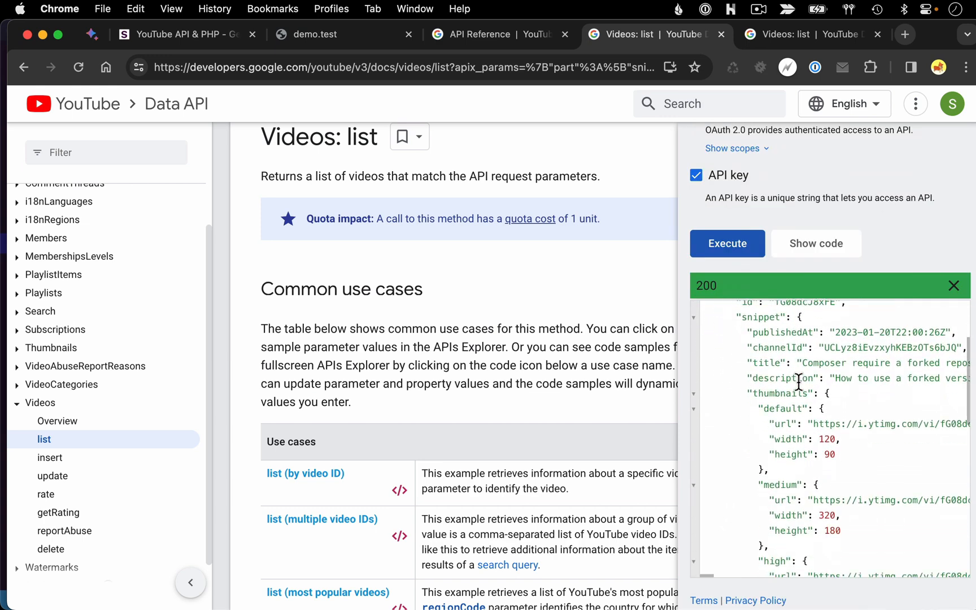
scroll(down, 3)
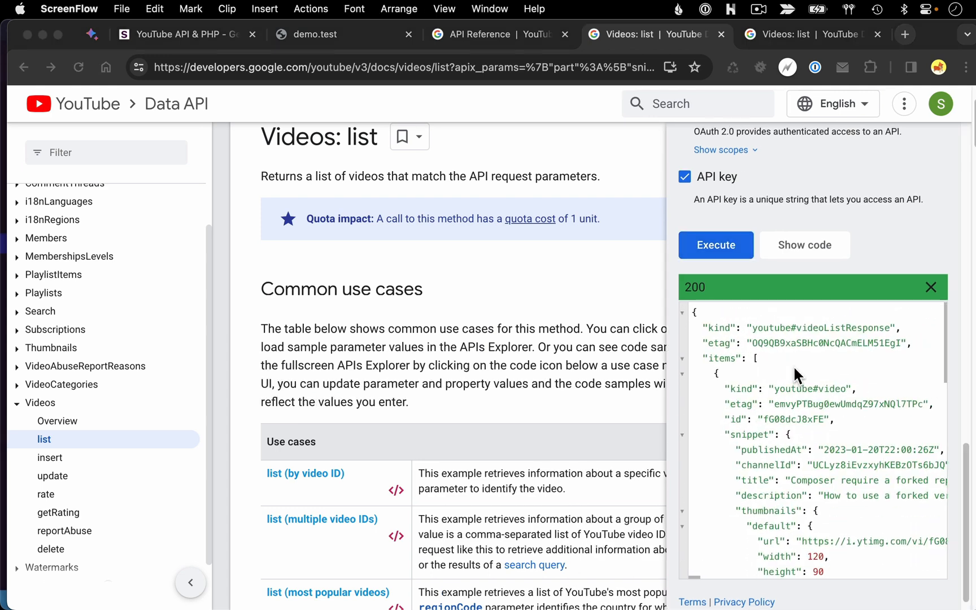
mouse_move(845, 530)
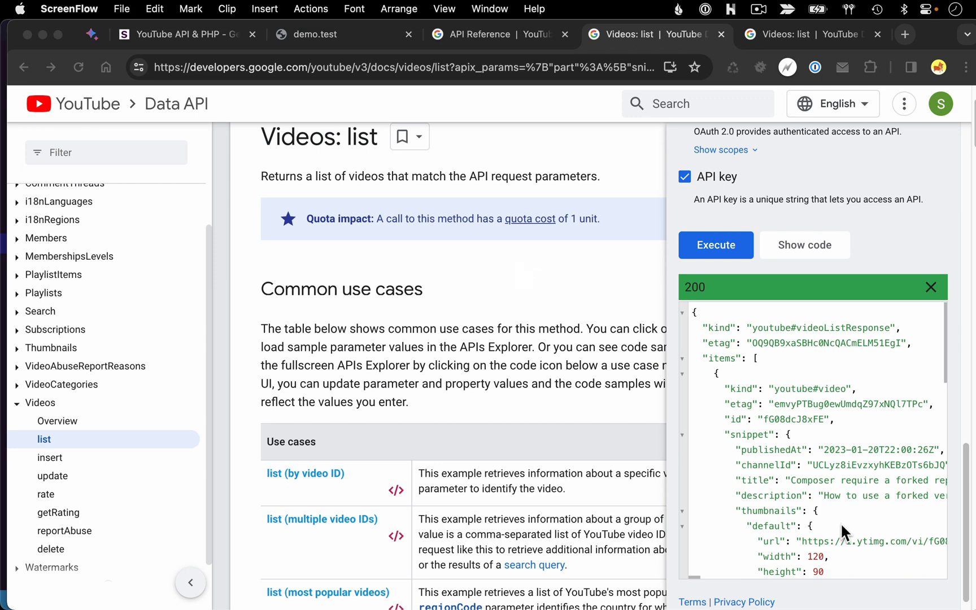